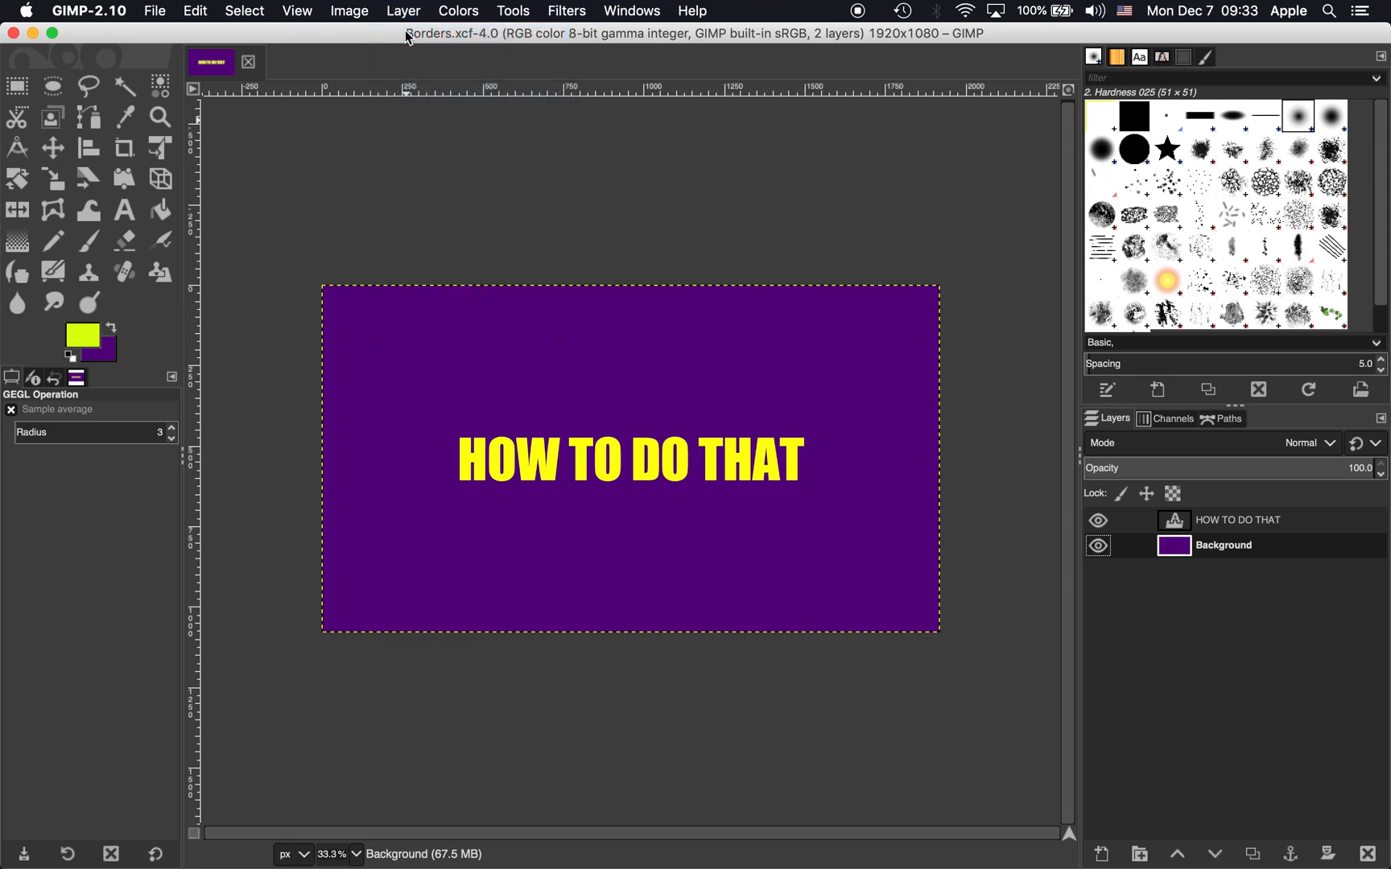
- Create a new transparent 1920x1080 layer above the purple background
{"action": "left_click", "coordinate": [402, 11]}
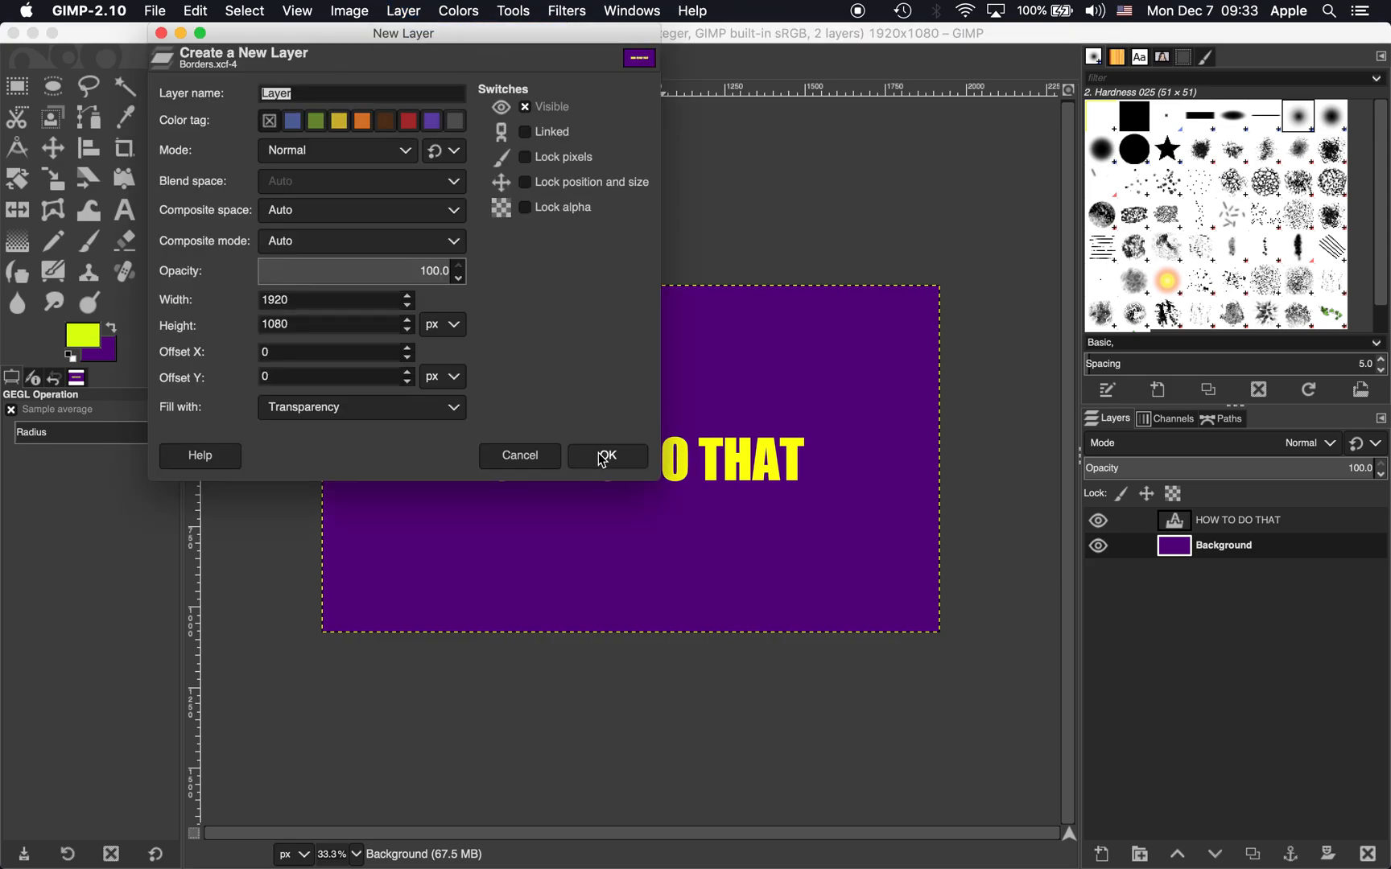
{"action": "left_click", "coordinate": [605, 456]}
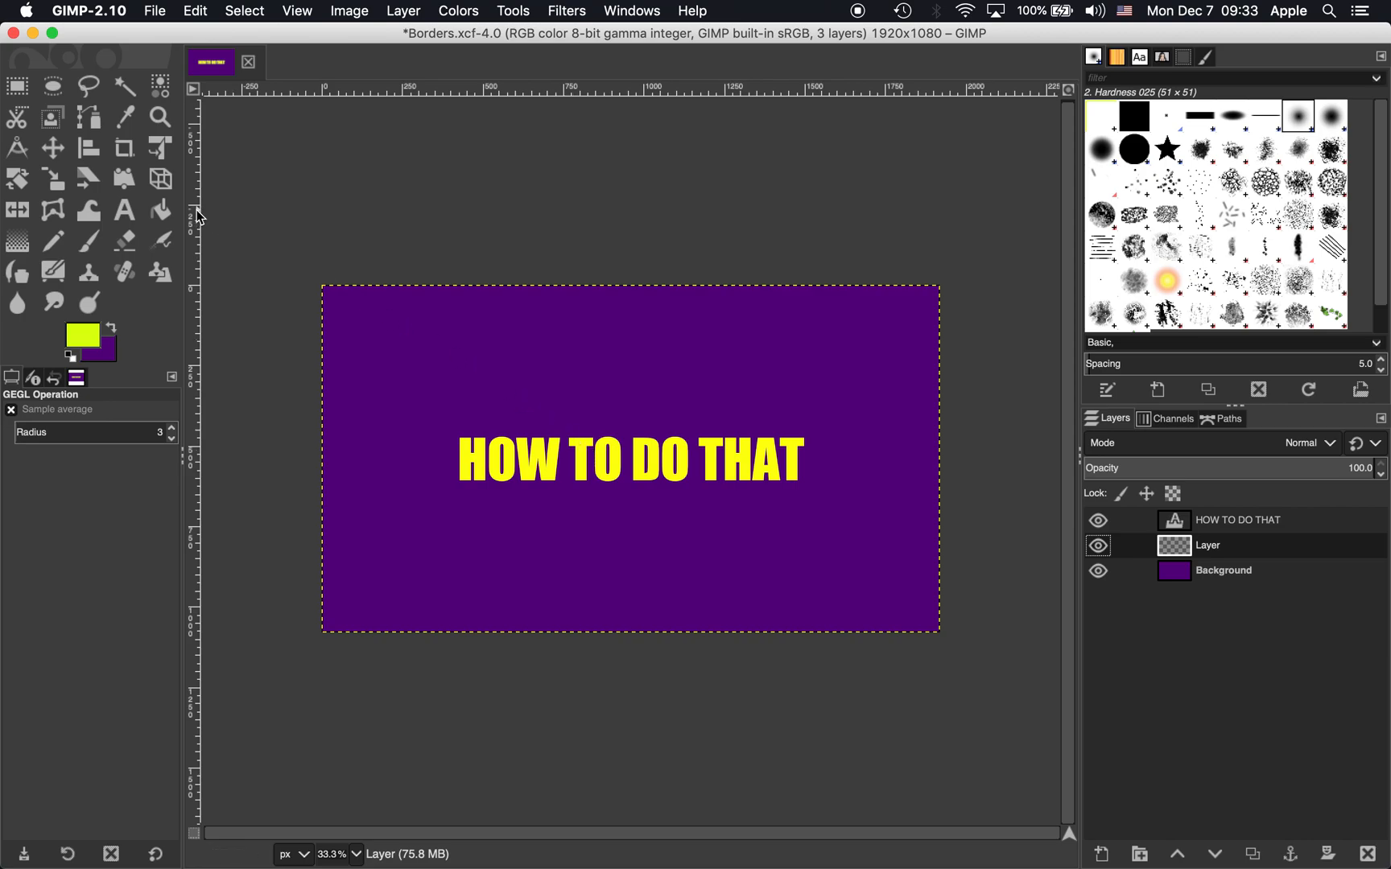
{"action": "mouse_move", "coordinate": [356, 219]}
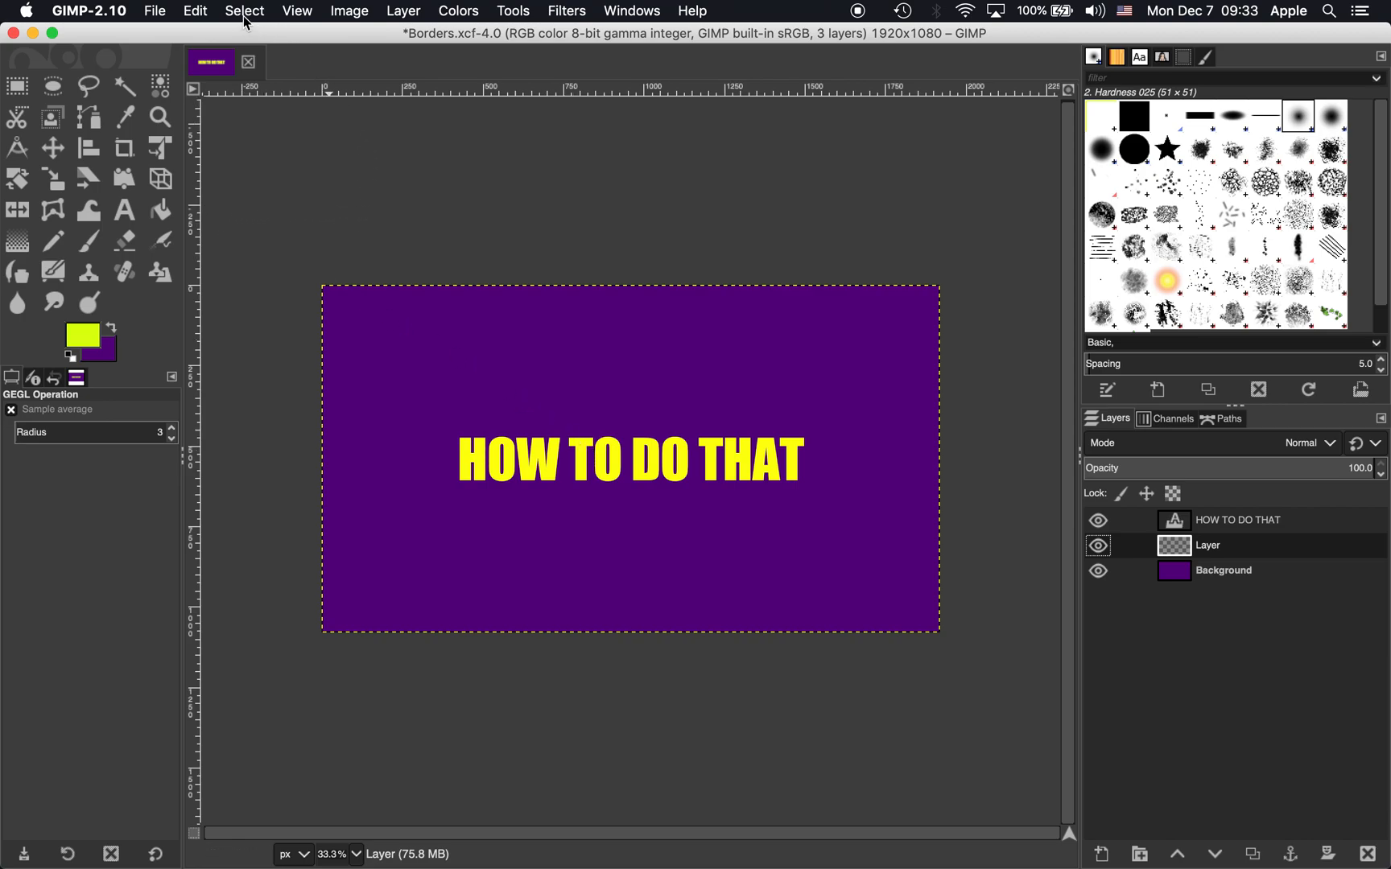
- Select the whole canvas, then shrink the selection by 30 px
{"action": "left_click", "coordinate": [243, 11]}
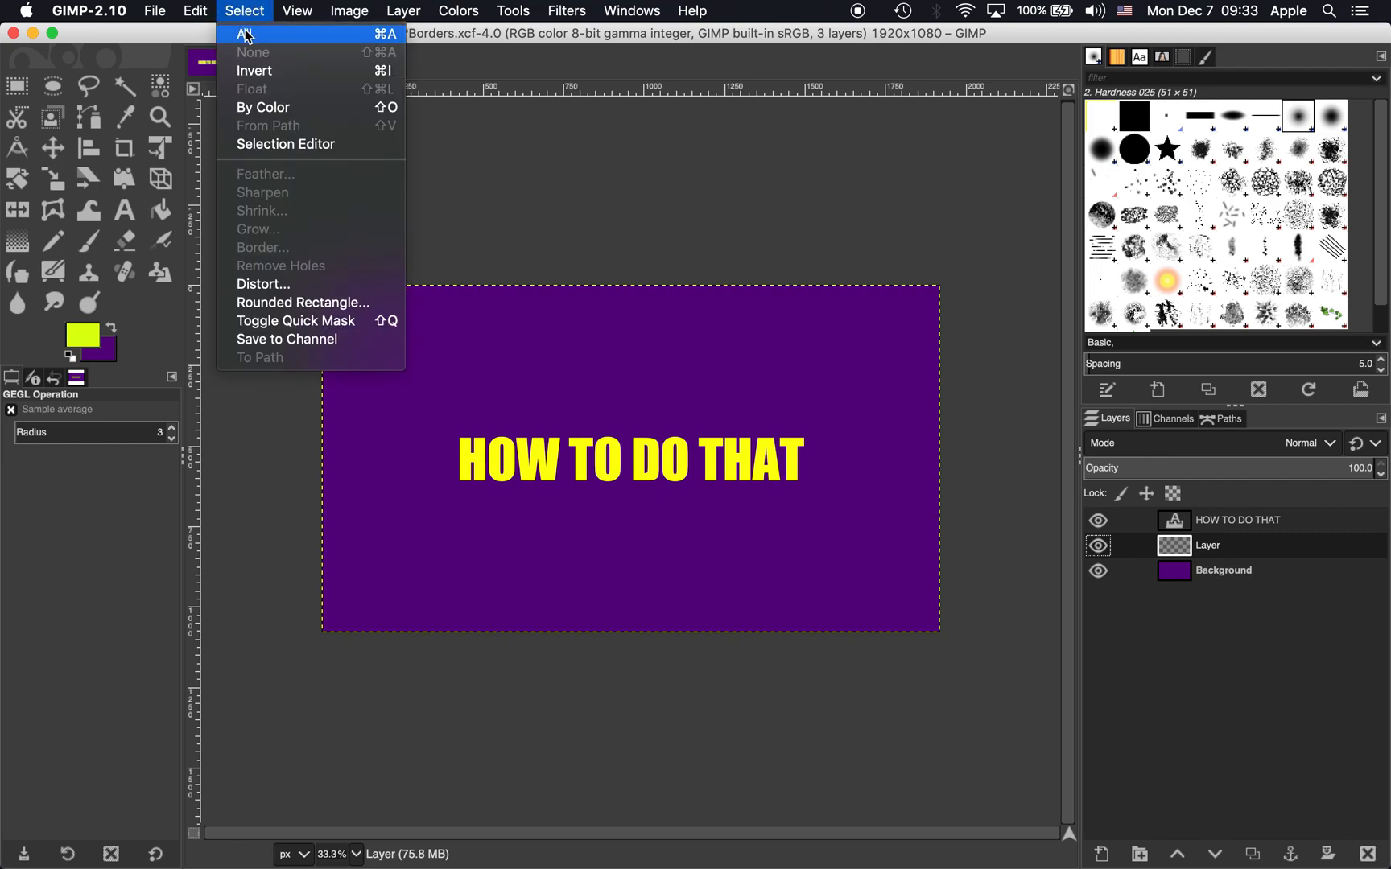
{"action": "left_click", "coordinate": [246, 34]}
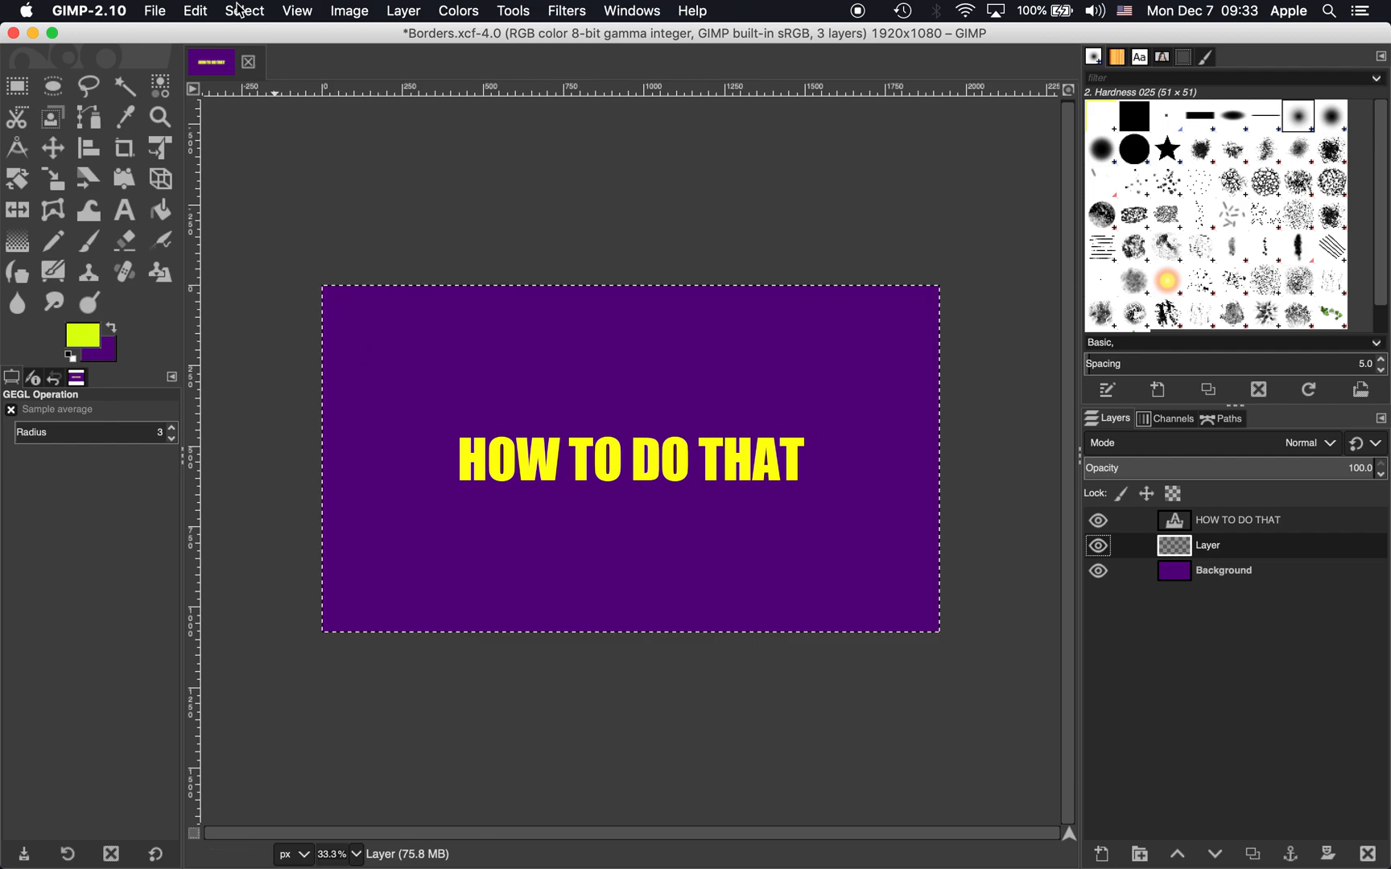
{"action": "left_click", "coordinate": [244, 12]}
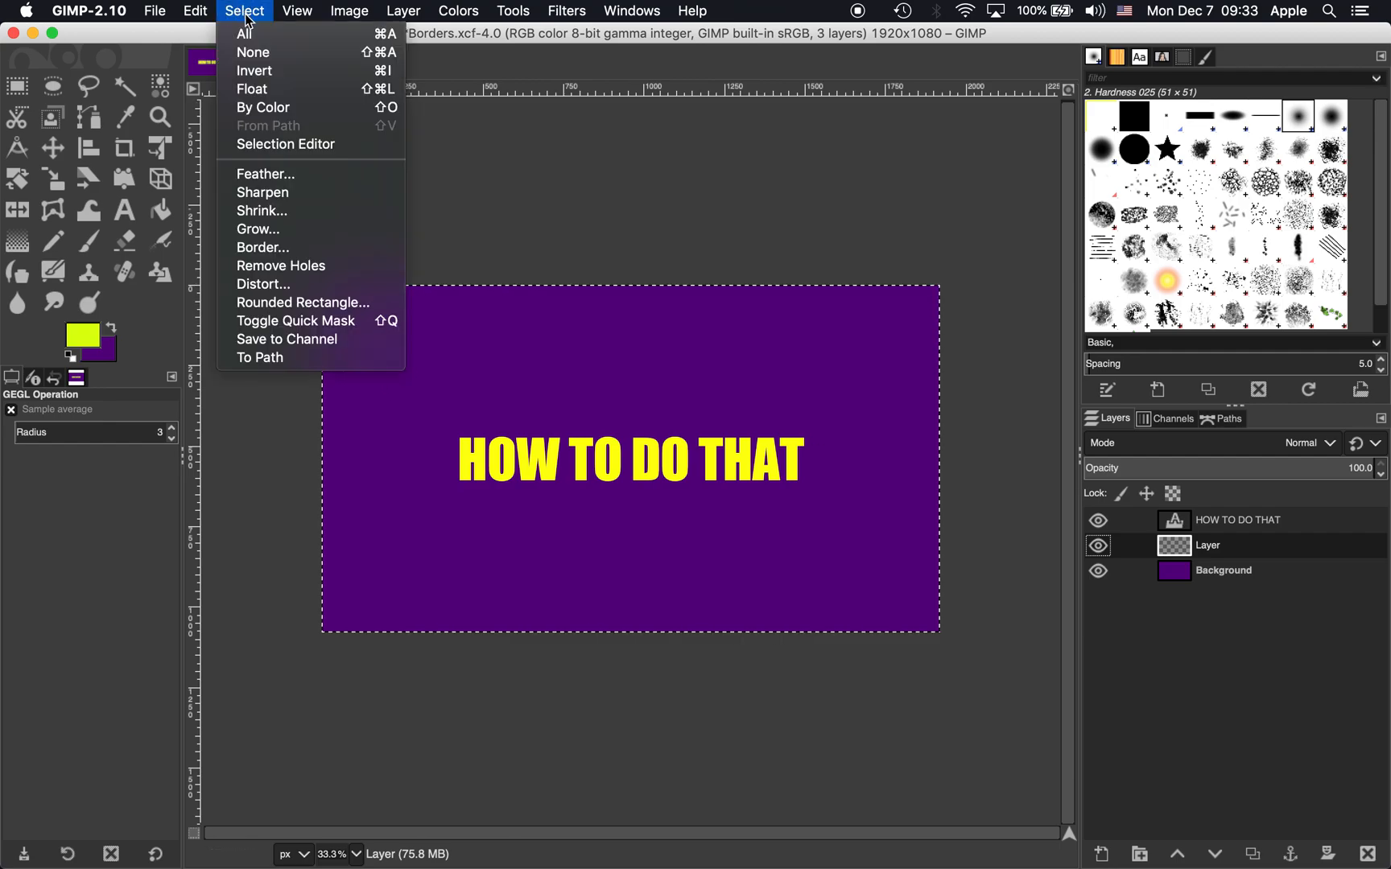
{"action": "left_click", "coordinate": [262, 211]}
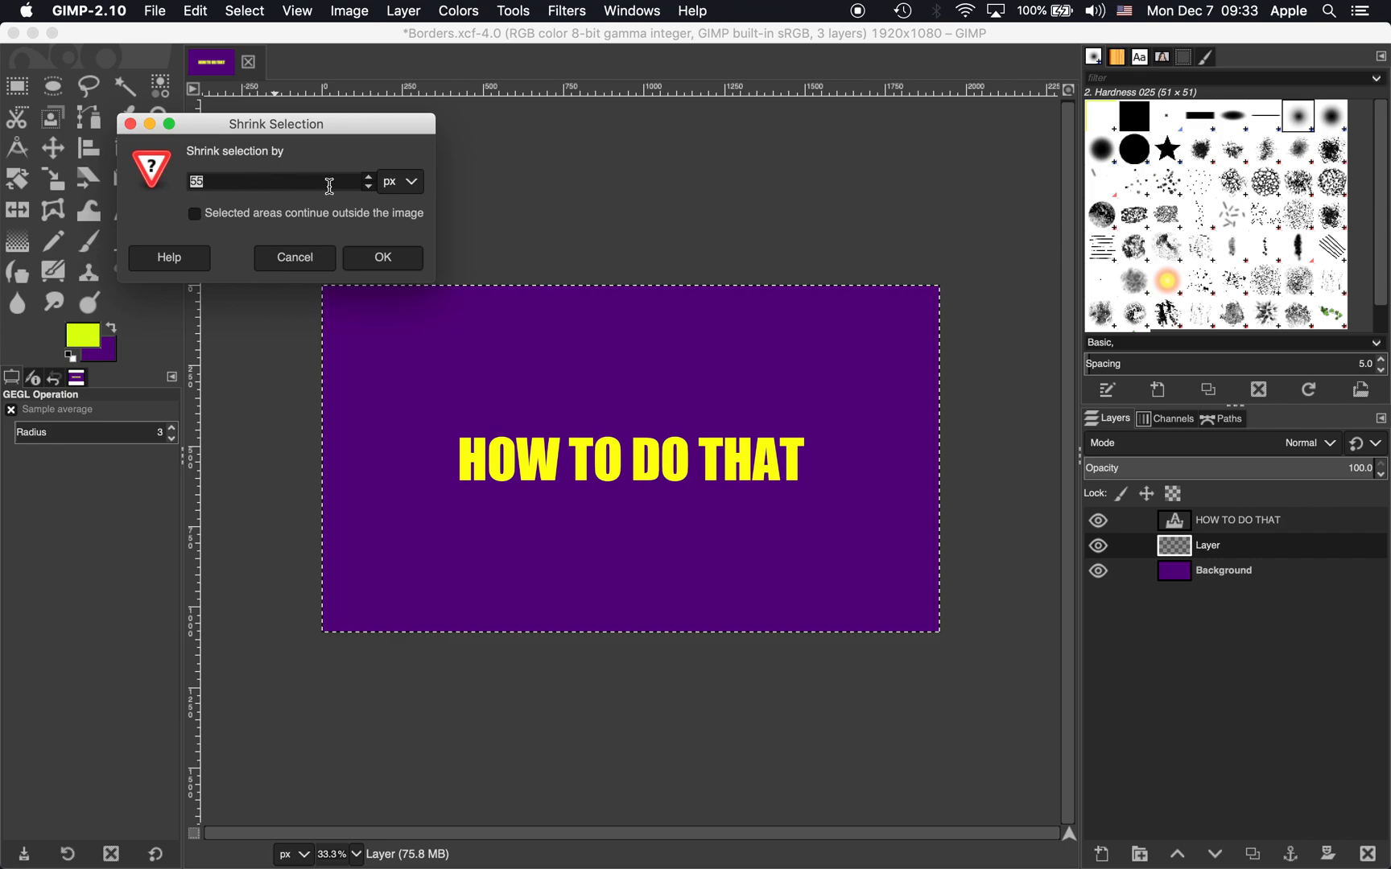
{"action": "mouse_move", "coordinate": [171, 191]}
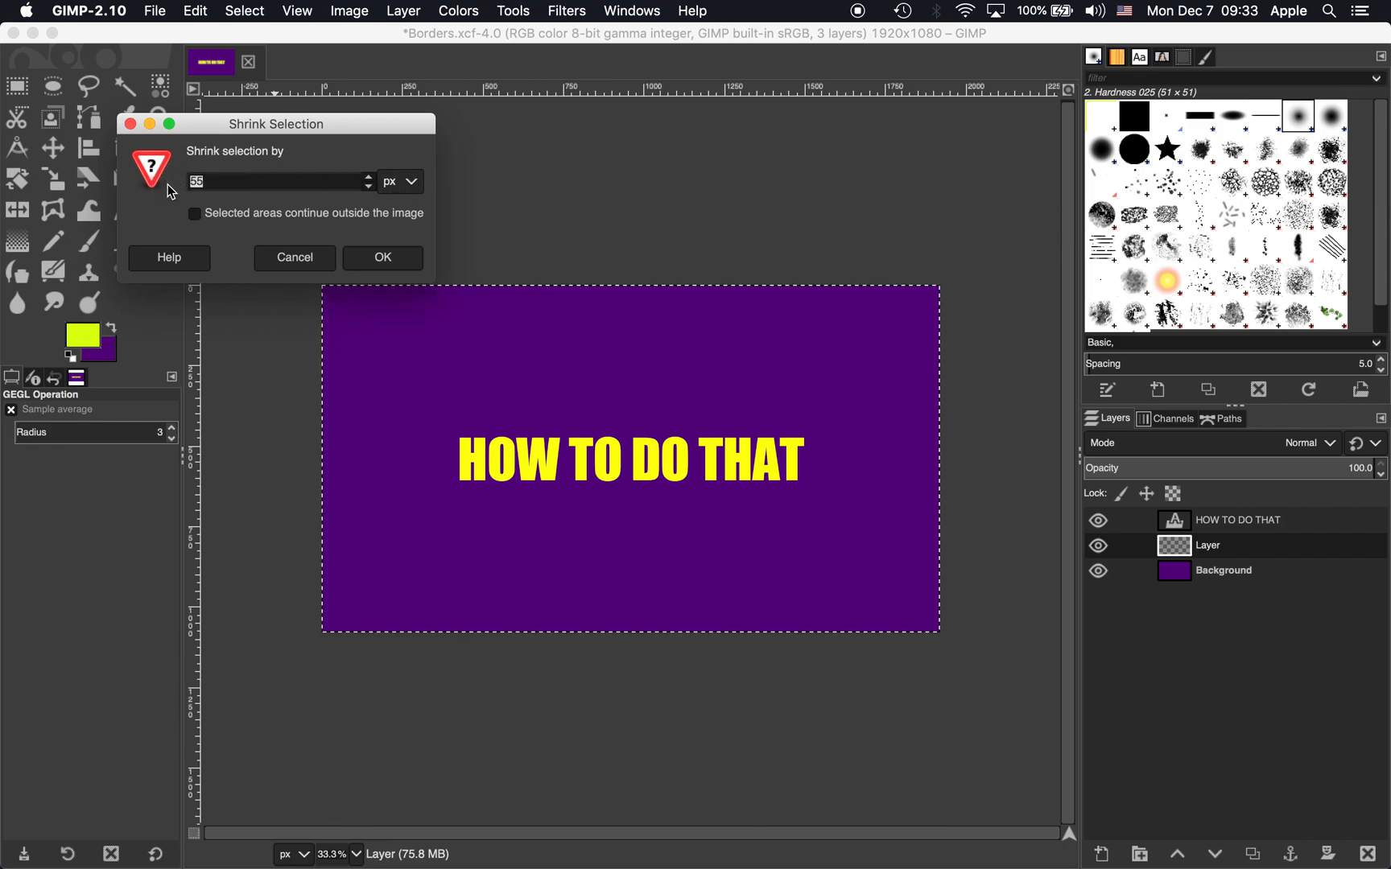
{"action": "type", "text": "30"}
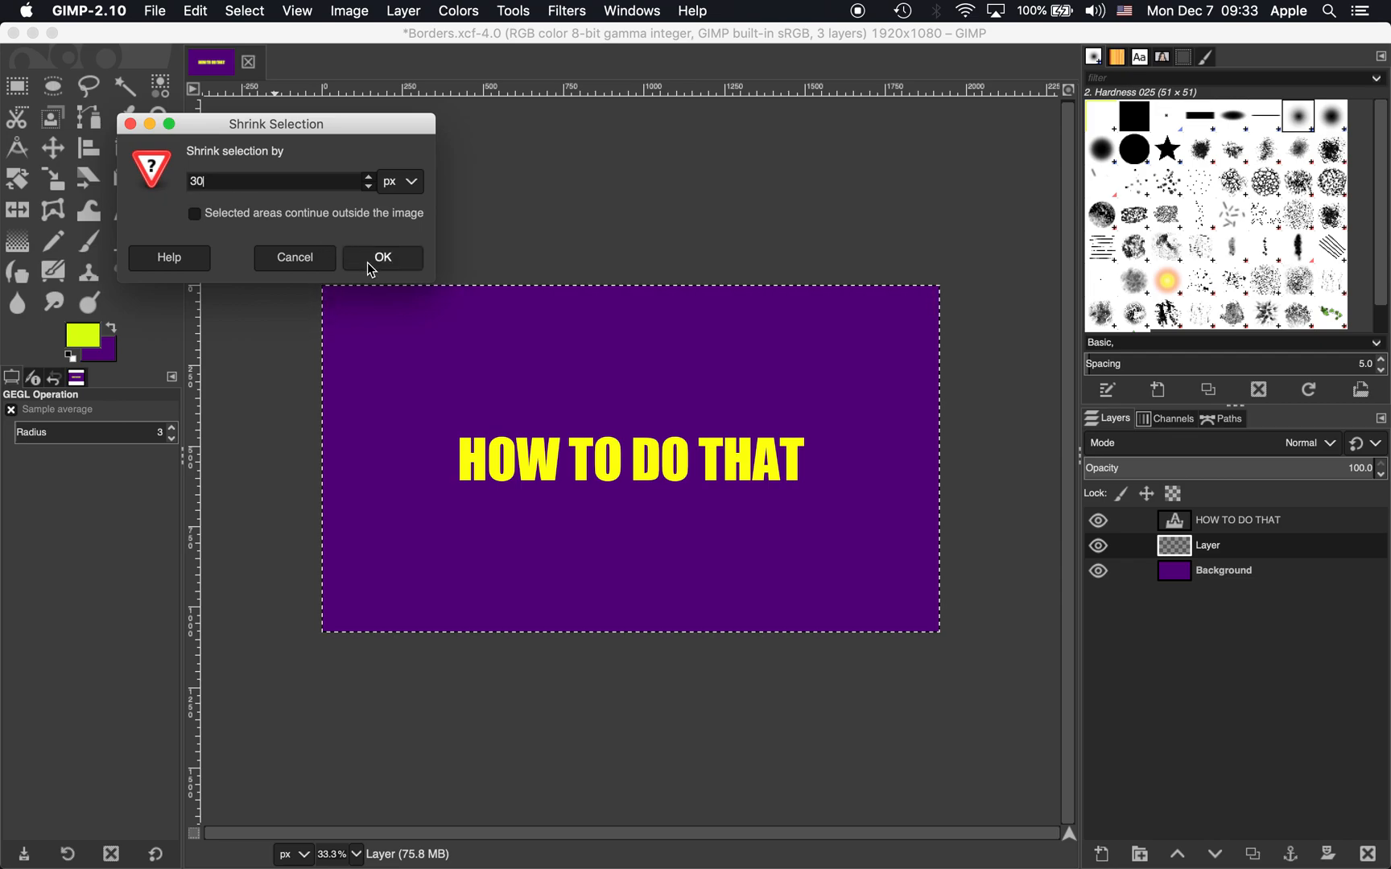
{"action": "left_click", "coordinate": [382, 257]}
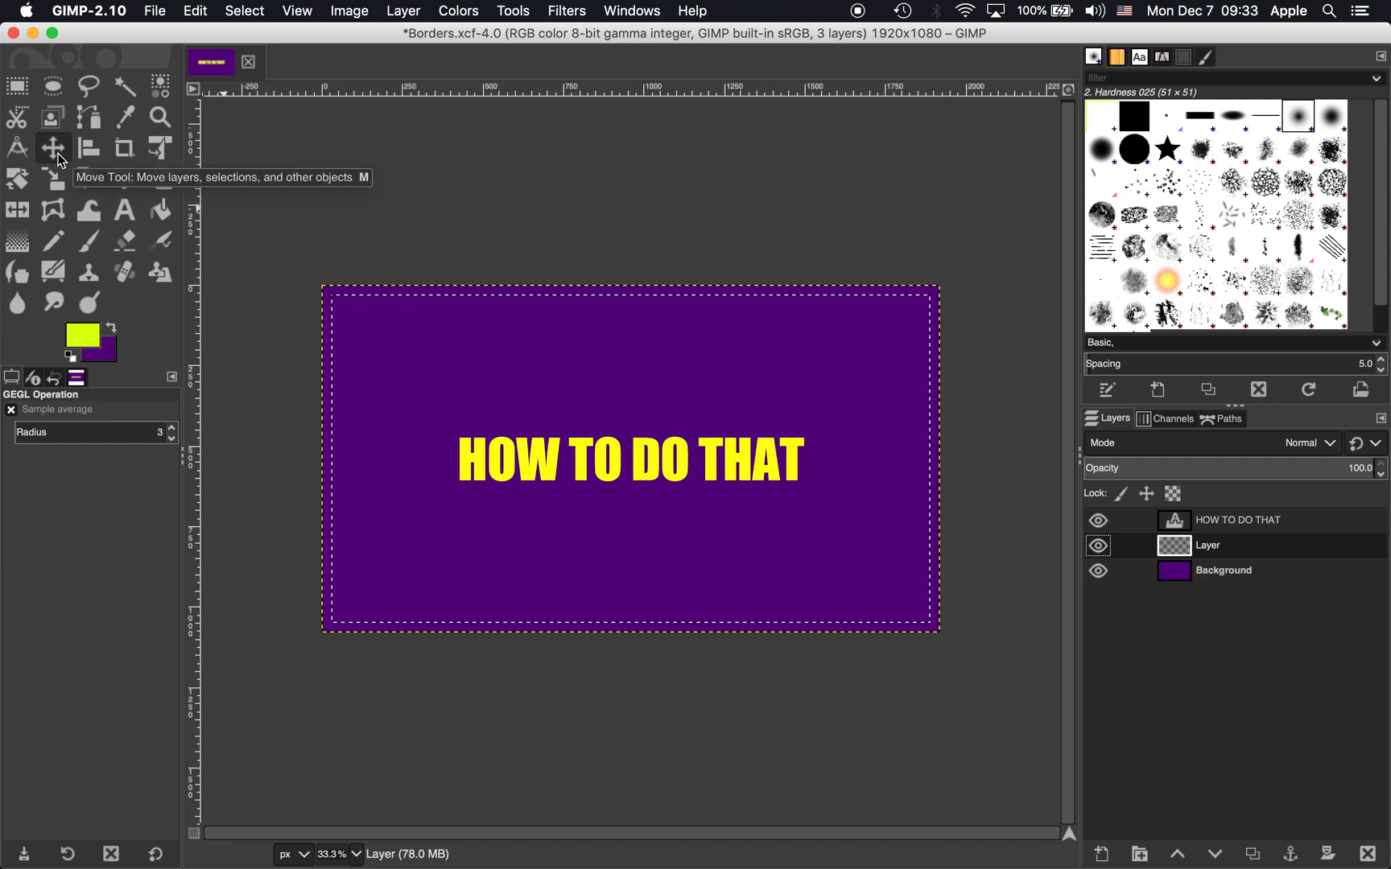
{"action": "mouse_move", "coordinate": [773, 543]}
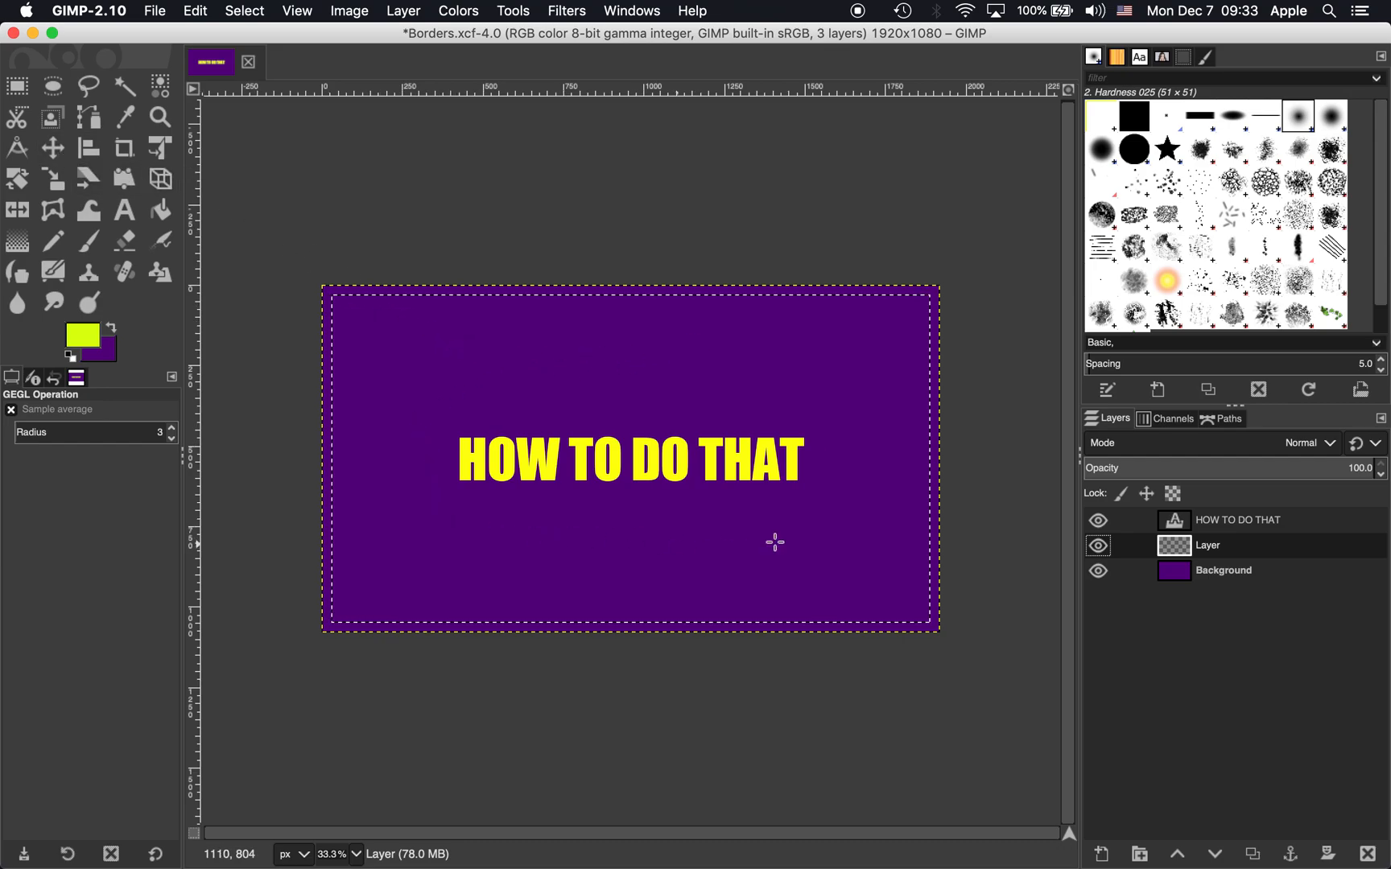
{"action": "mouse_move", "coordinate": [476, 530]}
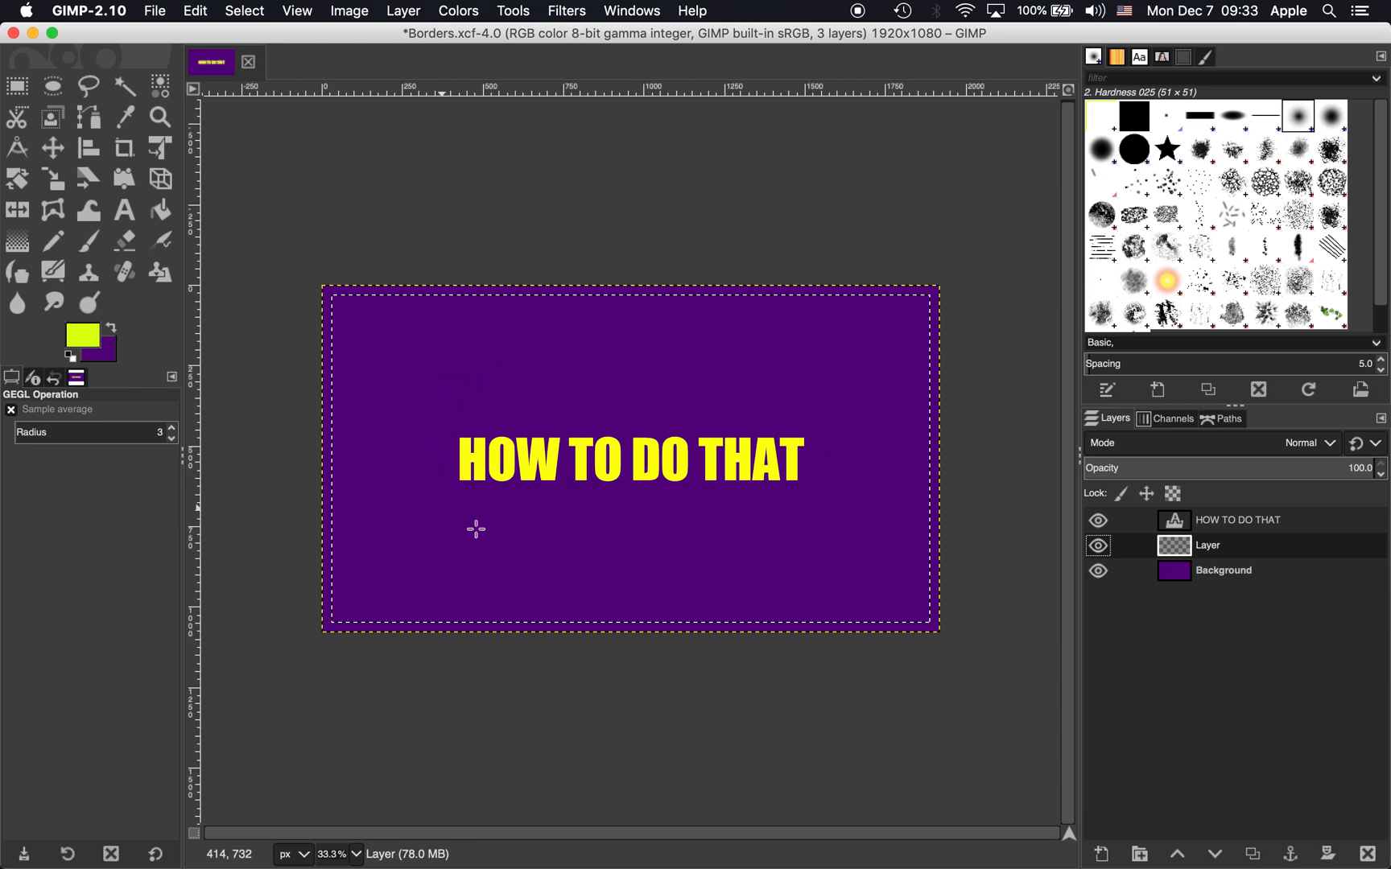
{"action": "mouse_move", "coordinate": [309, 373]}
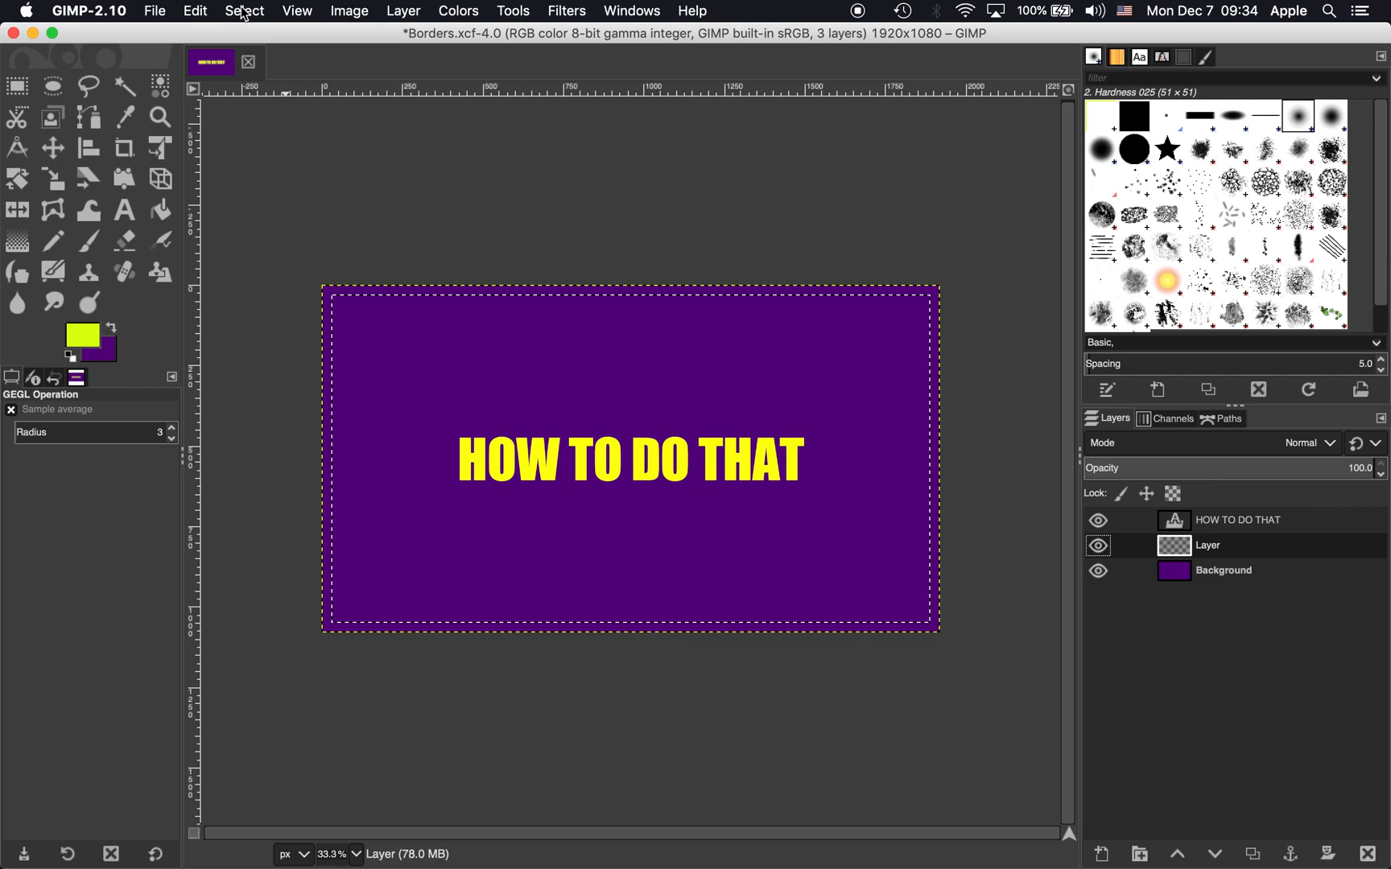
- Invert the 30 px inset selection to target the edge band
{"action": "left_click", "coordinate": [244, 11]}
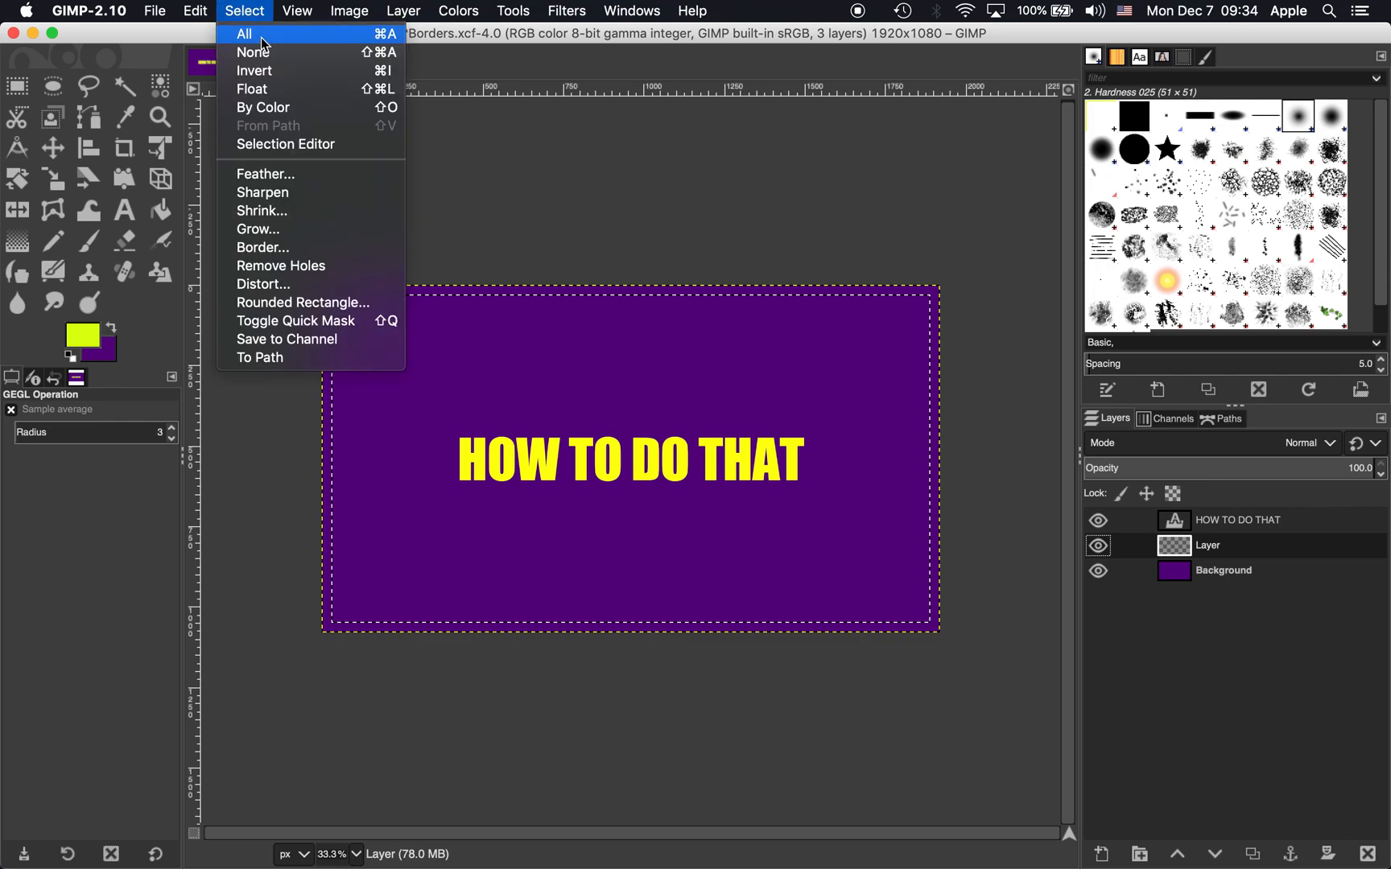
{"action": "mouse_move", "coordinate": [254, 71]}
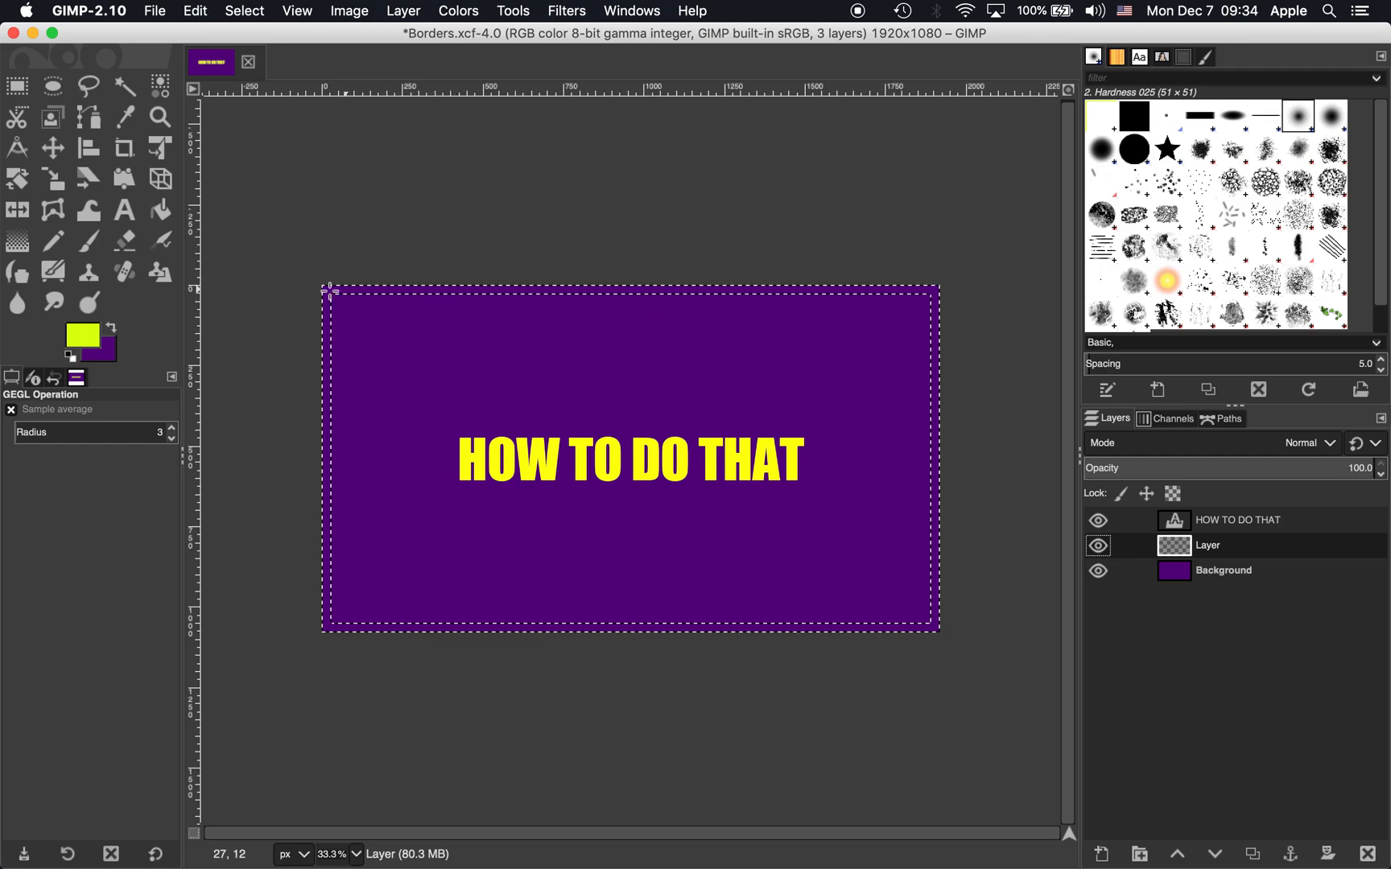
{"action": "mouse_move", "coordinate": [468, 380]}
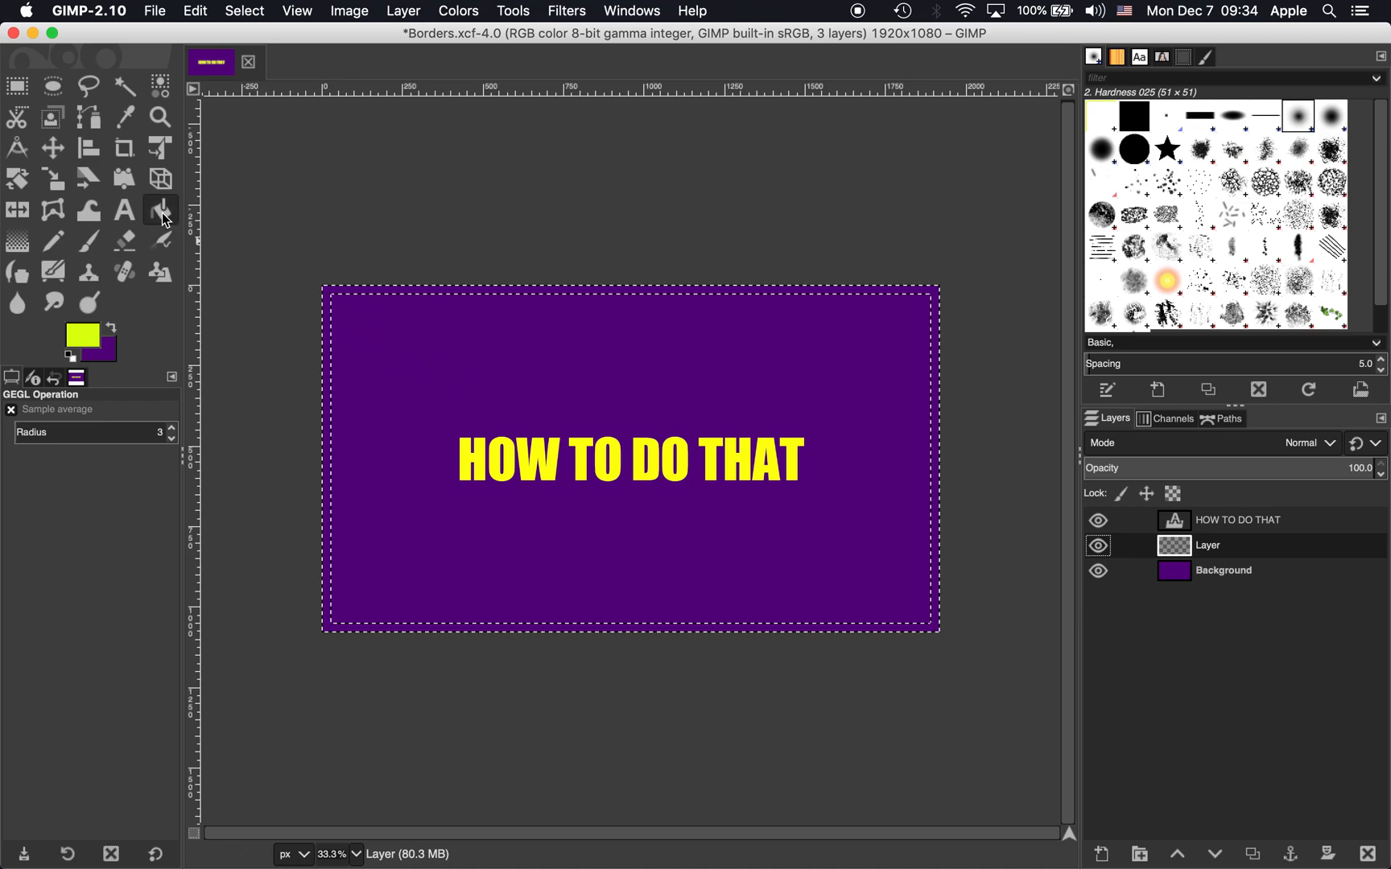
{"action": "mouse_move", "coordinate": [161, 210]}
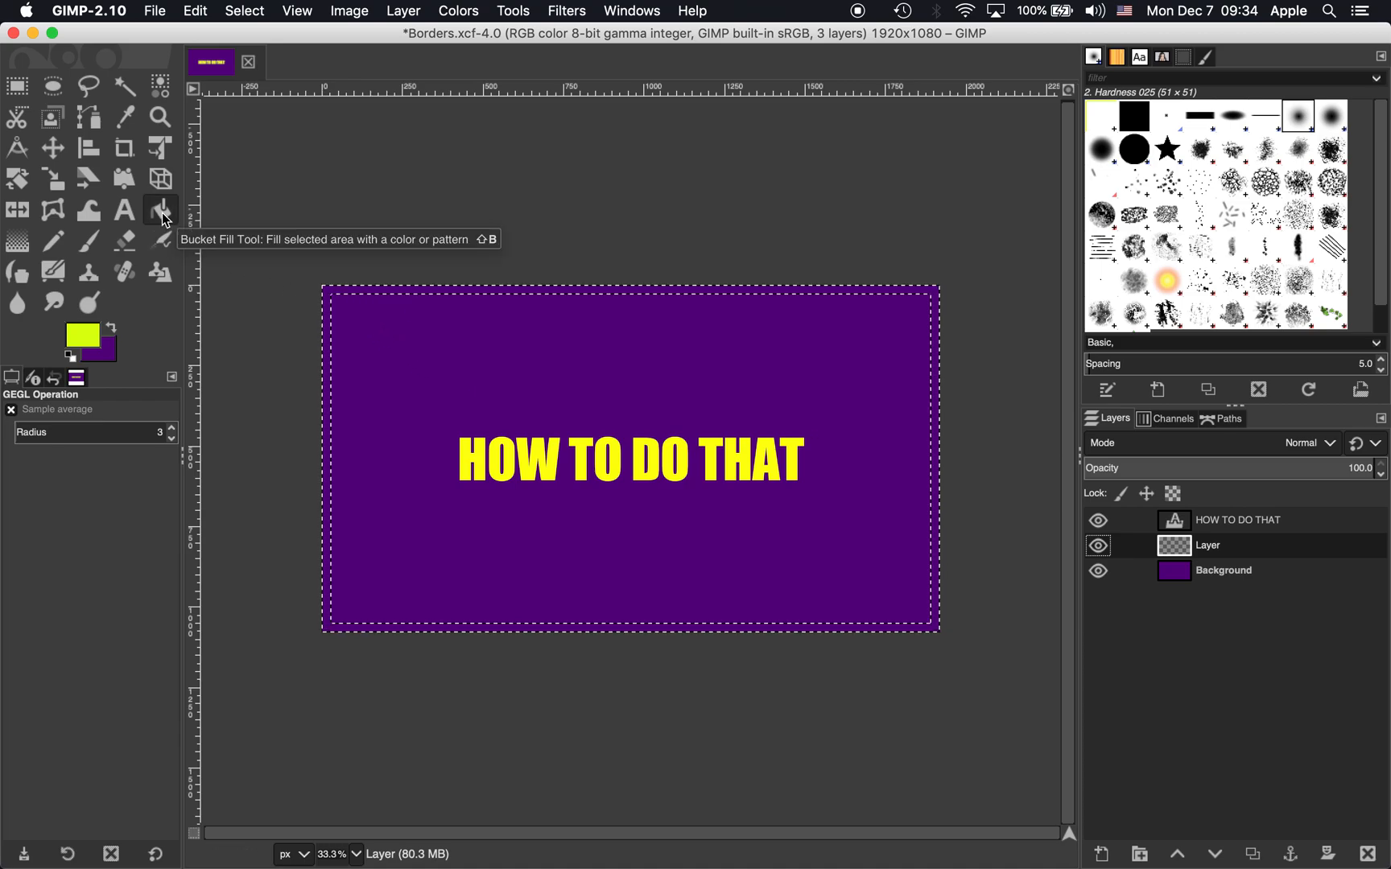
- Bucket-fill the selected edge band with white (ffffff)
{"action": "left_click", "coordinate": [161, 209]}
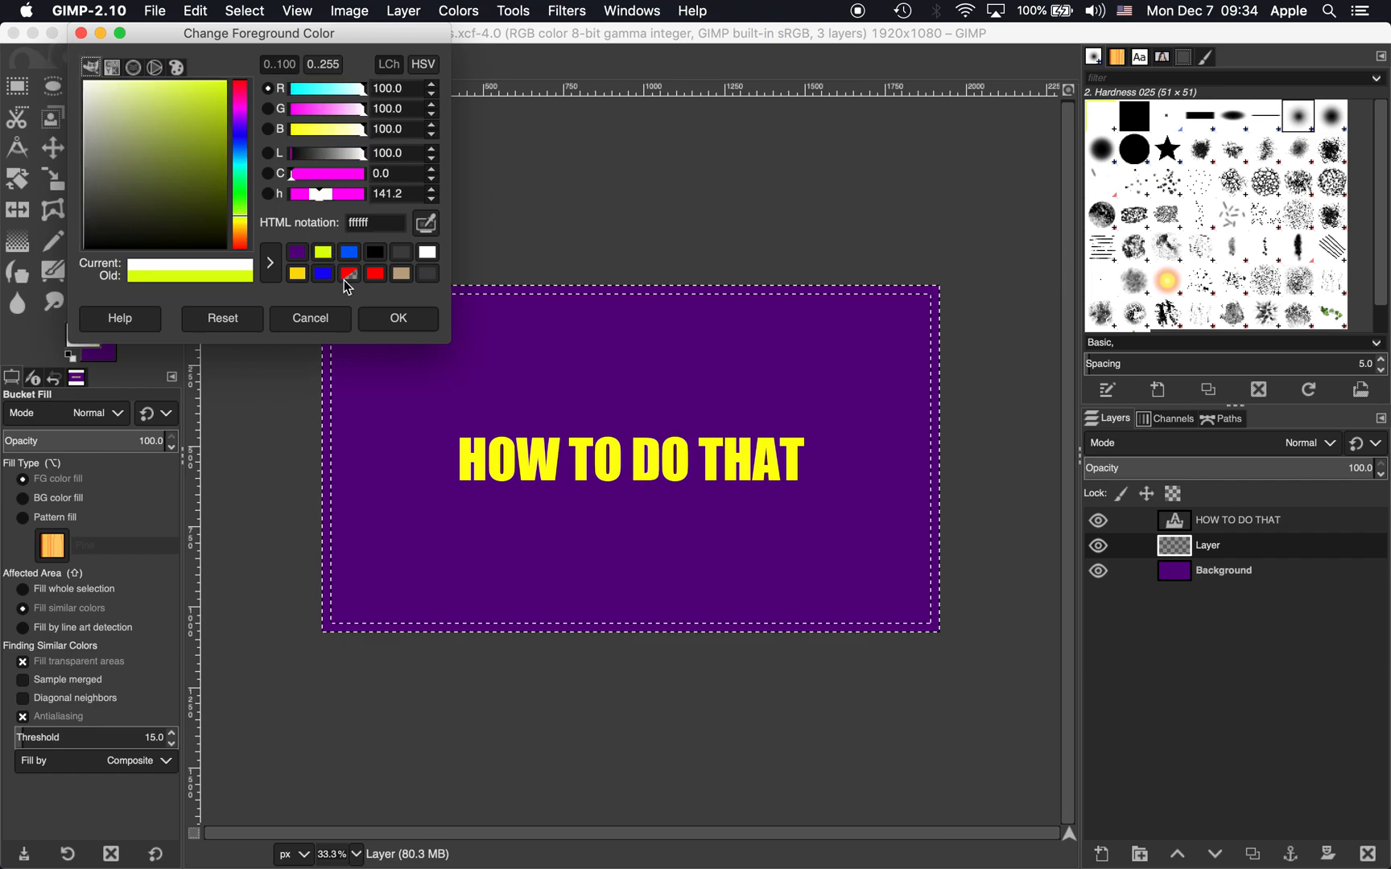
{"action": "left_click", "coordinate": [398, 318]}
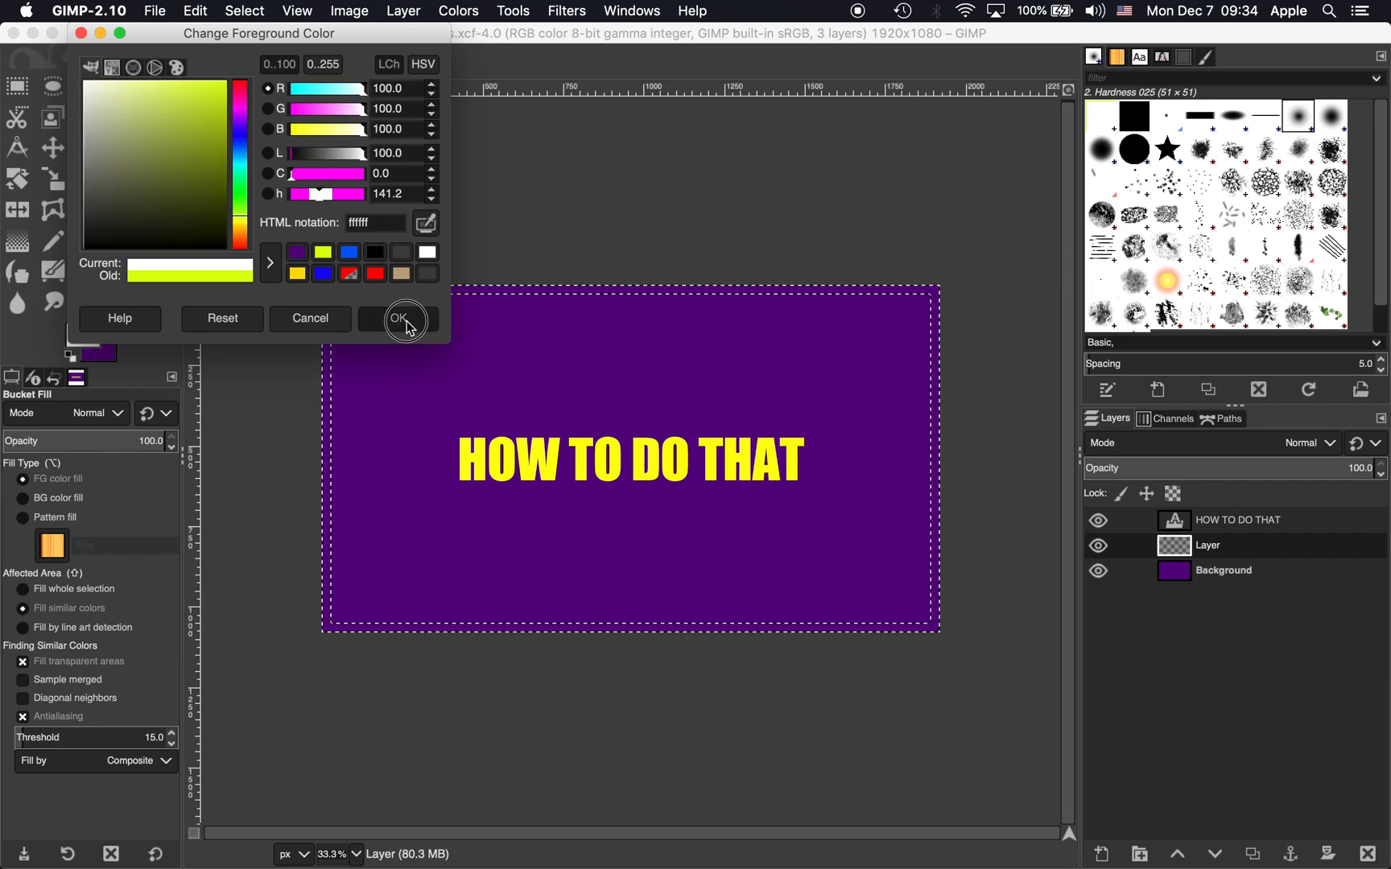
{"action": "left_click", "coordinate": [404, 317]}
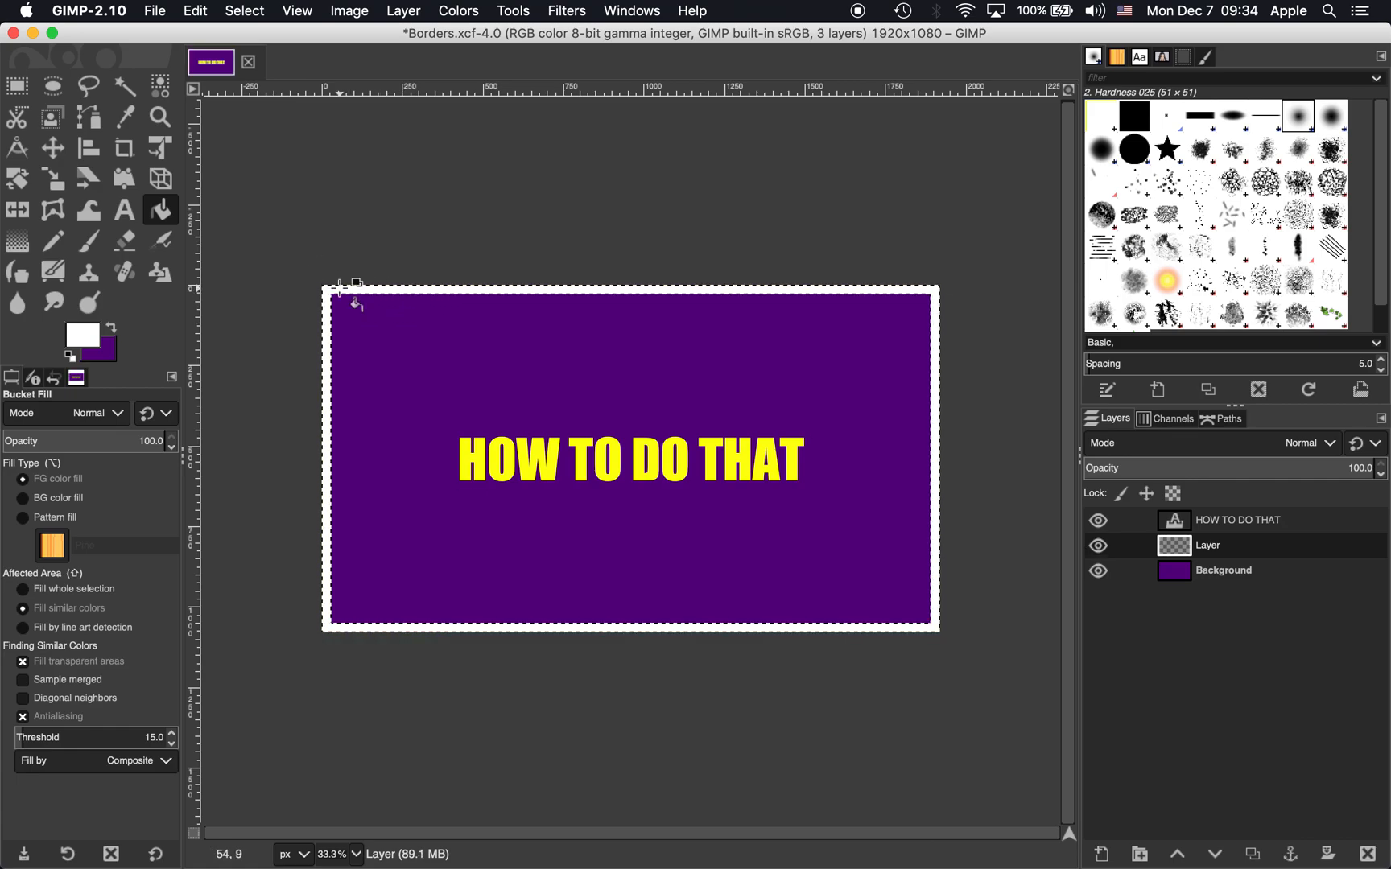
{"action": "left_click", "coordinate": [18, 85]}
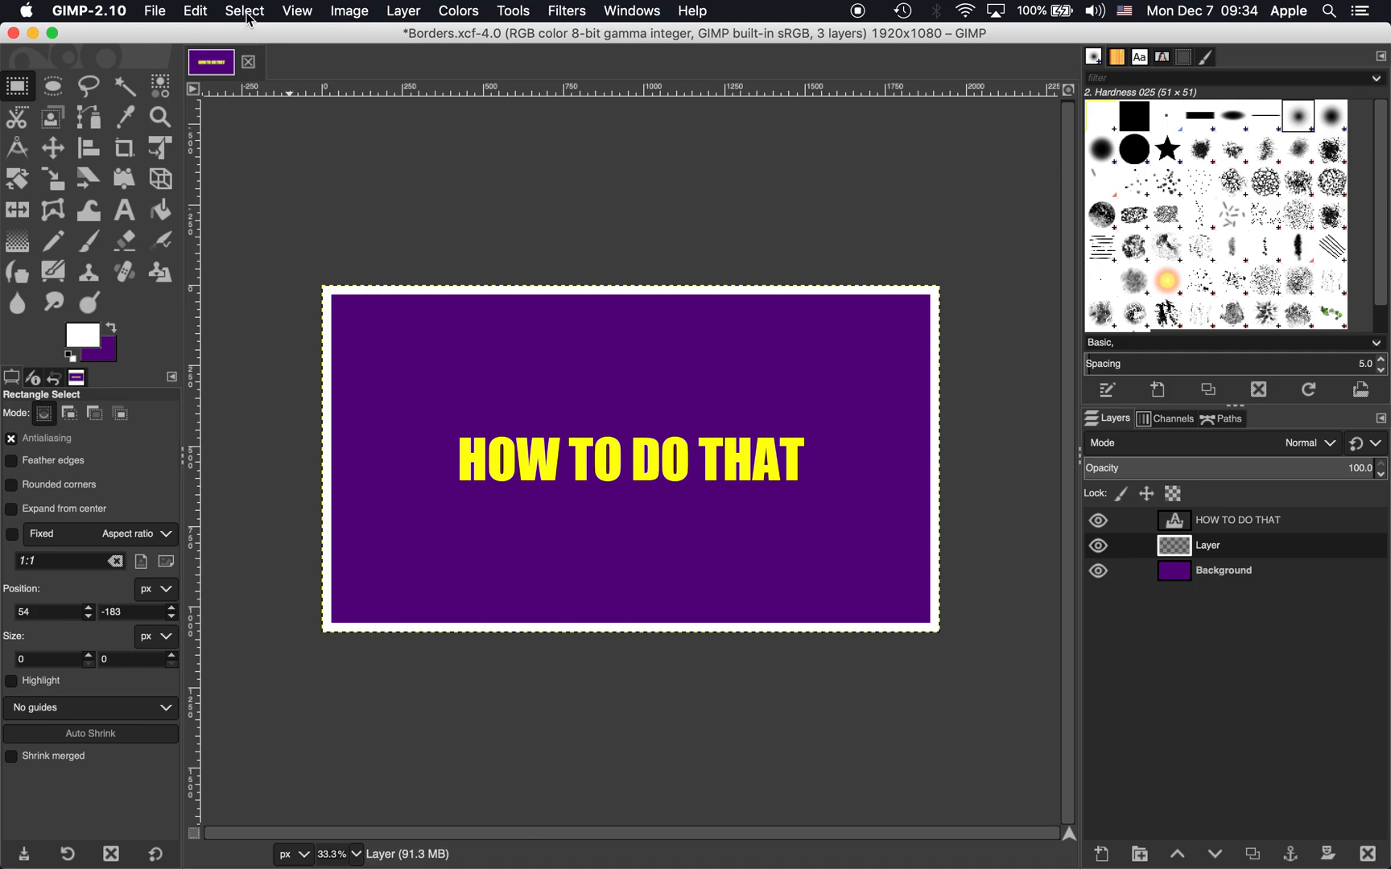
- Reselect the whole canvas and shrink the selection by 25 px
{"action": "left_click", "coordinate": [245, 9]}
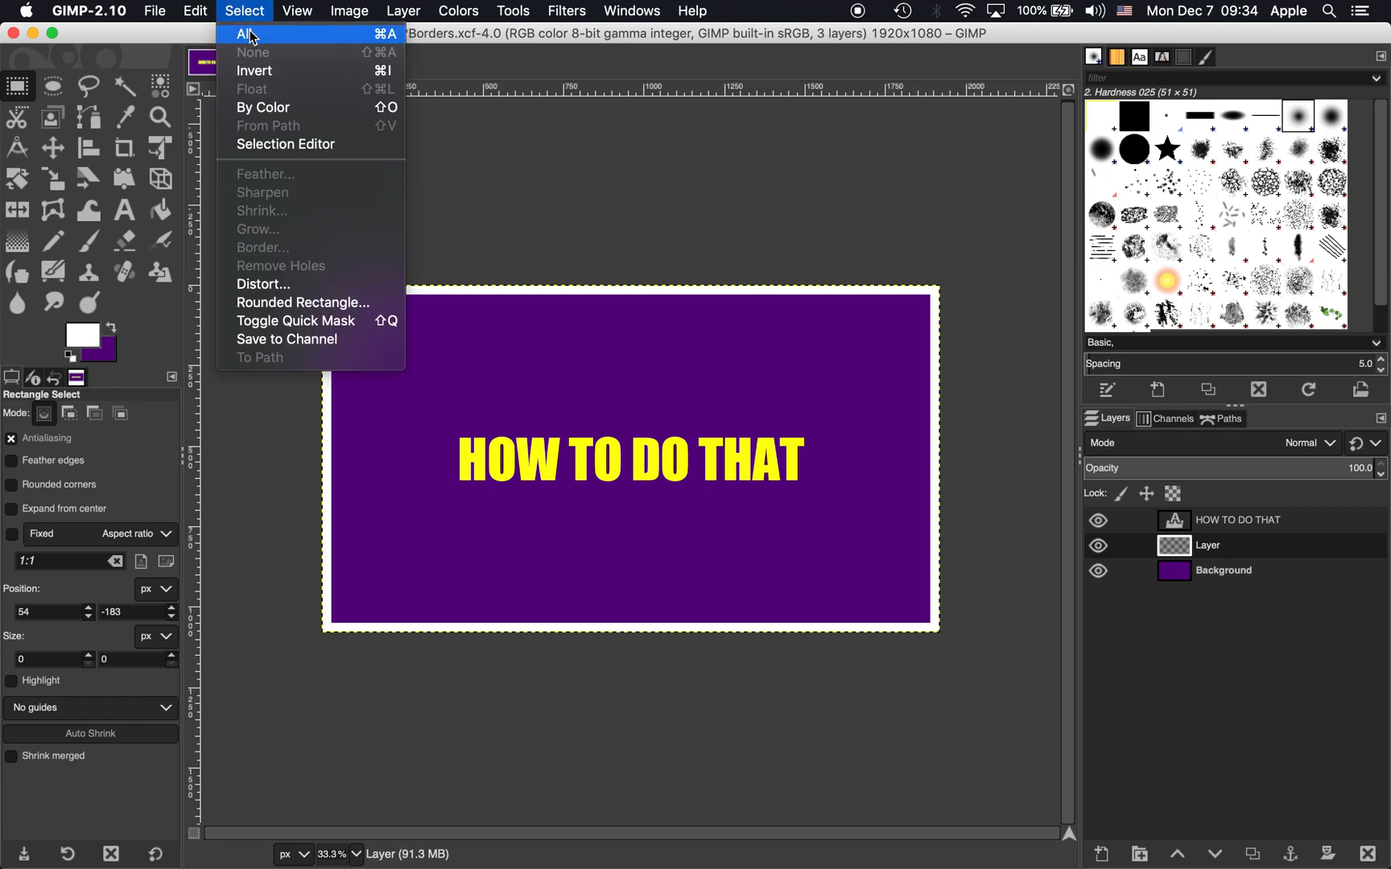
{"action": "left_click", "coordinate": [241, 34]}
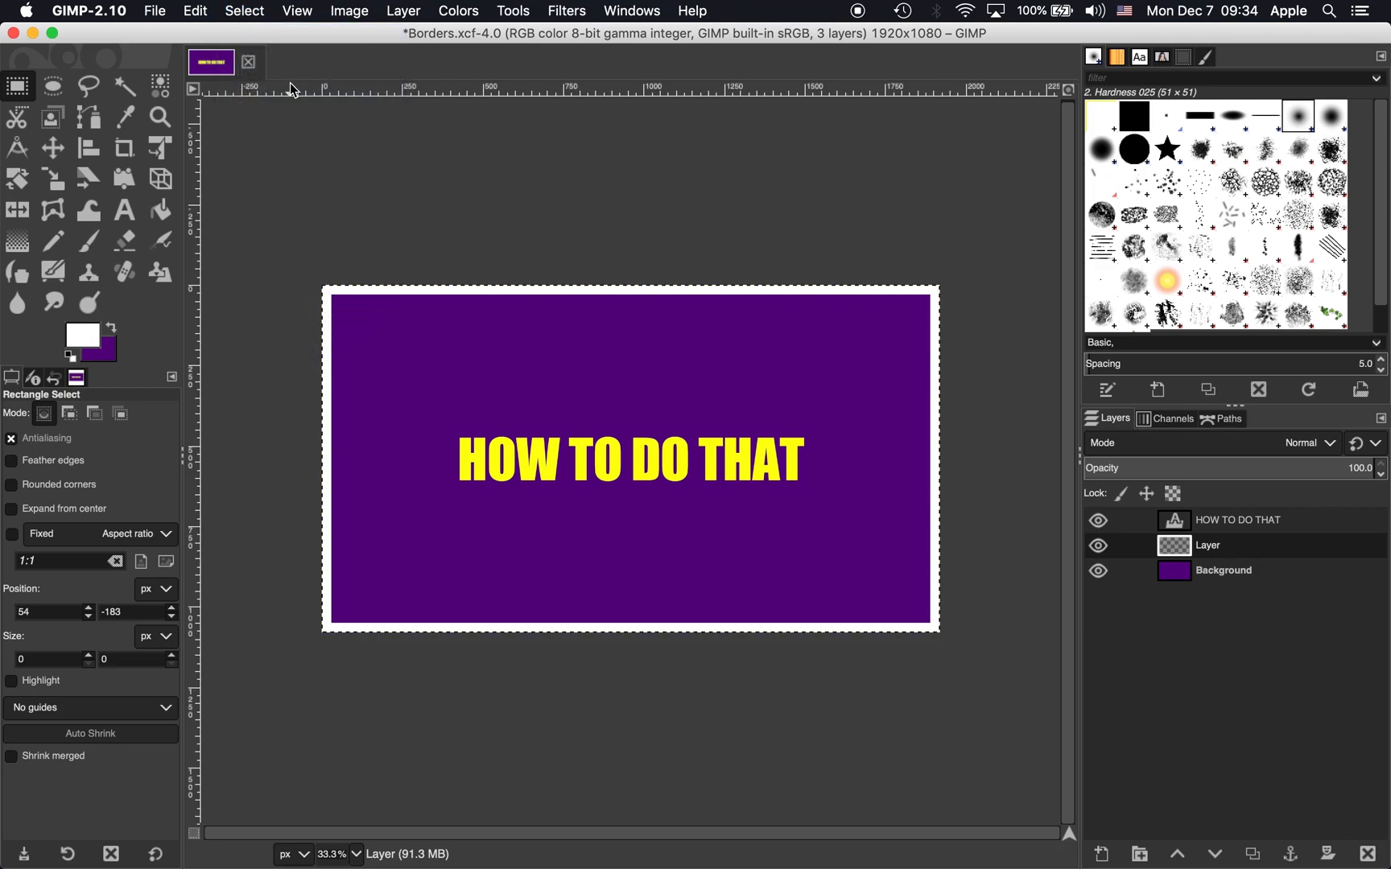
{"action": "left_click", "coordinate": [244, 11]}
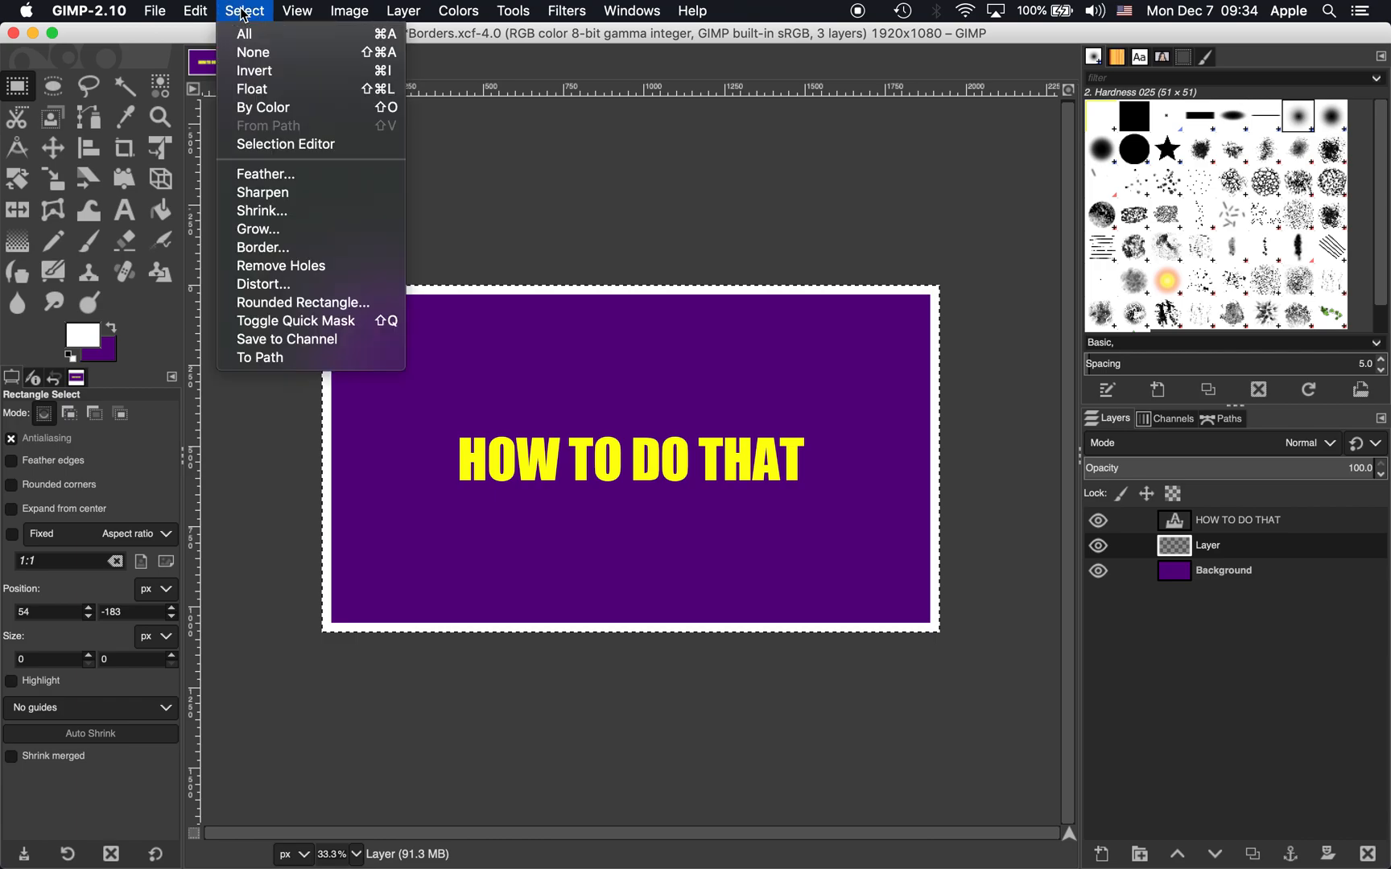
{"action": "left_click", "coordinate": [253, 52]}
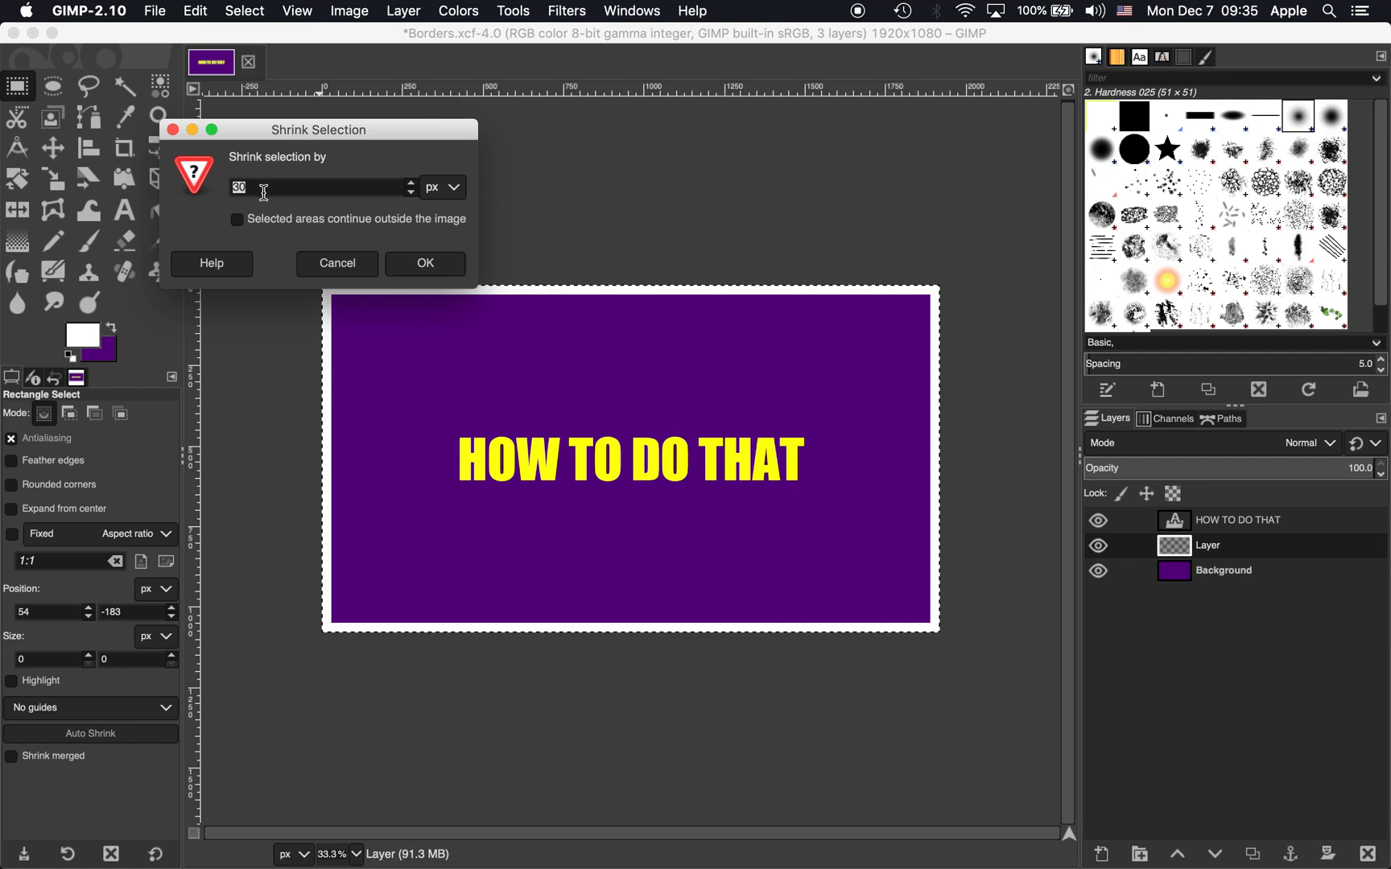
{"action": "type", "text": "2"}
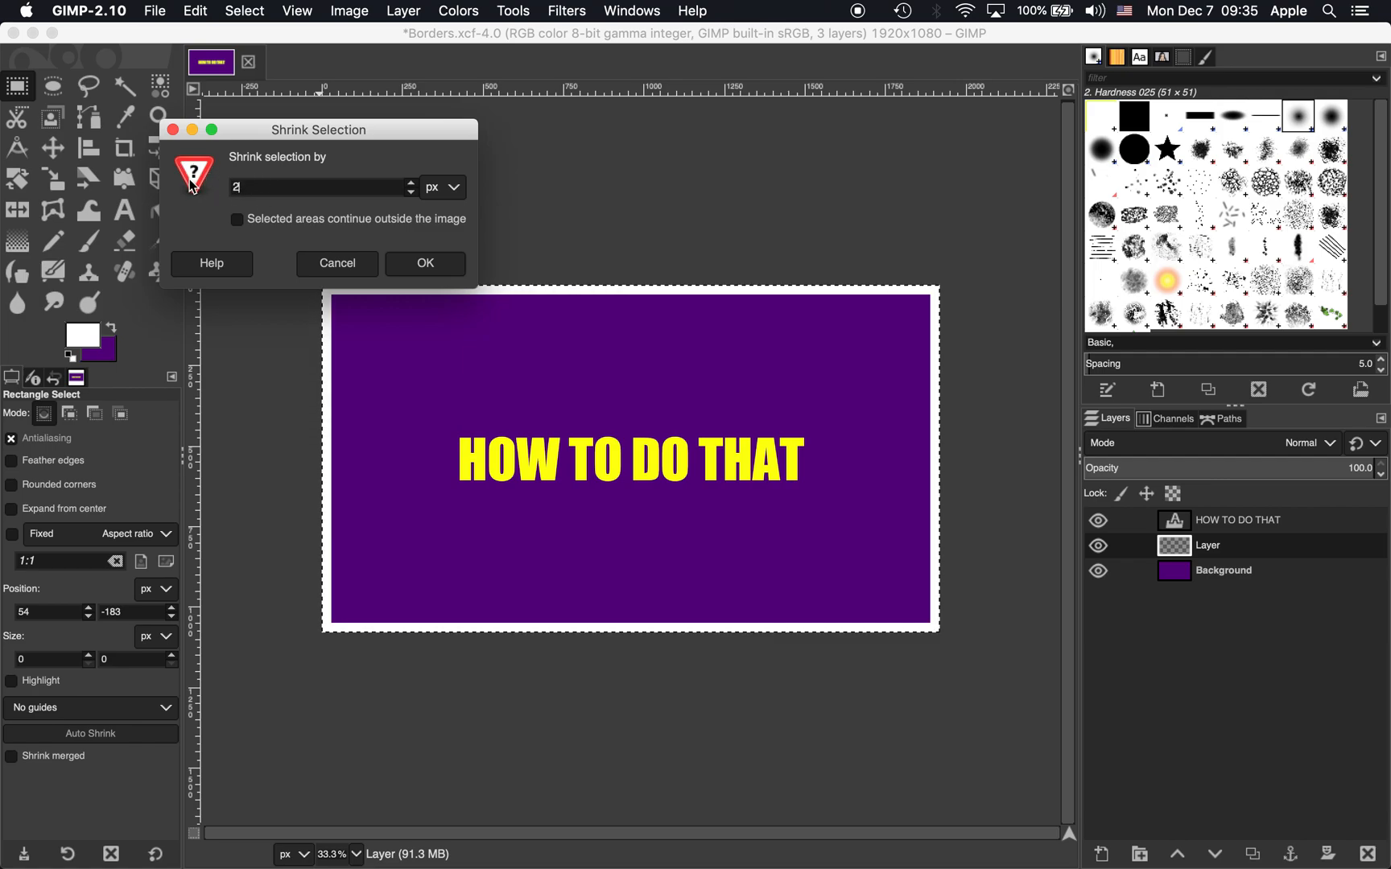
{"action": "type", "text": "5"}
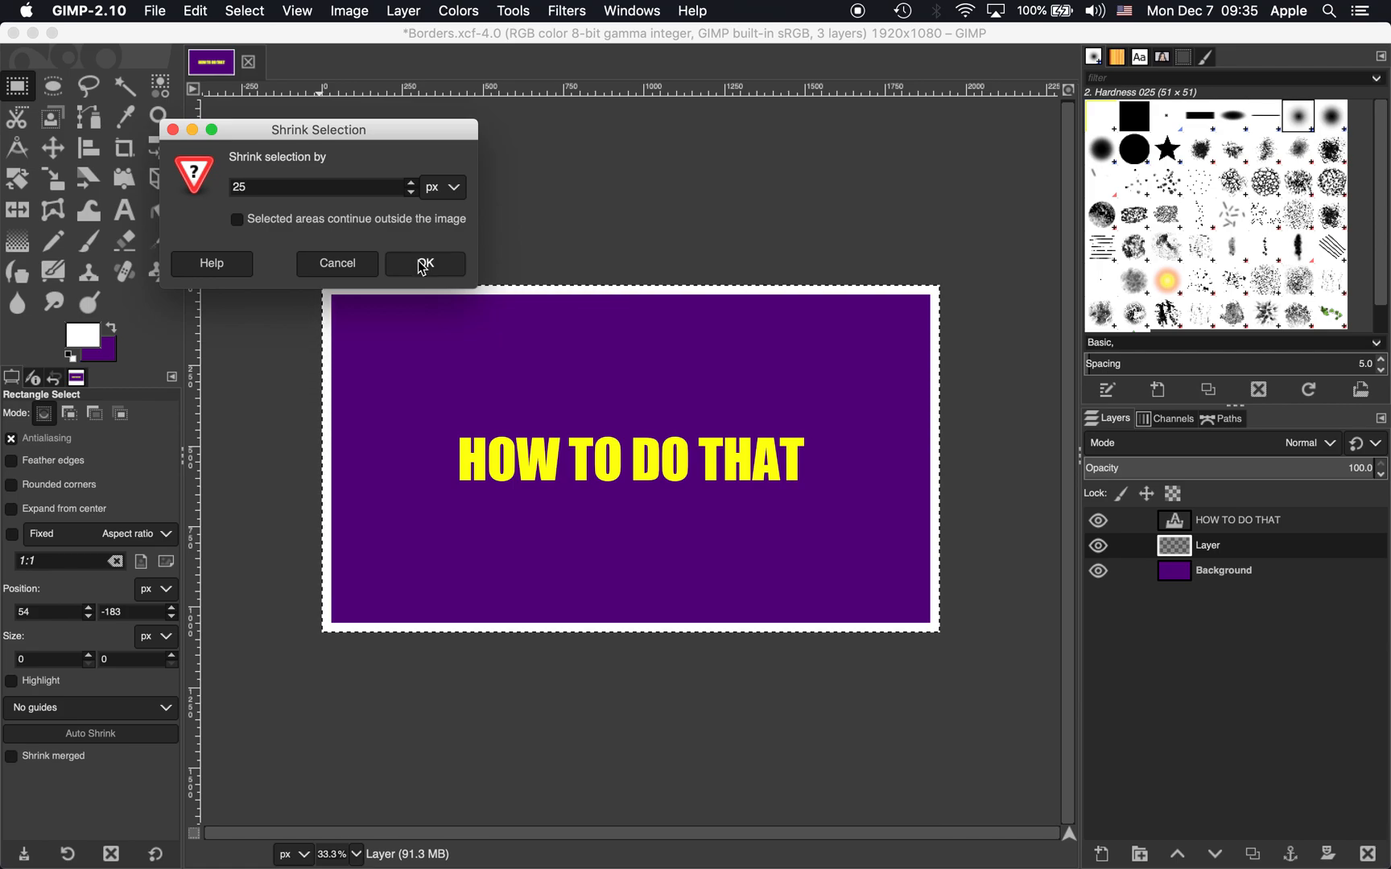
{"action": "left_click", "coordinate": [423, 264]}
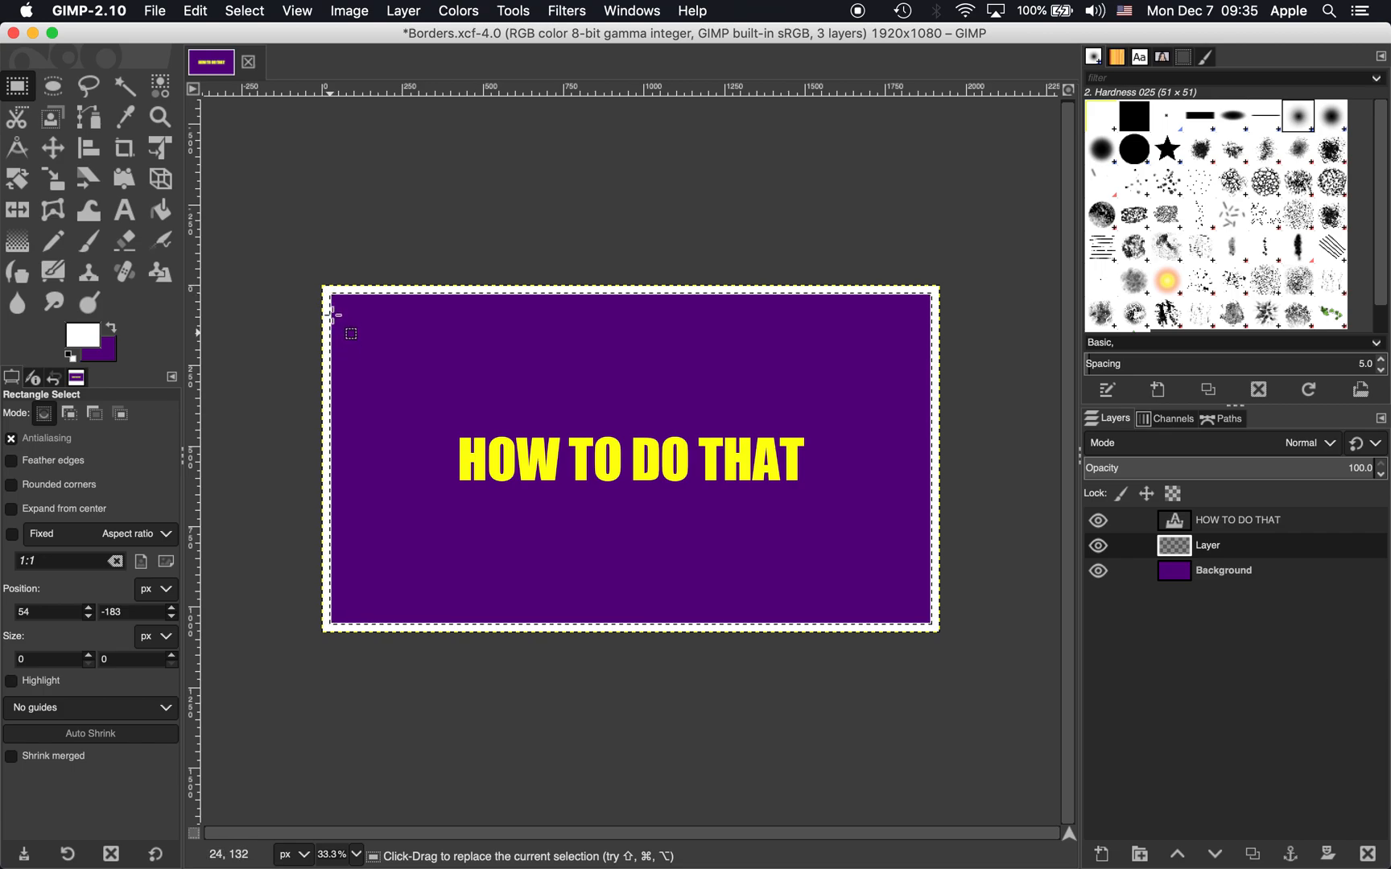
{"action": "mouse_move", "coordinate": [364, 293]}
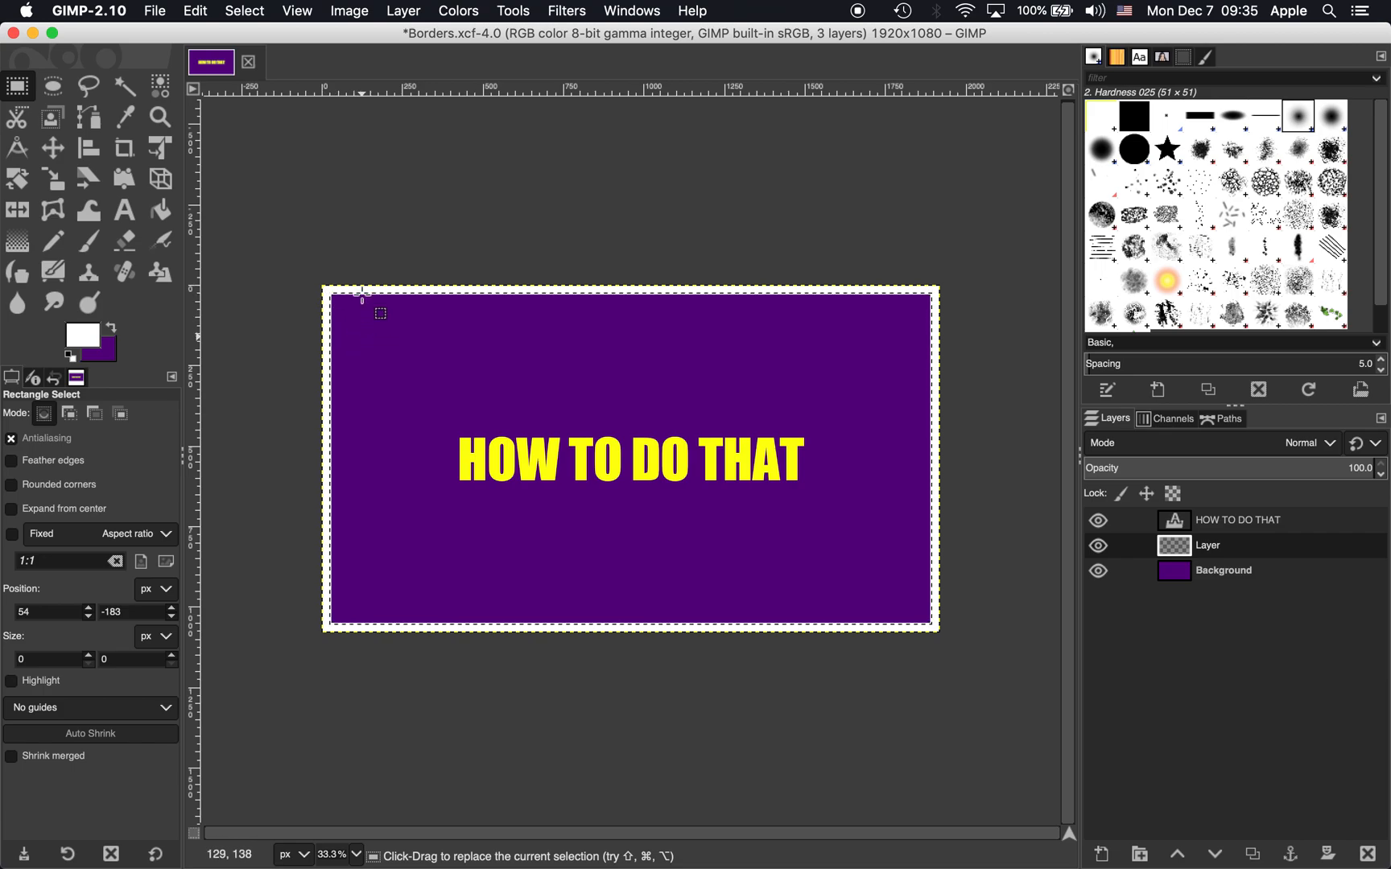
- Invert the selection and clear the outer white band, leaving a thin white outline
{"action": "left_click", "coordinate": [245, 12]}
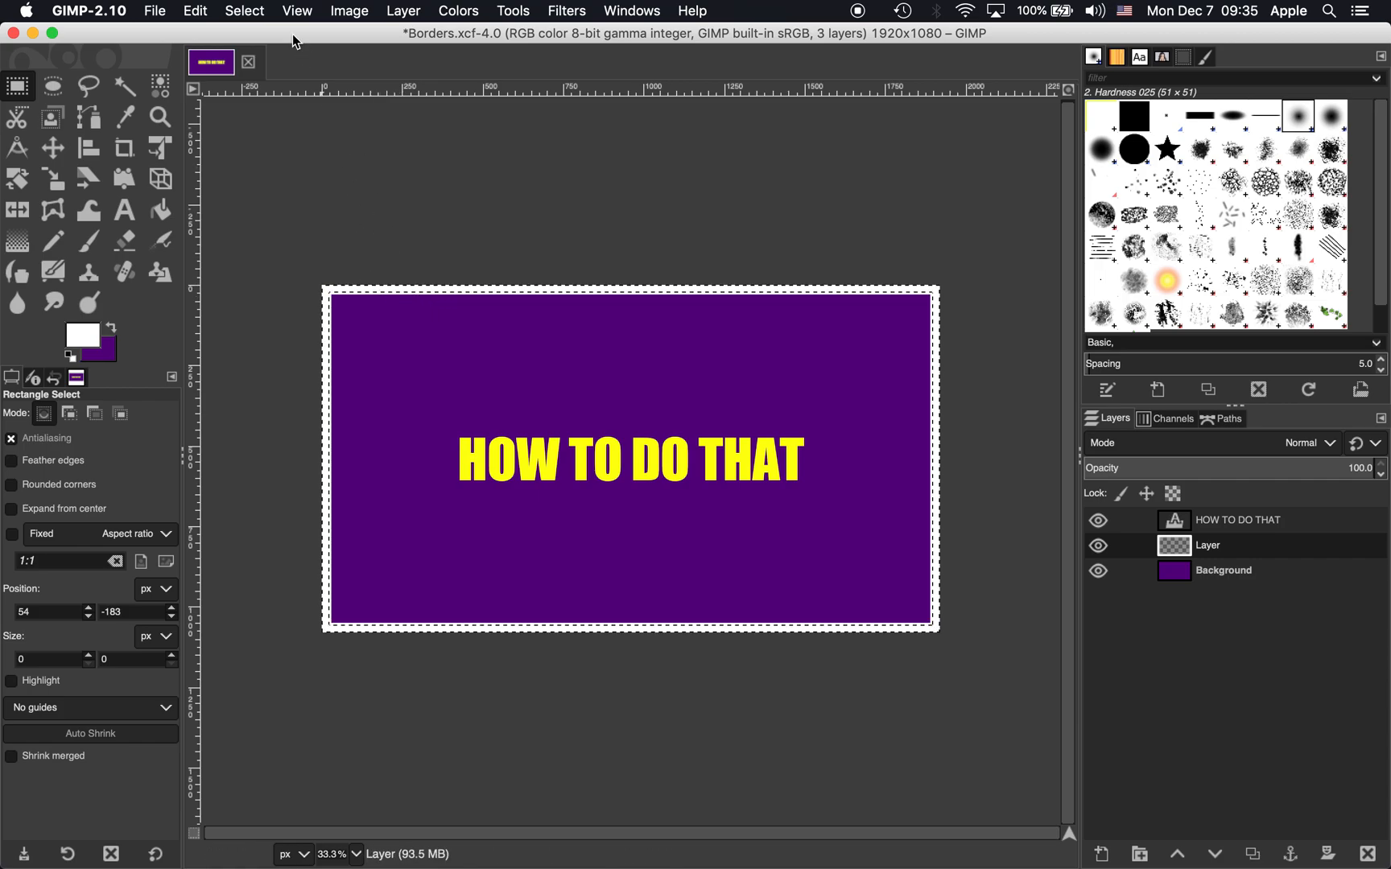
{"action": "left_click", "coordinate": [195, 9]}
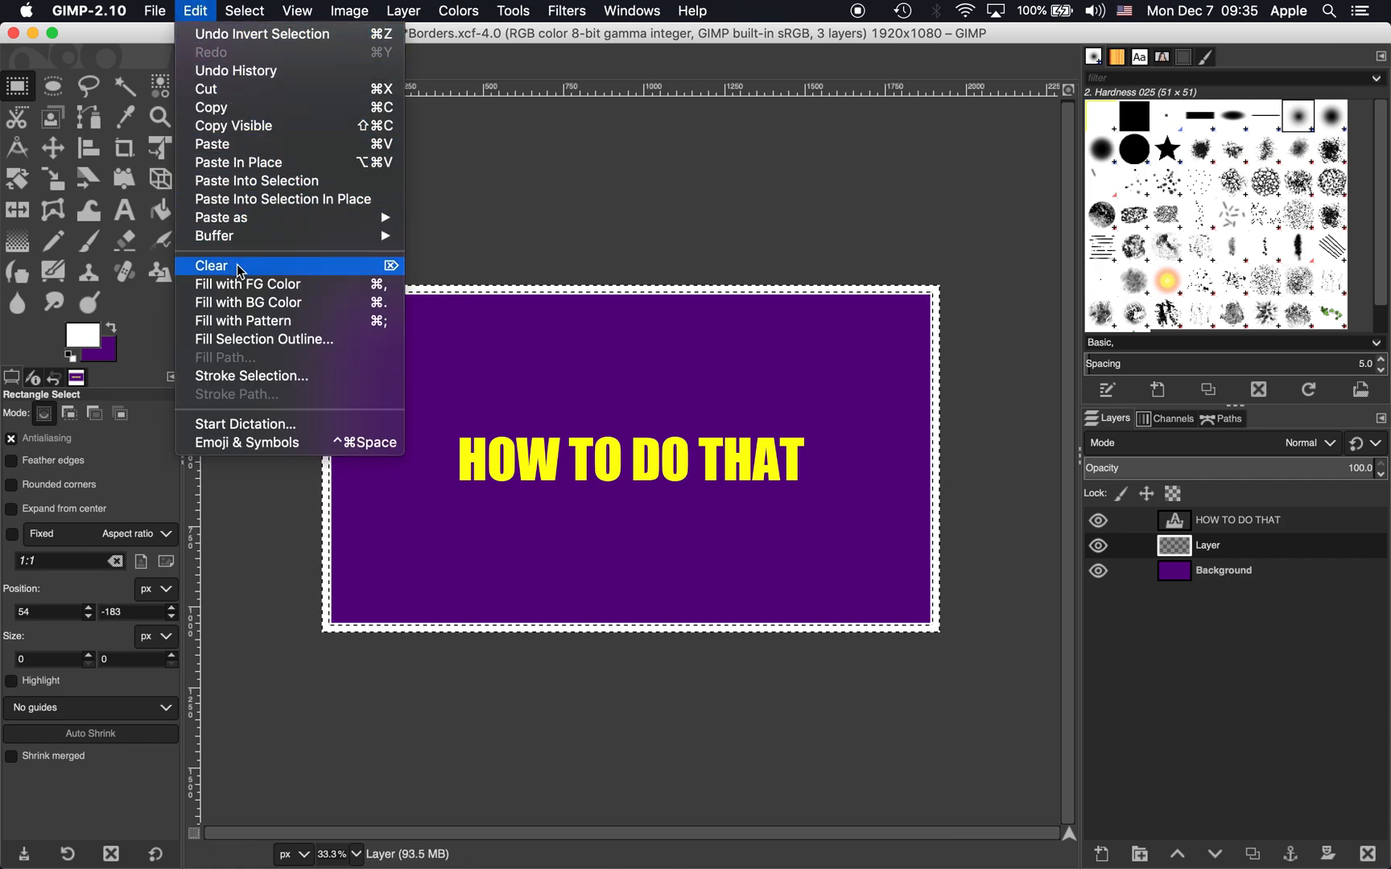
{"action": "left_click", "coordinate": [212, 266]}
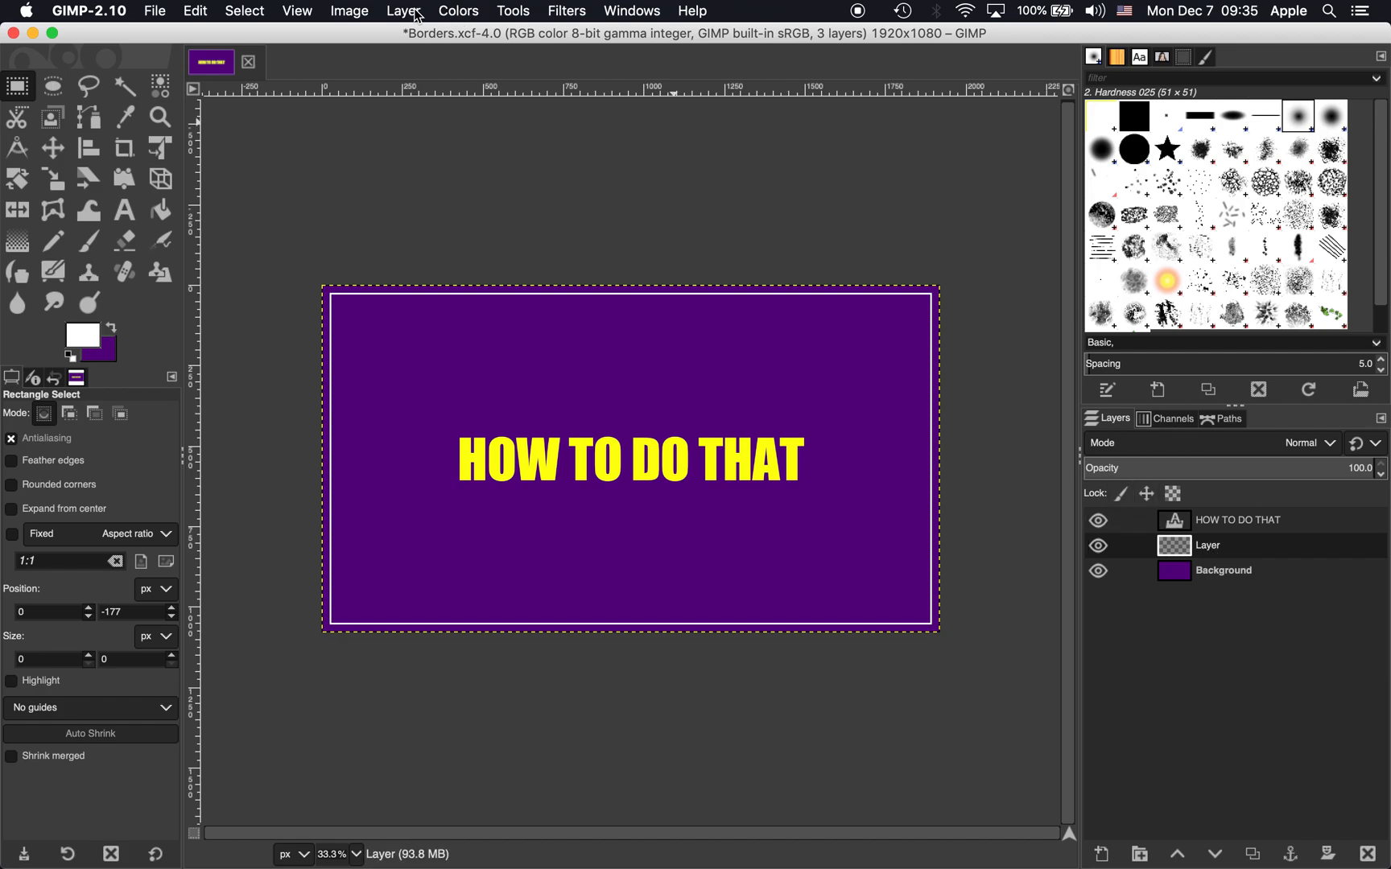
{"action": "mouse_move", "coordinate": [592, 124]}
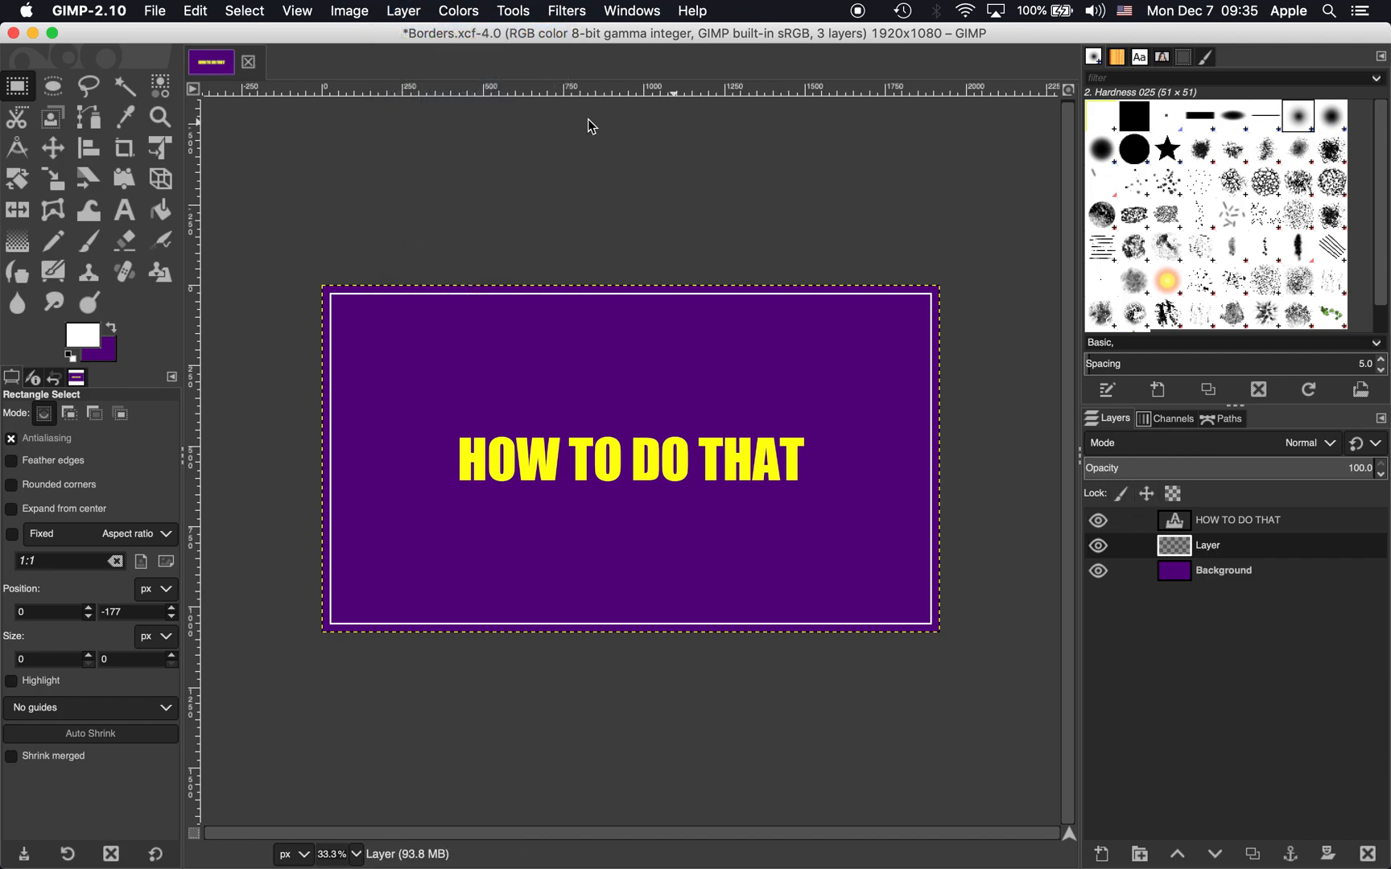
- Add a new layer and shrink the selection by 60 px
{"action": "left_click", "coordinate": [1102, 855]}
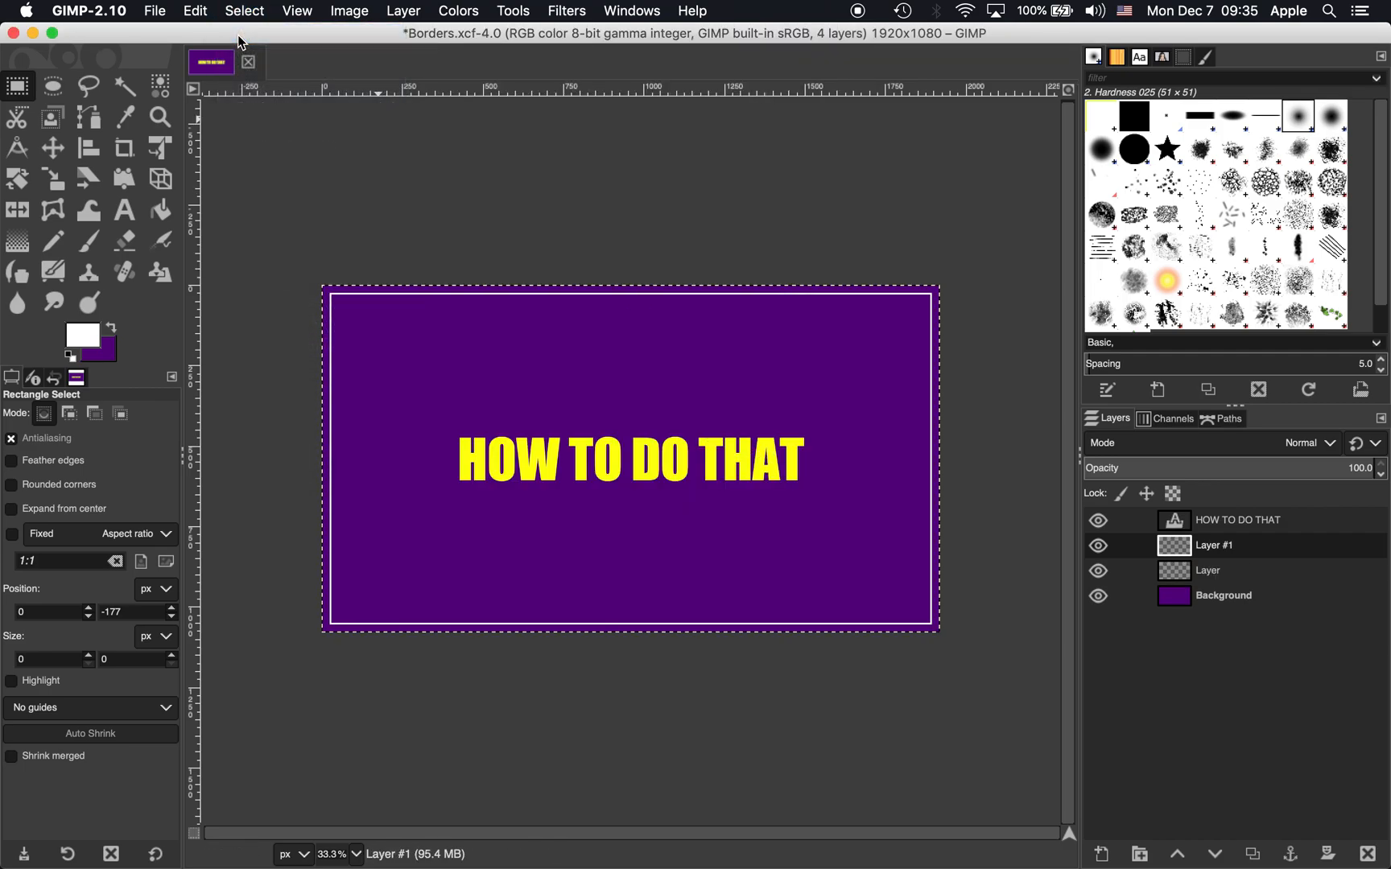
{"action": "left_click", "coordinate": [245, 11]}
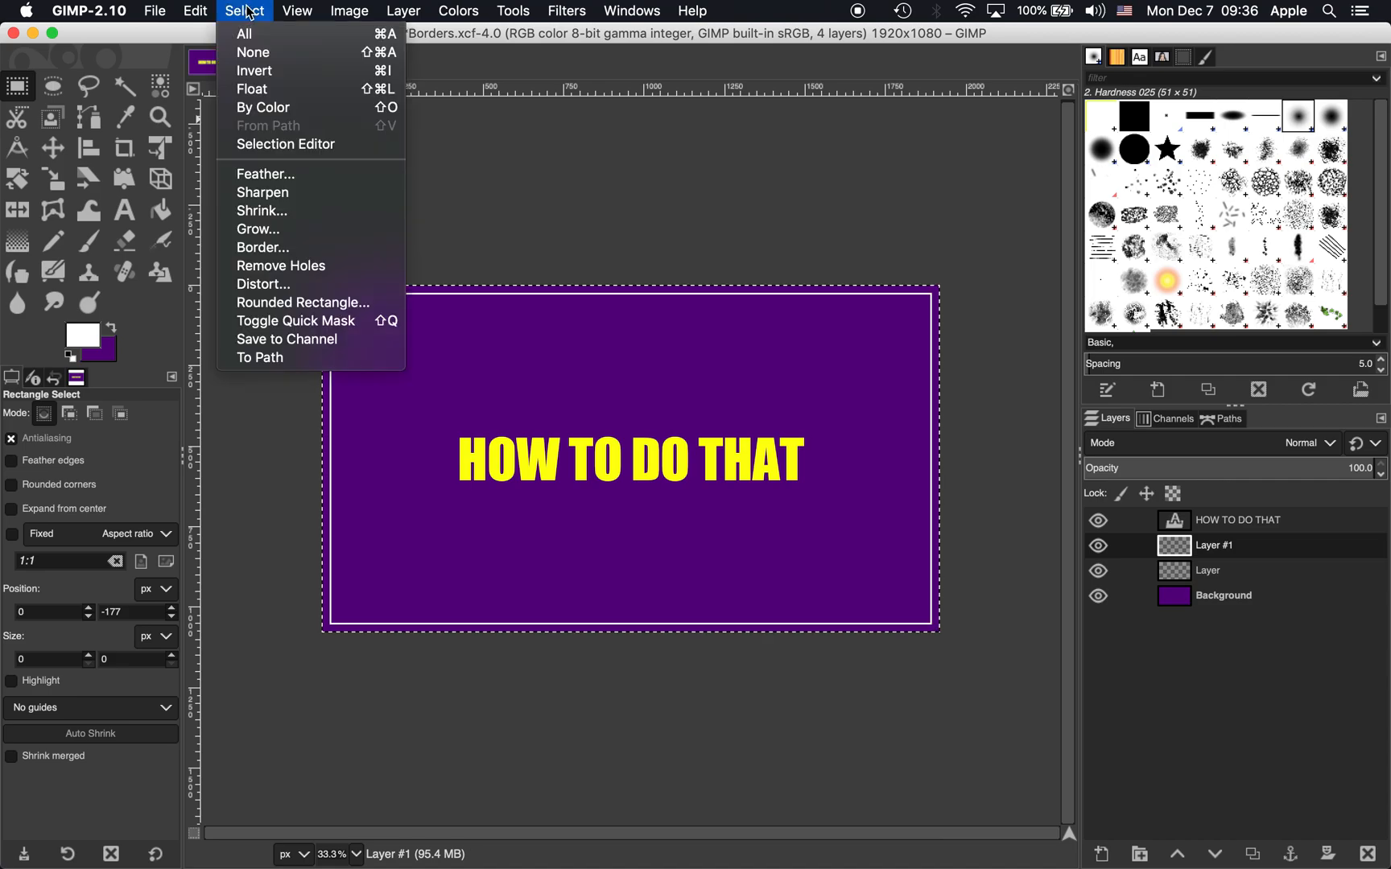
{"action": "left_click", "coordinate": [263, 211]}
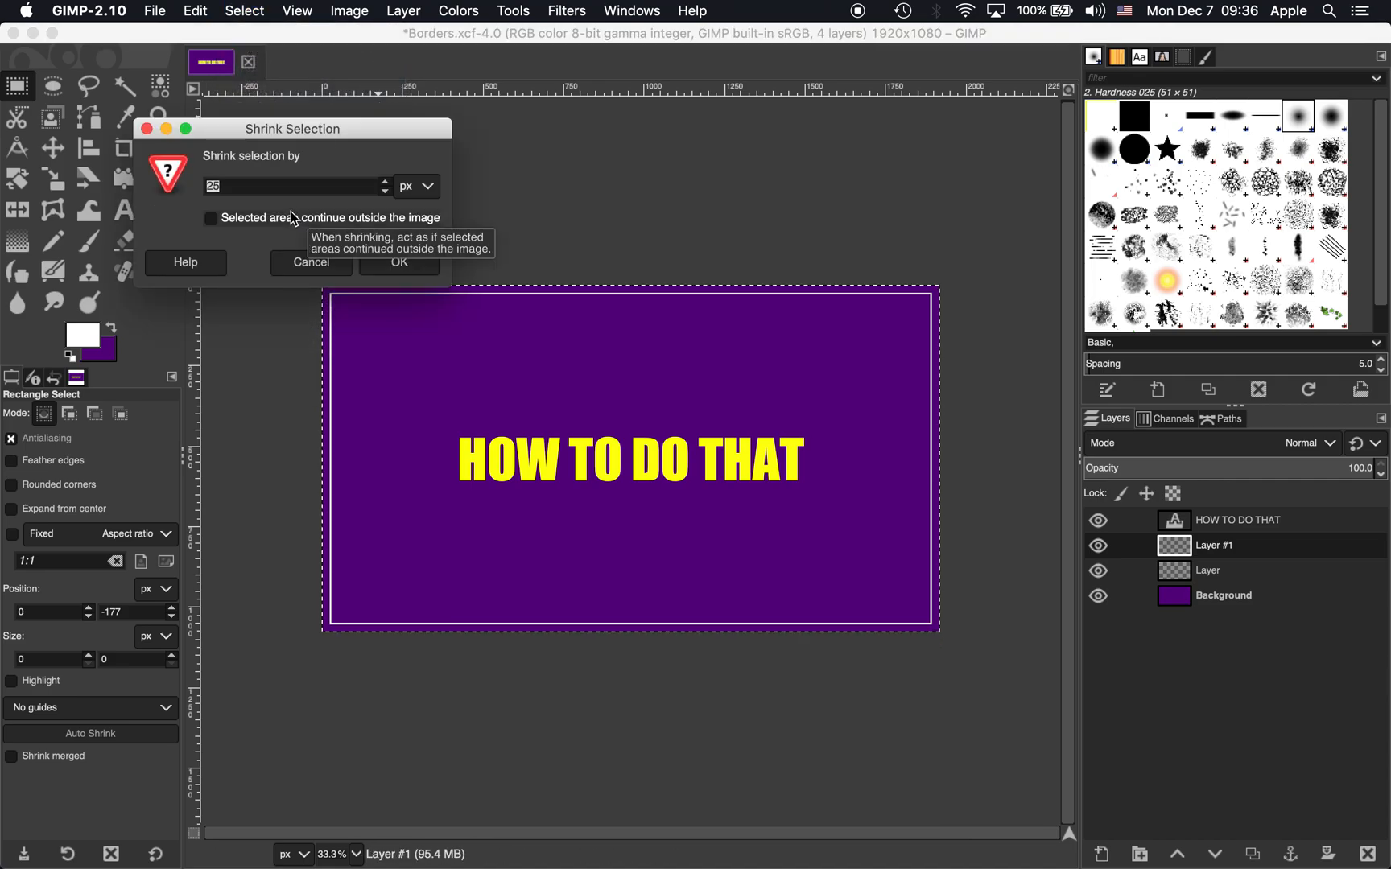
{"action": "mouse_move", "coordinate": [196, 213]}
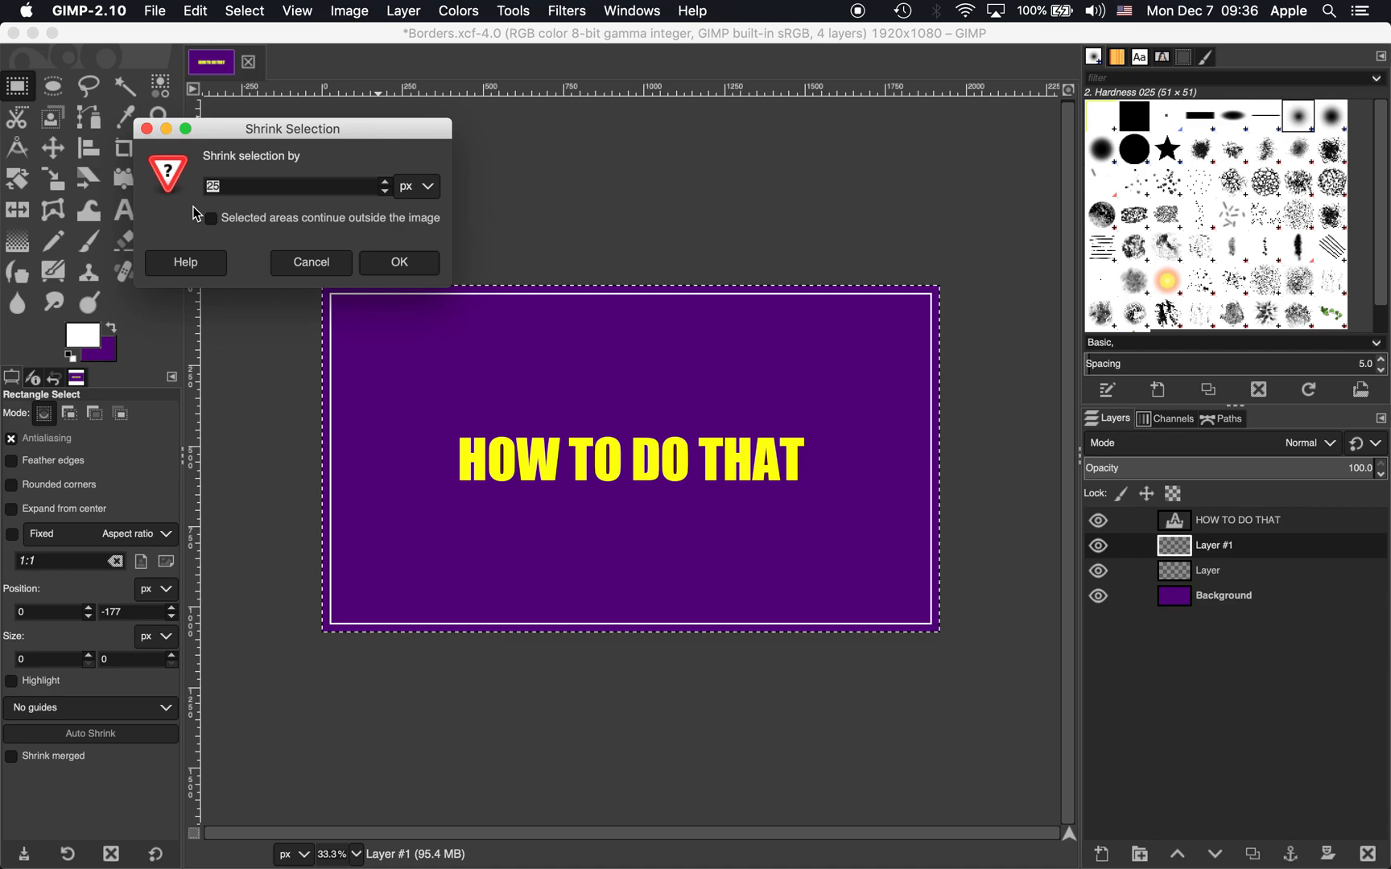
{"action": "type", "text": "60"}
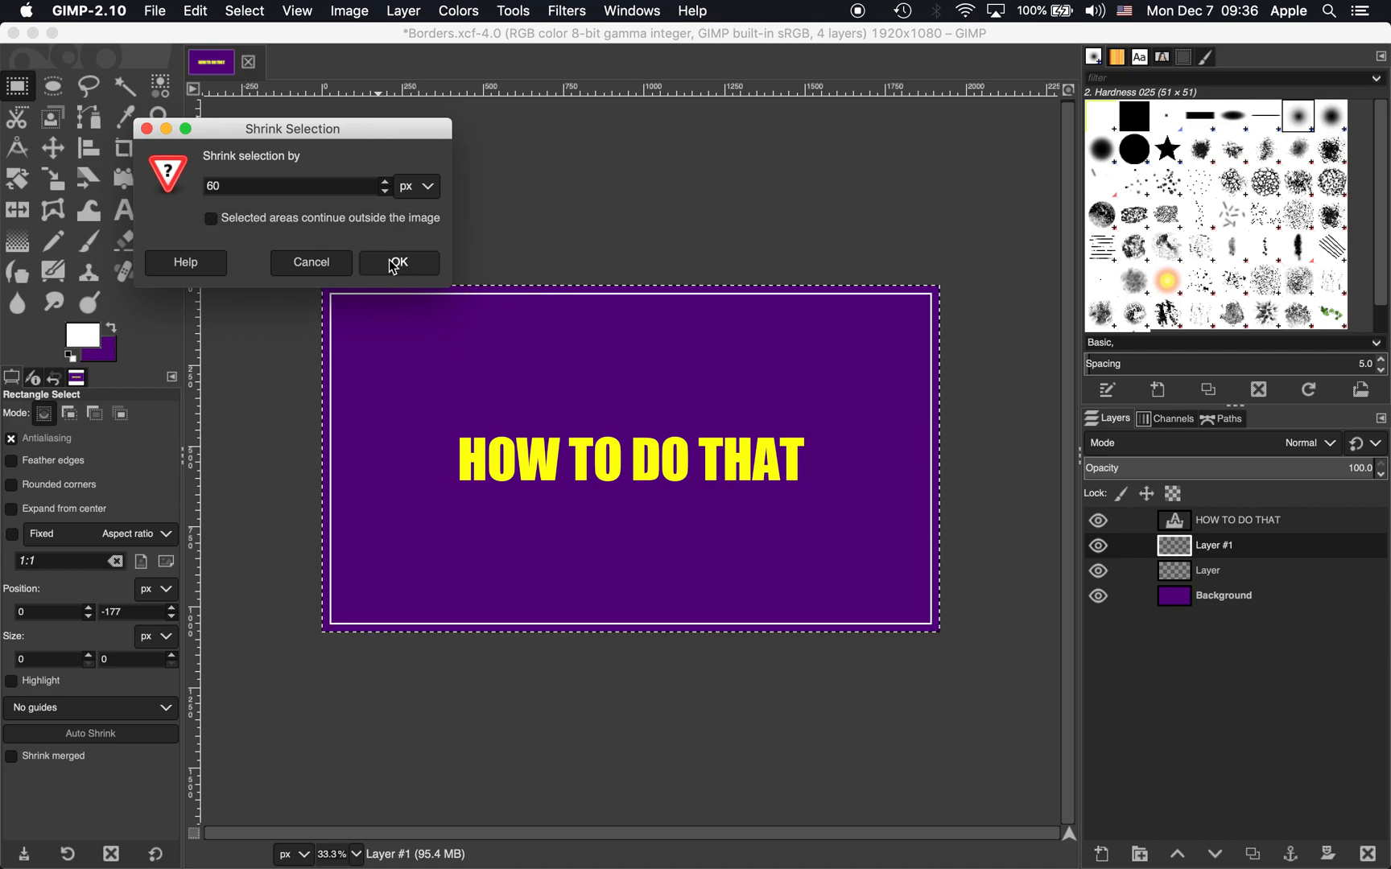
{"action": "left_click", "coordinate": [398, 262]}
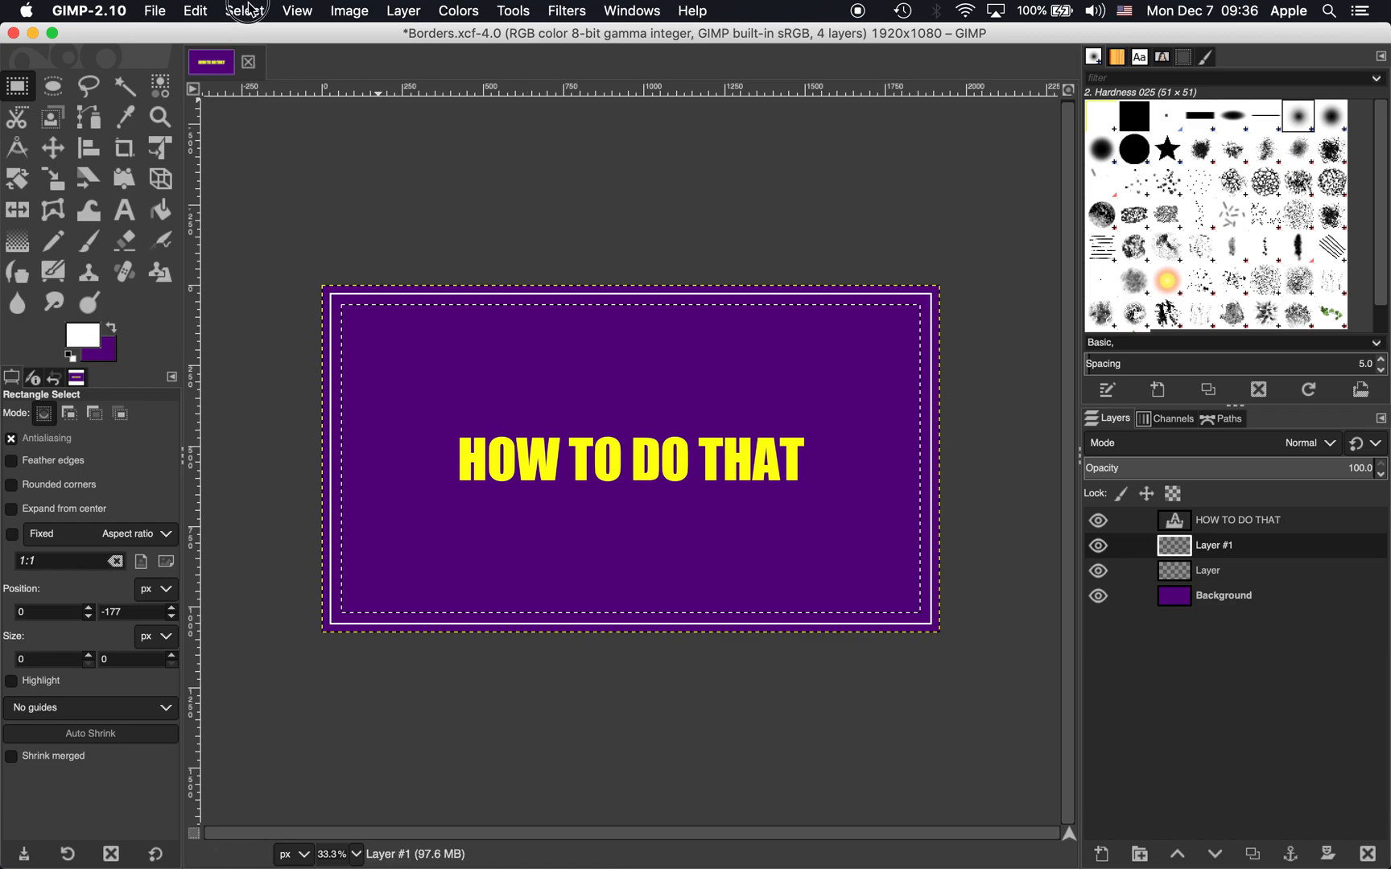
- Invert to the outer band and bucket-fill it with white
{"action": "left_click", "coordinate": [244, 11]}
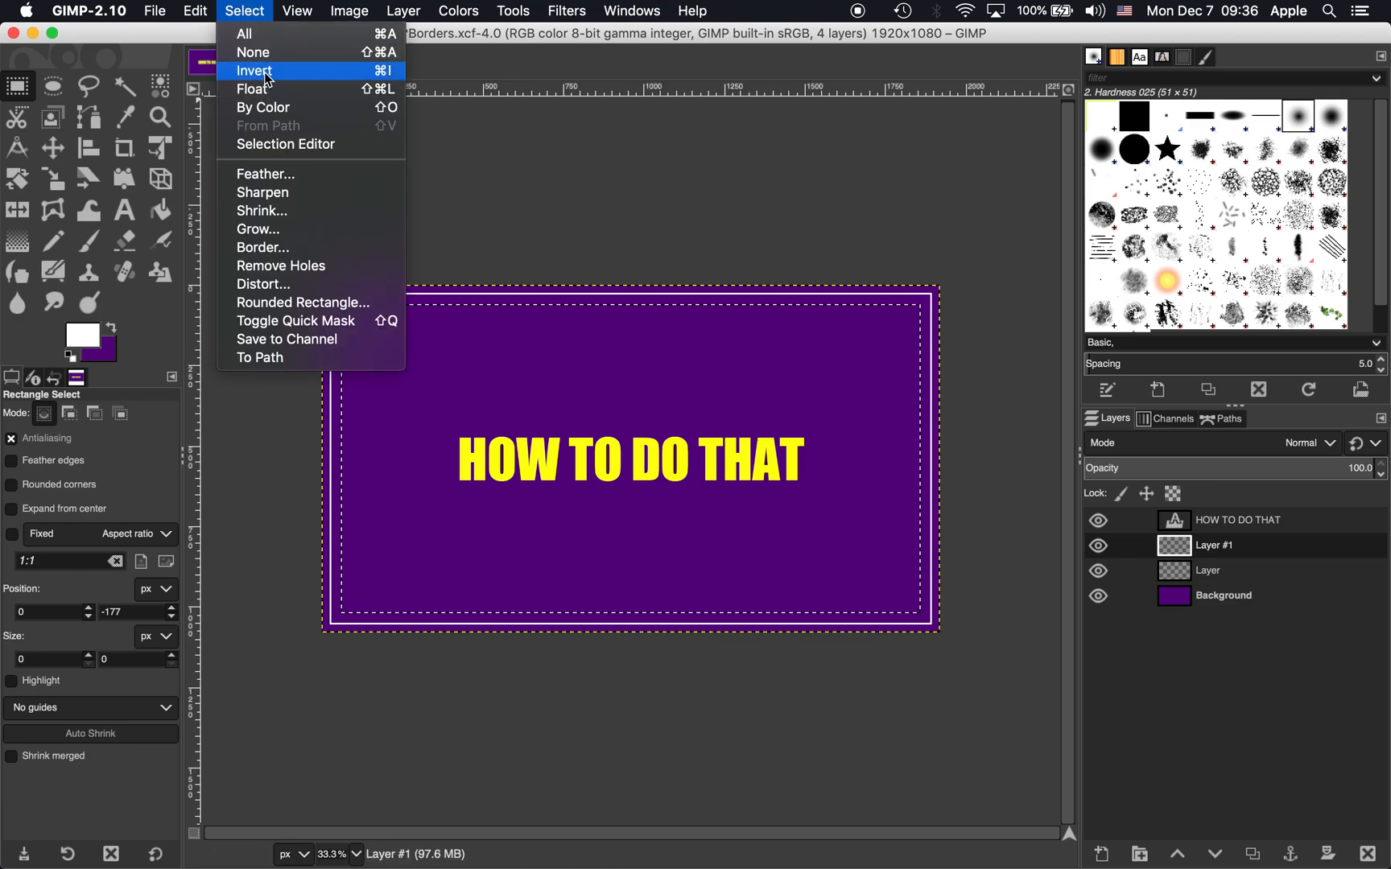
{"action": "left_click", "coordinate": [254, 70]}
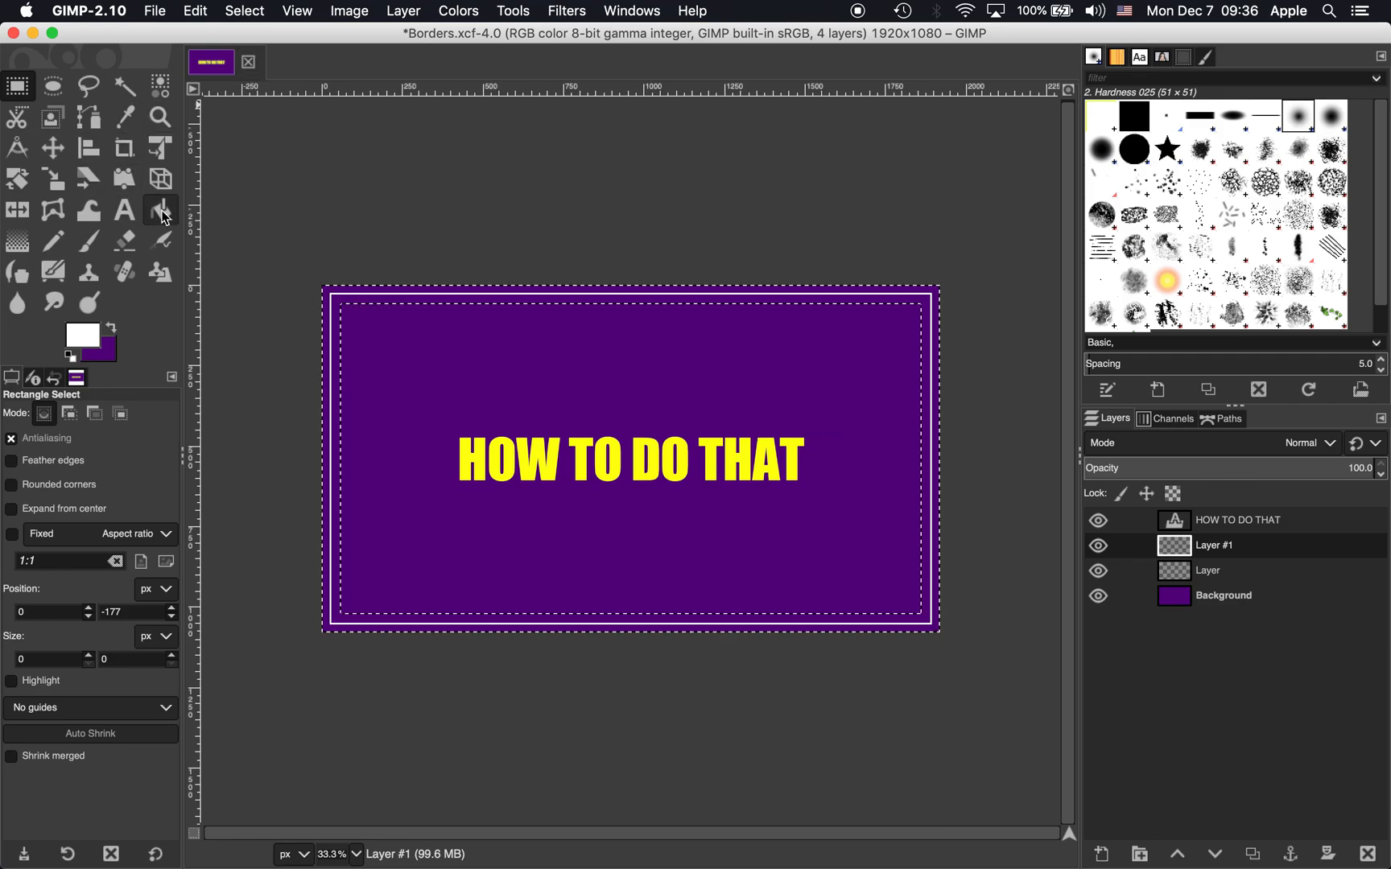
{"action": "left_click", "coordinate": [161, 209]}
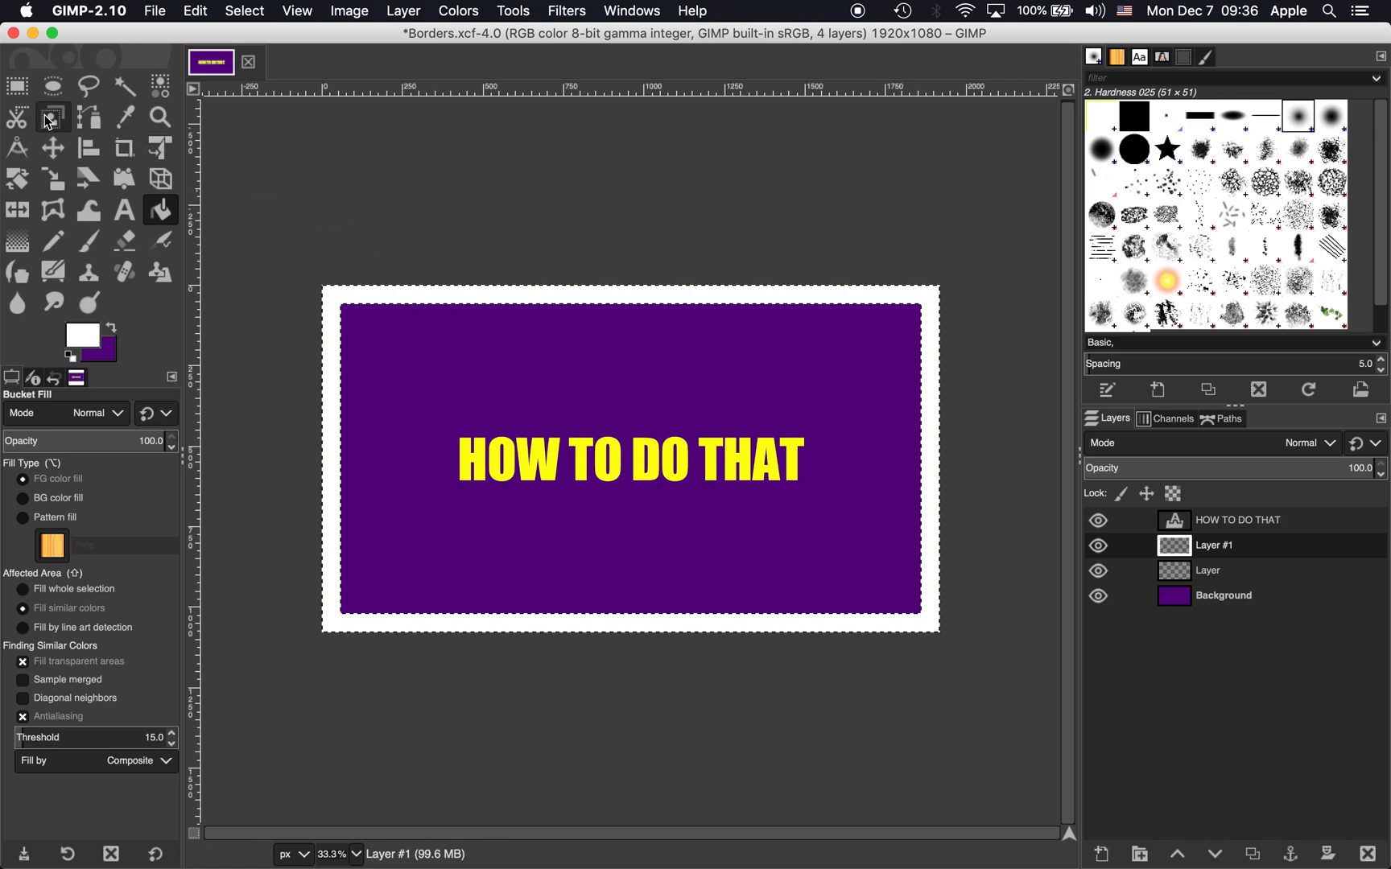
{"action": "left_click", "coordinate": [244, 11]}
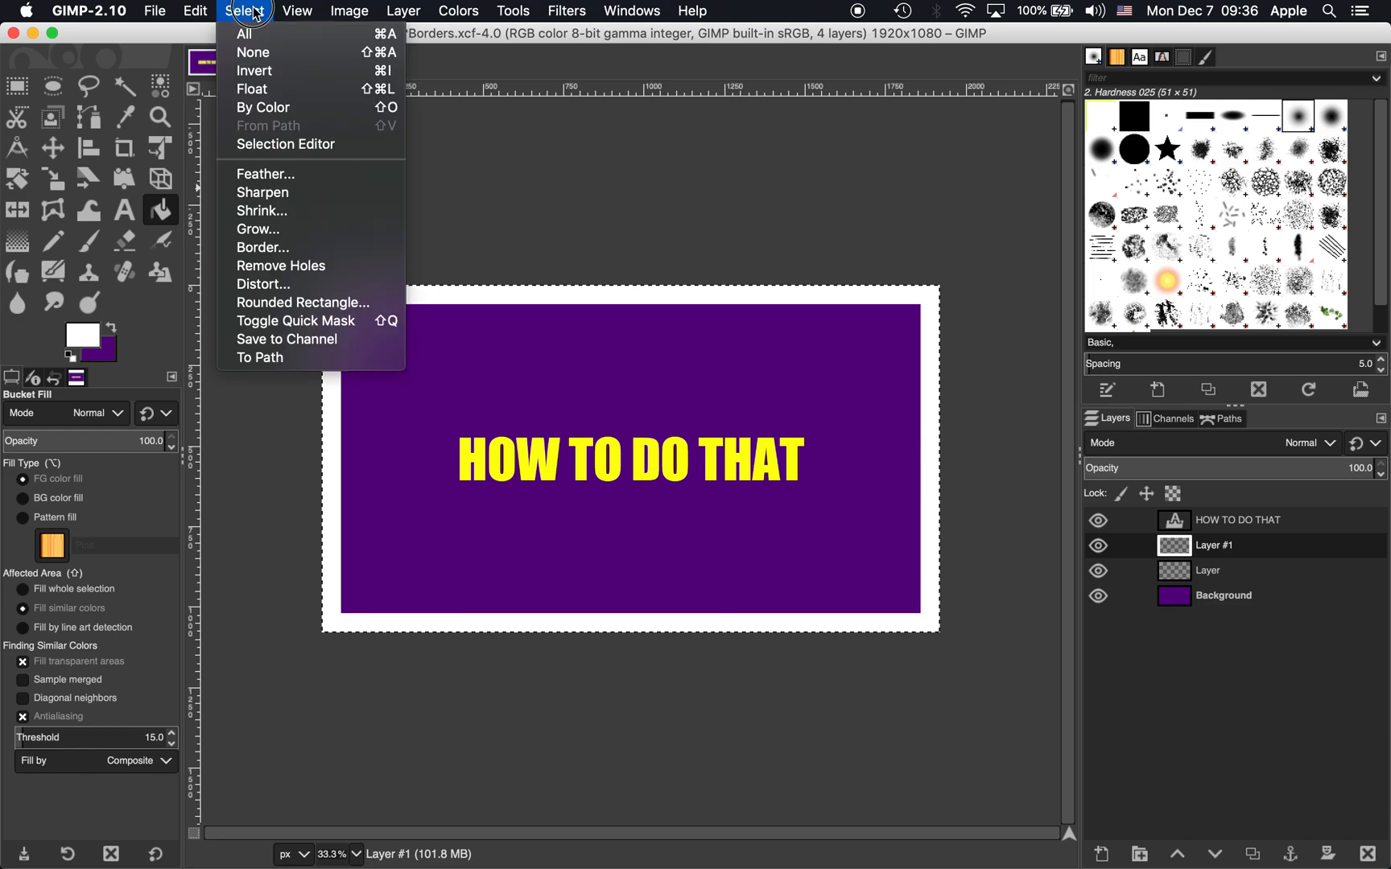
{"action": "mouse_move", "coordinate": [261, 211]}
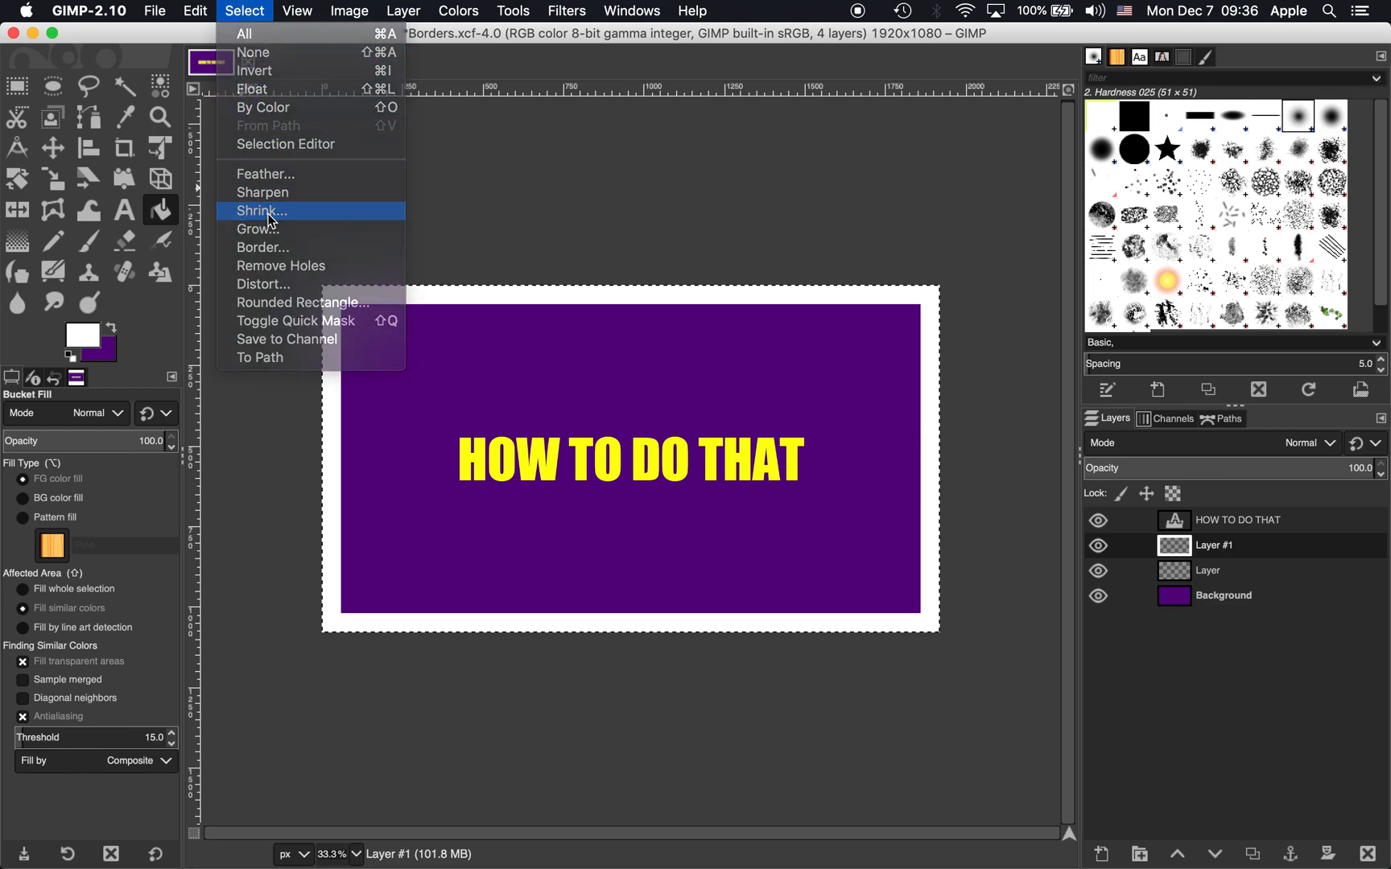
- Shrink the selection by 55 px and invert it to isolate the outer white for a second thin line
{"action": "left_click", "coordinate": [260, 211]}
{"action": "type", "text": "55"}
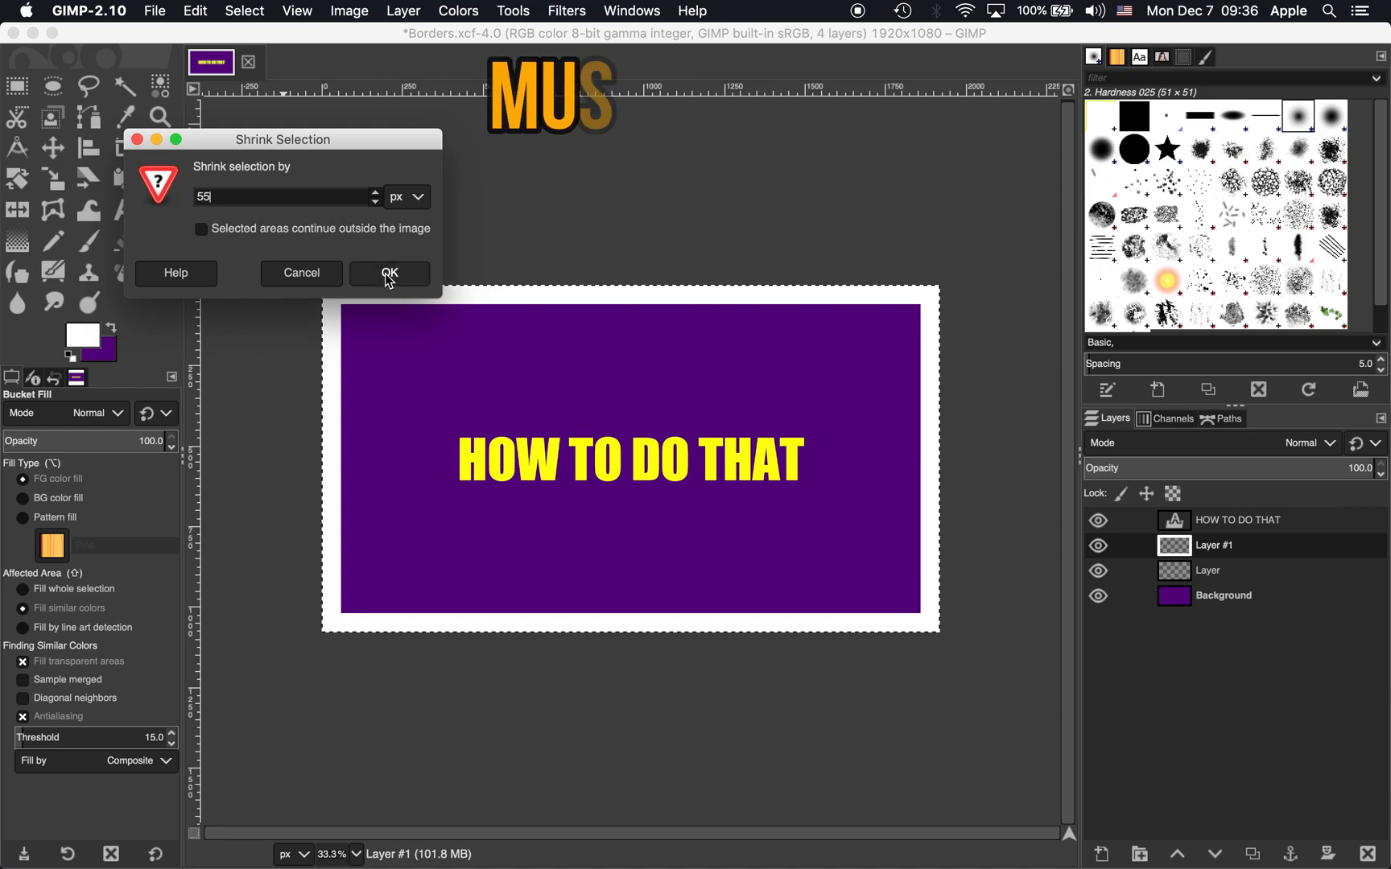
{"action": "left_click", "coordinate": [388, 273]}
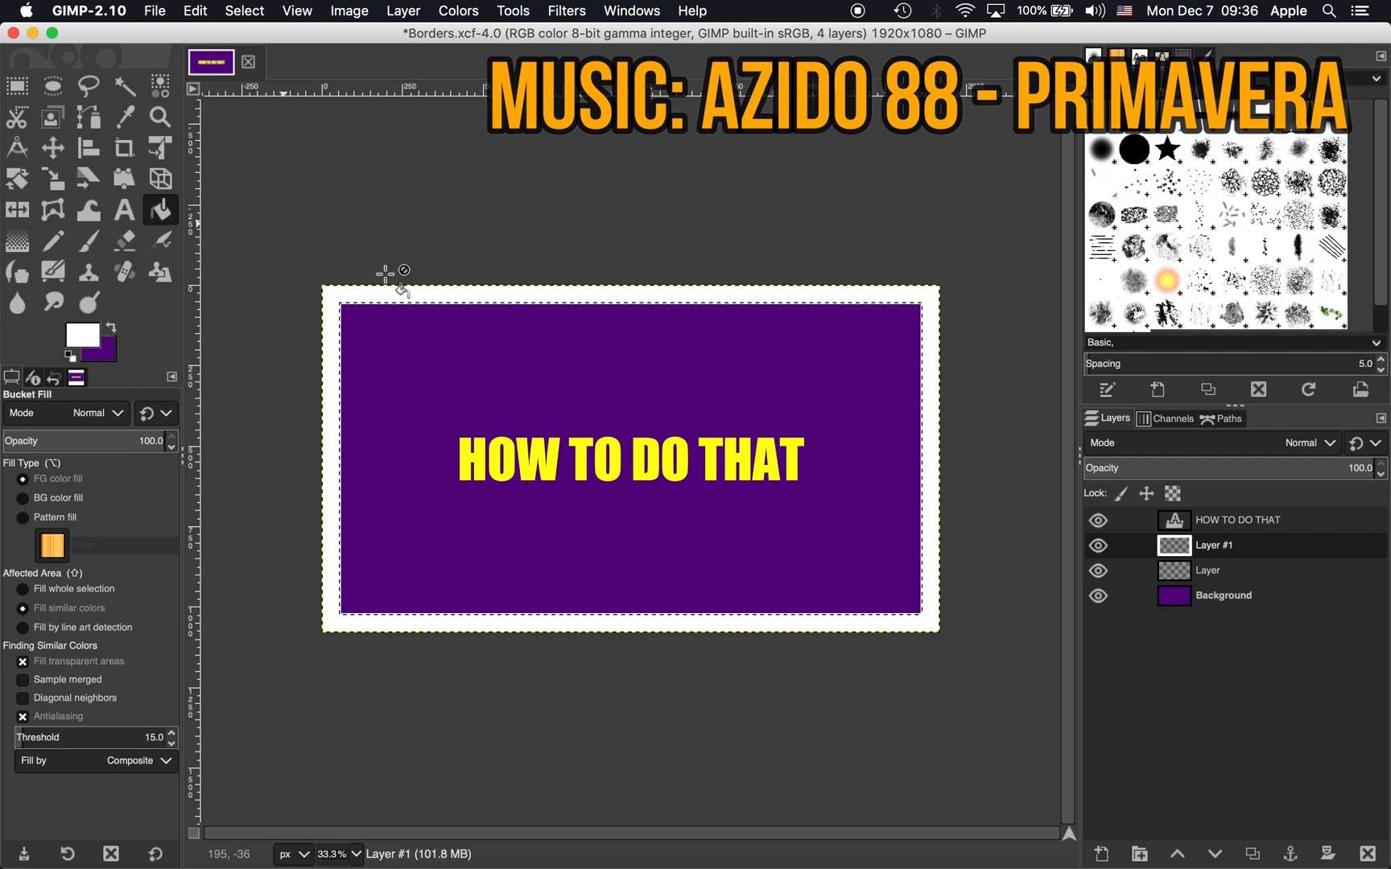
{"action": "left_click", "coordinate": [244, 11]}
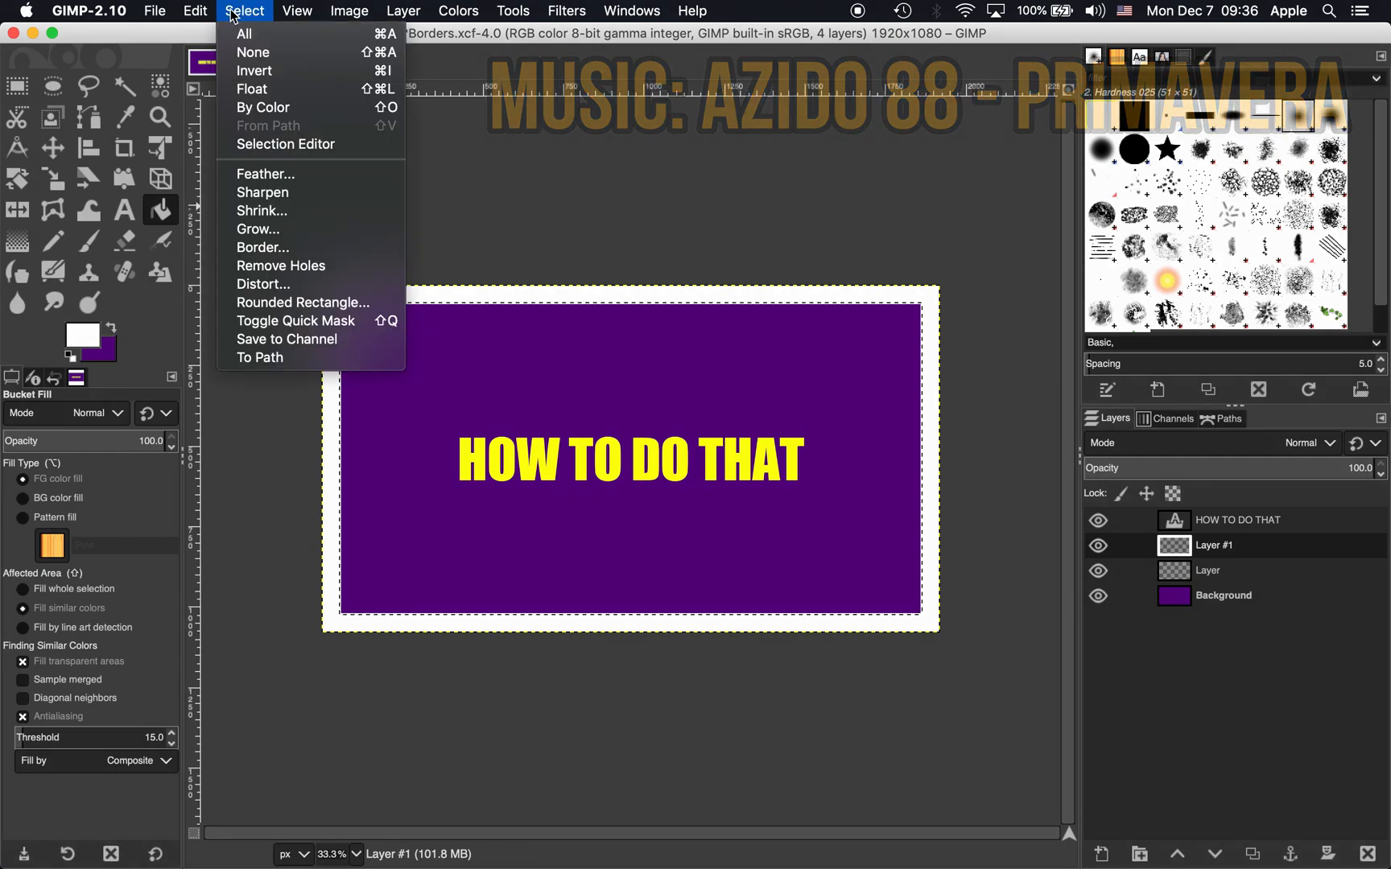
{"action": "mouse_move", "coordinate": [254, 71]}
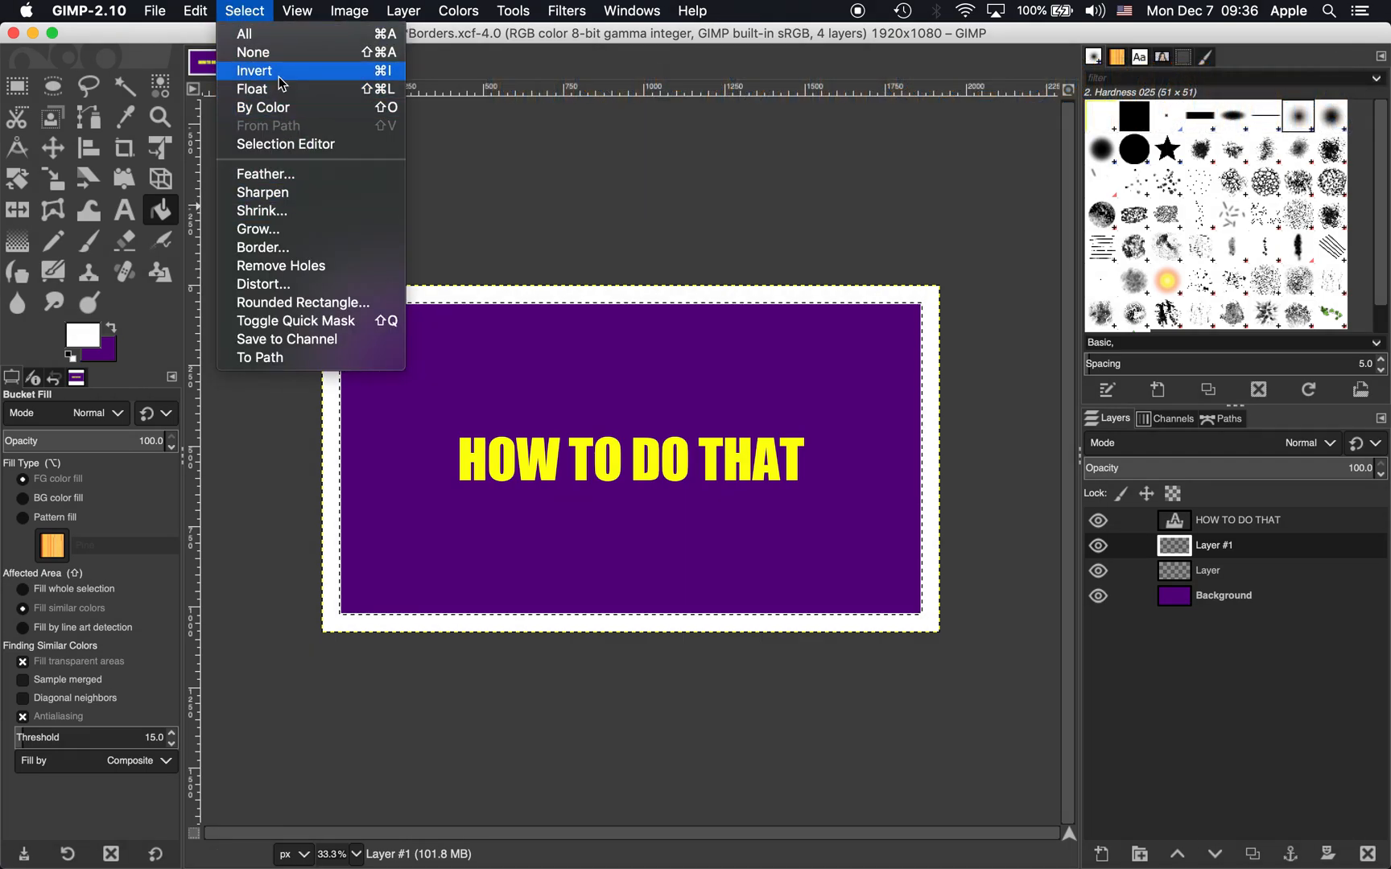
{"action": "left_click", "coordinate": [254, 71]}
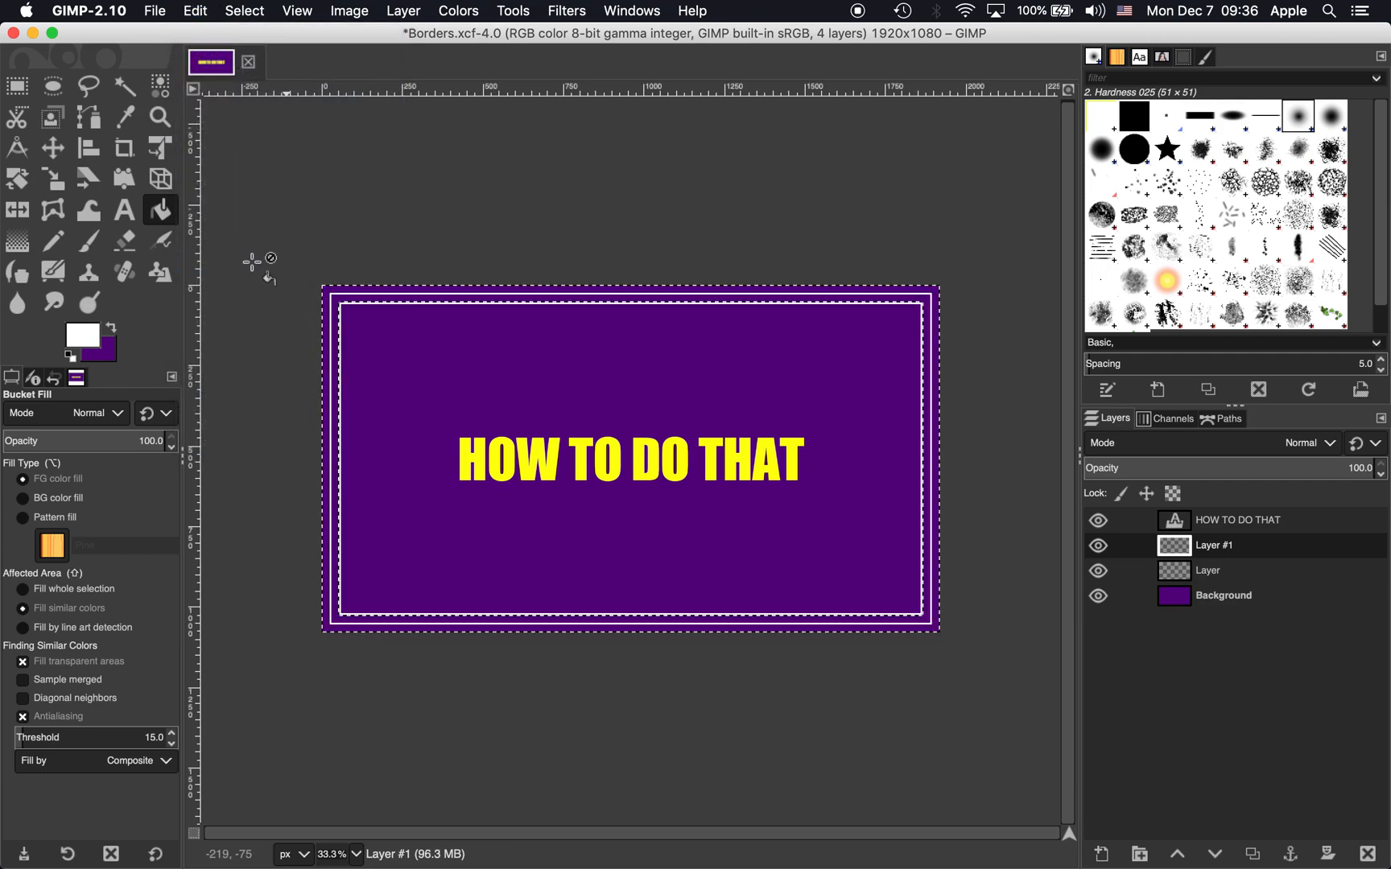
{"action": "left_click", "coordinate": [16, 85]}
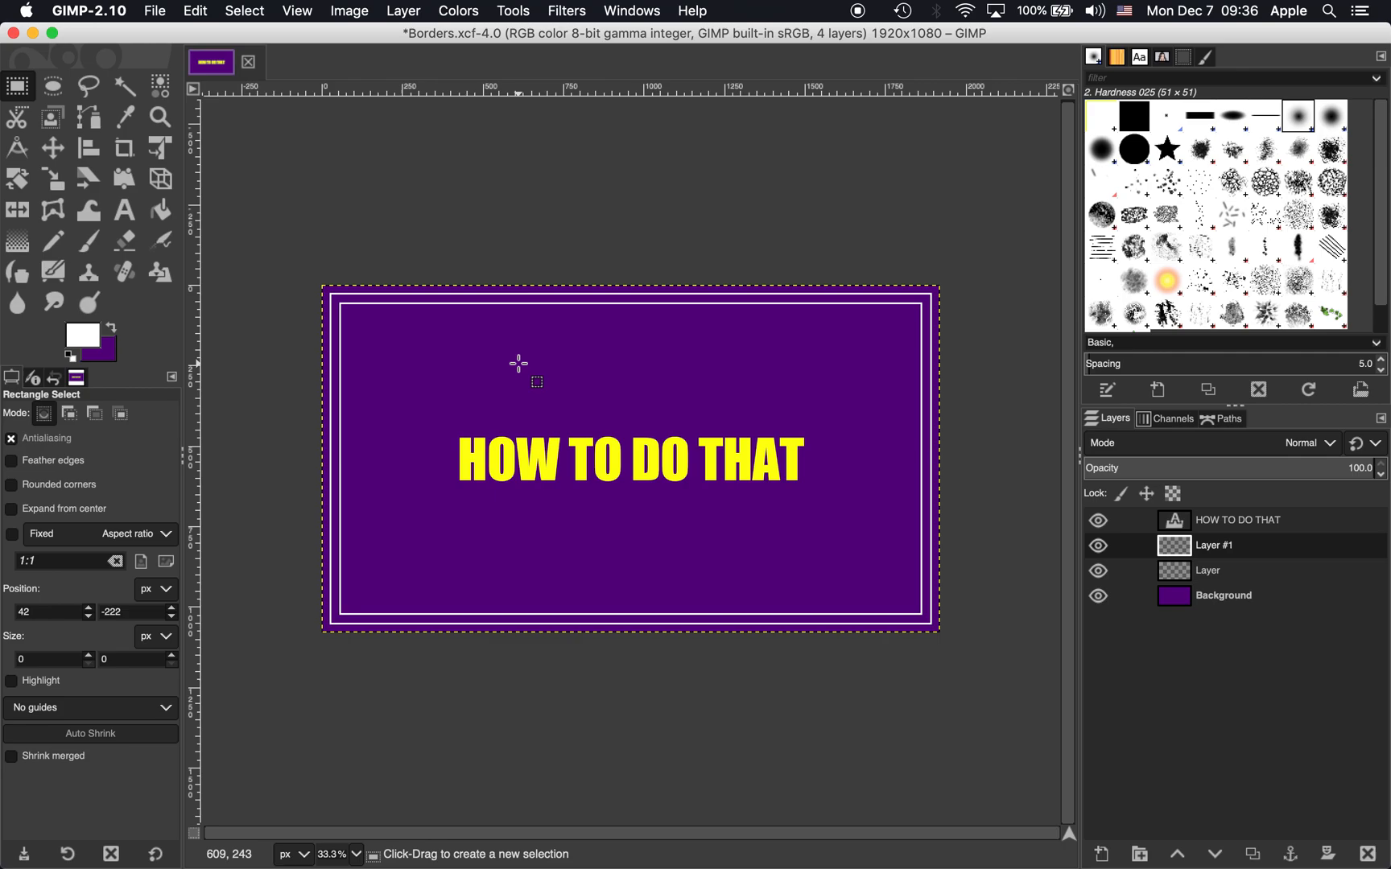
{"action": "mouse_move", "coordinate": [529, 246]}
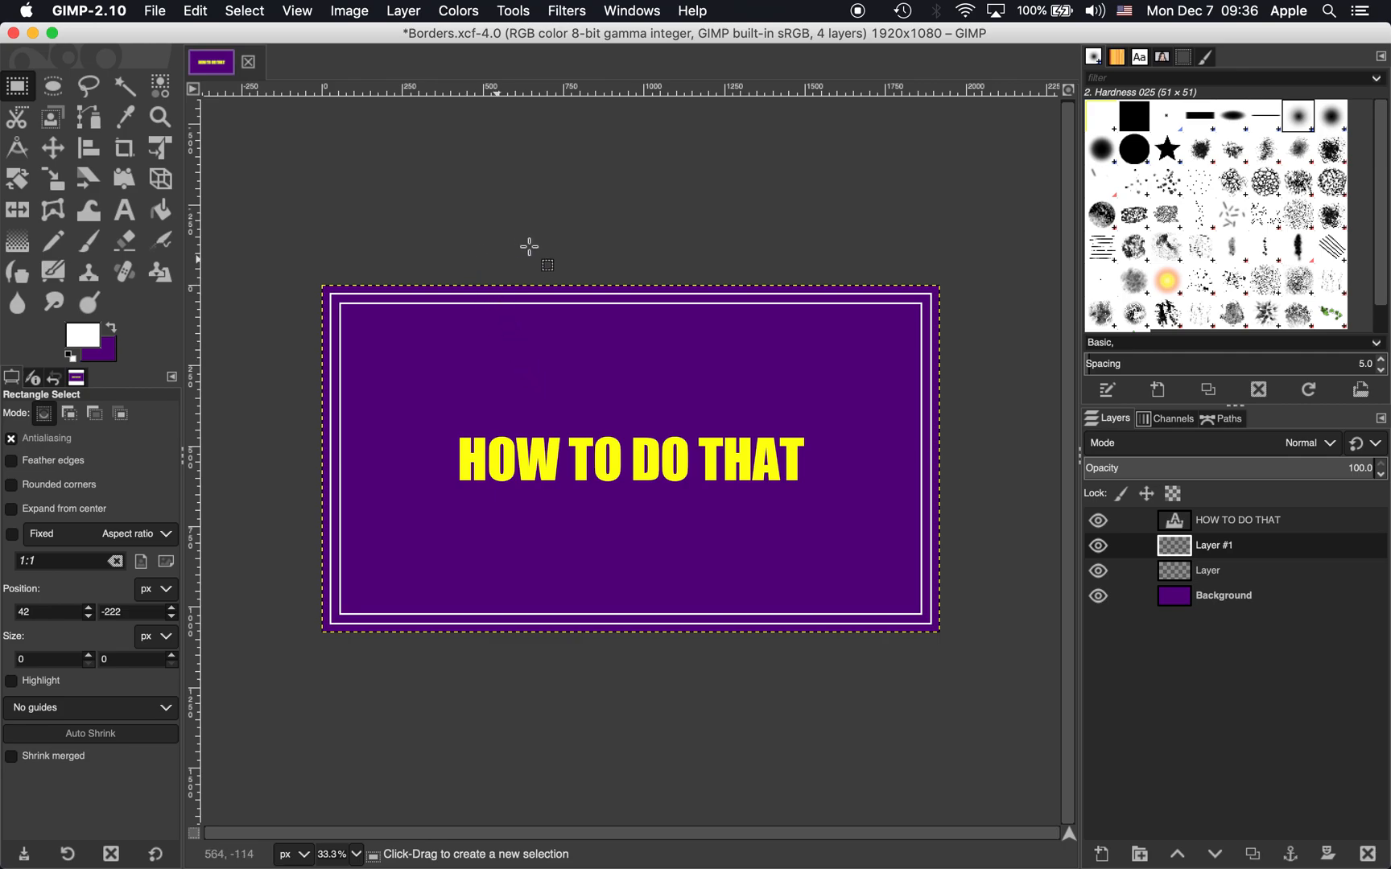
{"action": "mouse_move", "coordinate": [570, 247]}
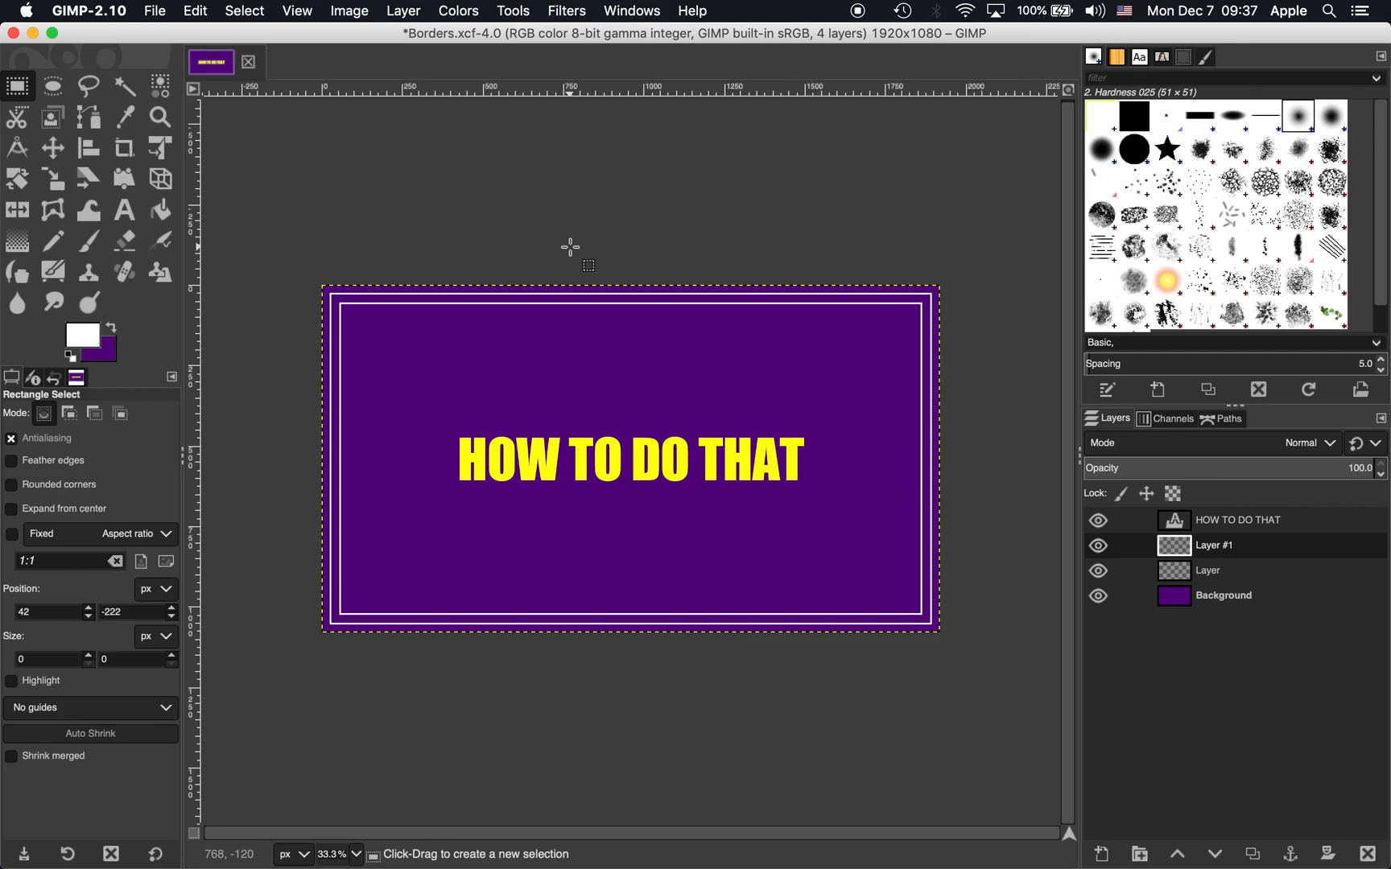
{"action": "mouse_move", "coordinate": [330, 353]}
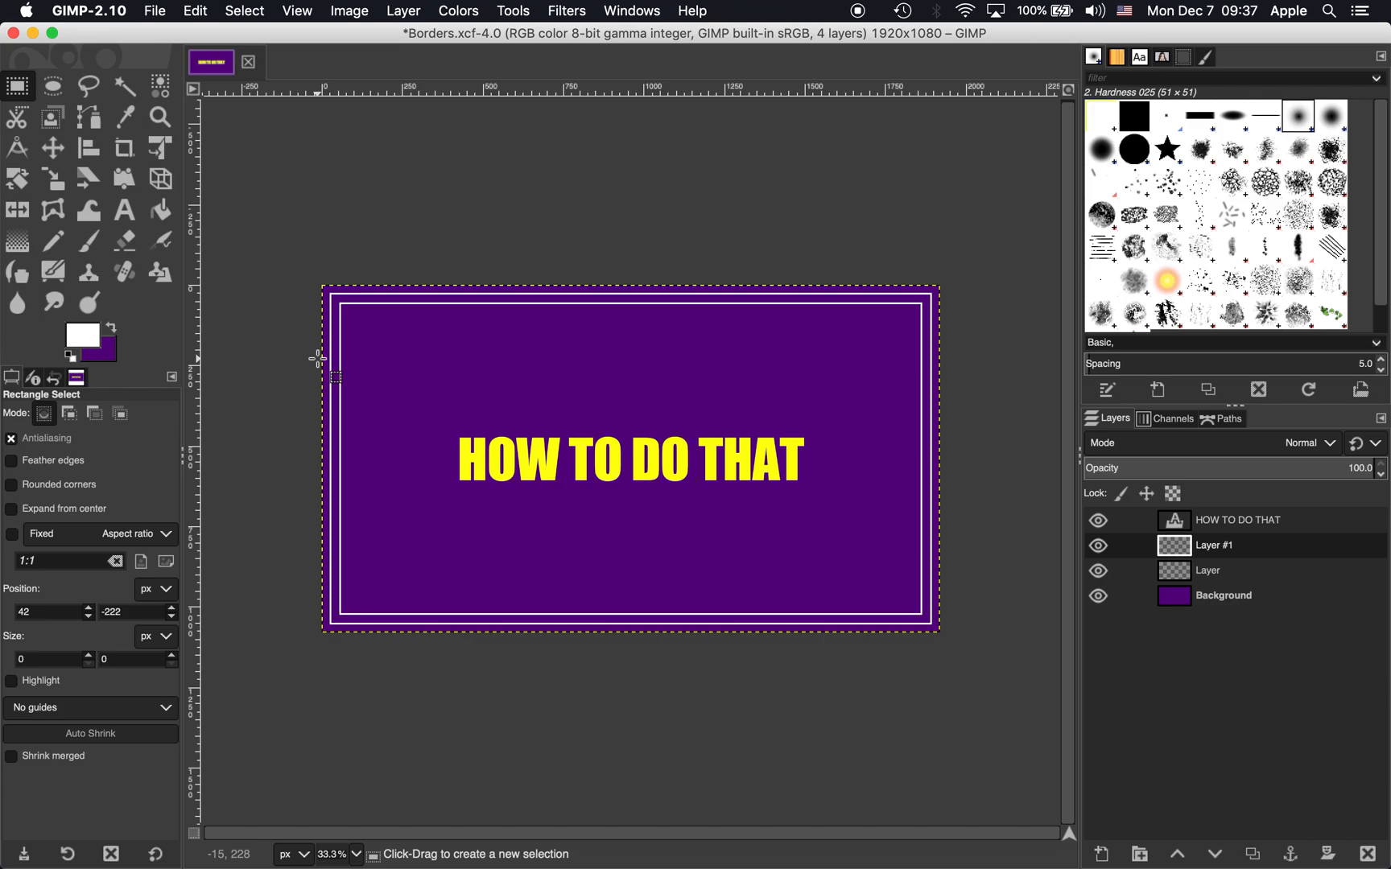
{"action": "mouse_move", "coordinate": [298, 364]}
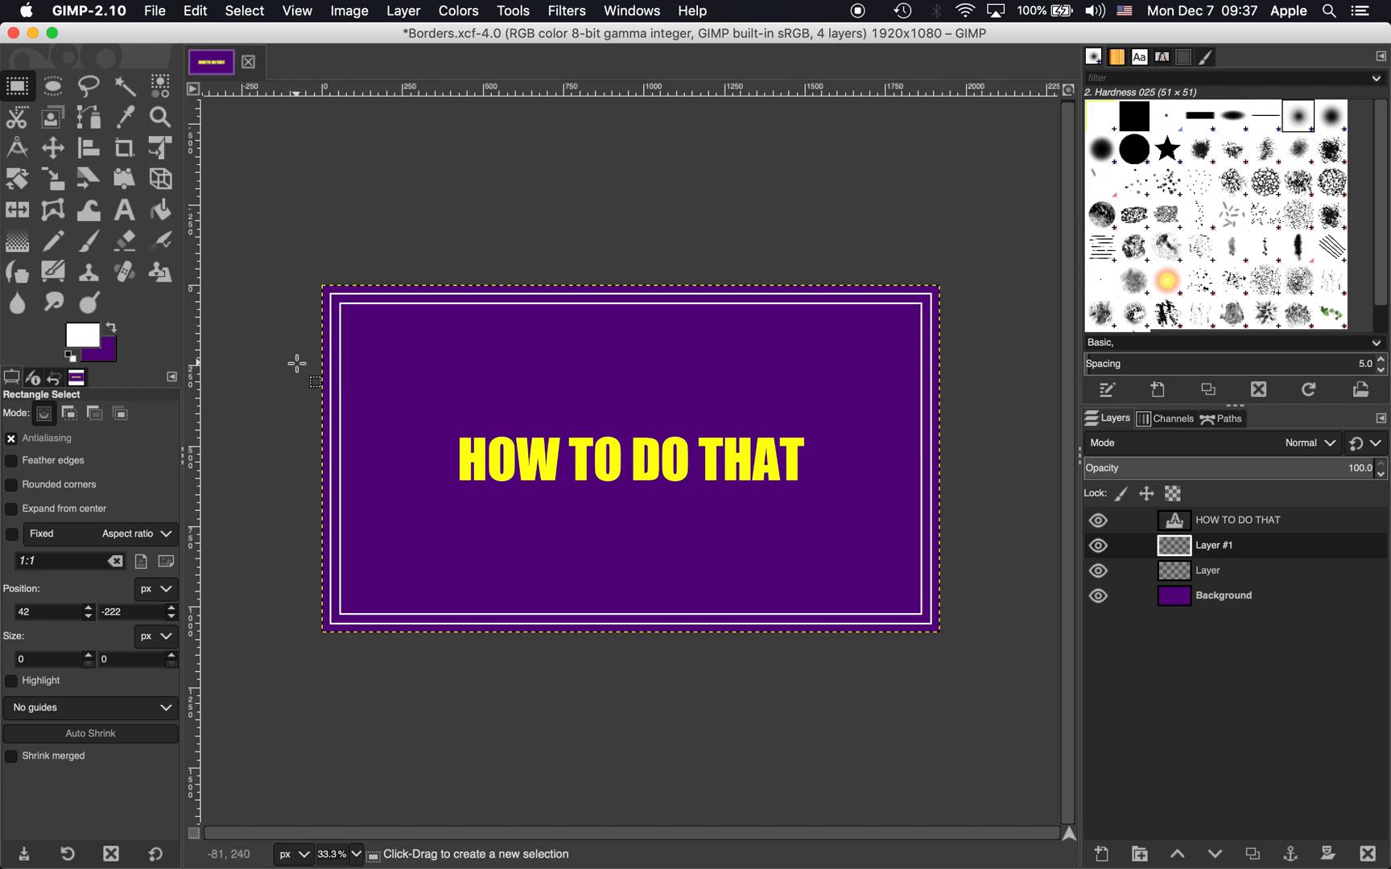
{"action": "mouse_move", "coordinate": [309, 353]}
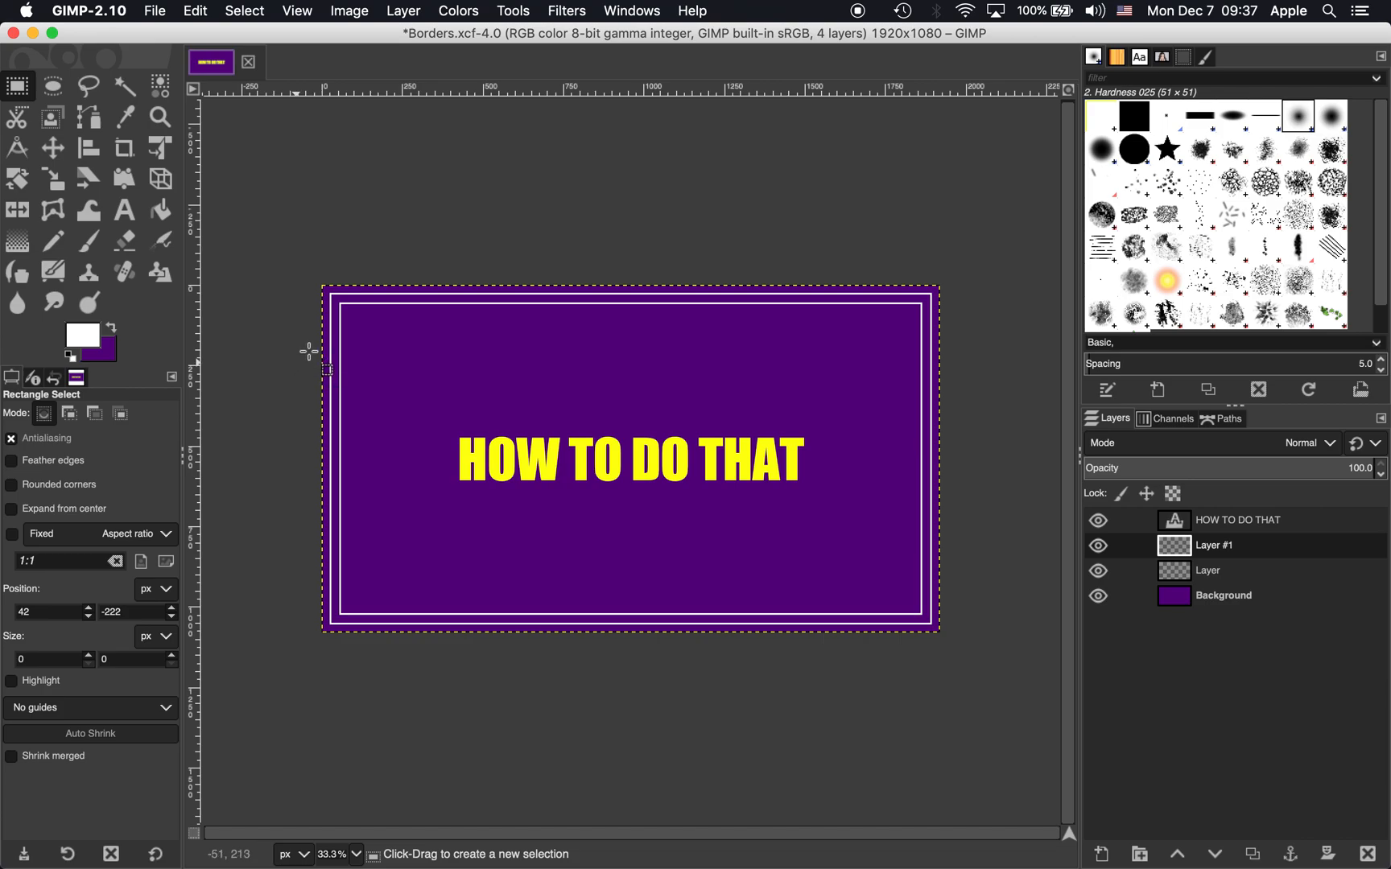
{"action": "mouse_move", "coordinate": [338, 332]}
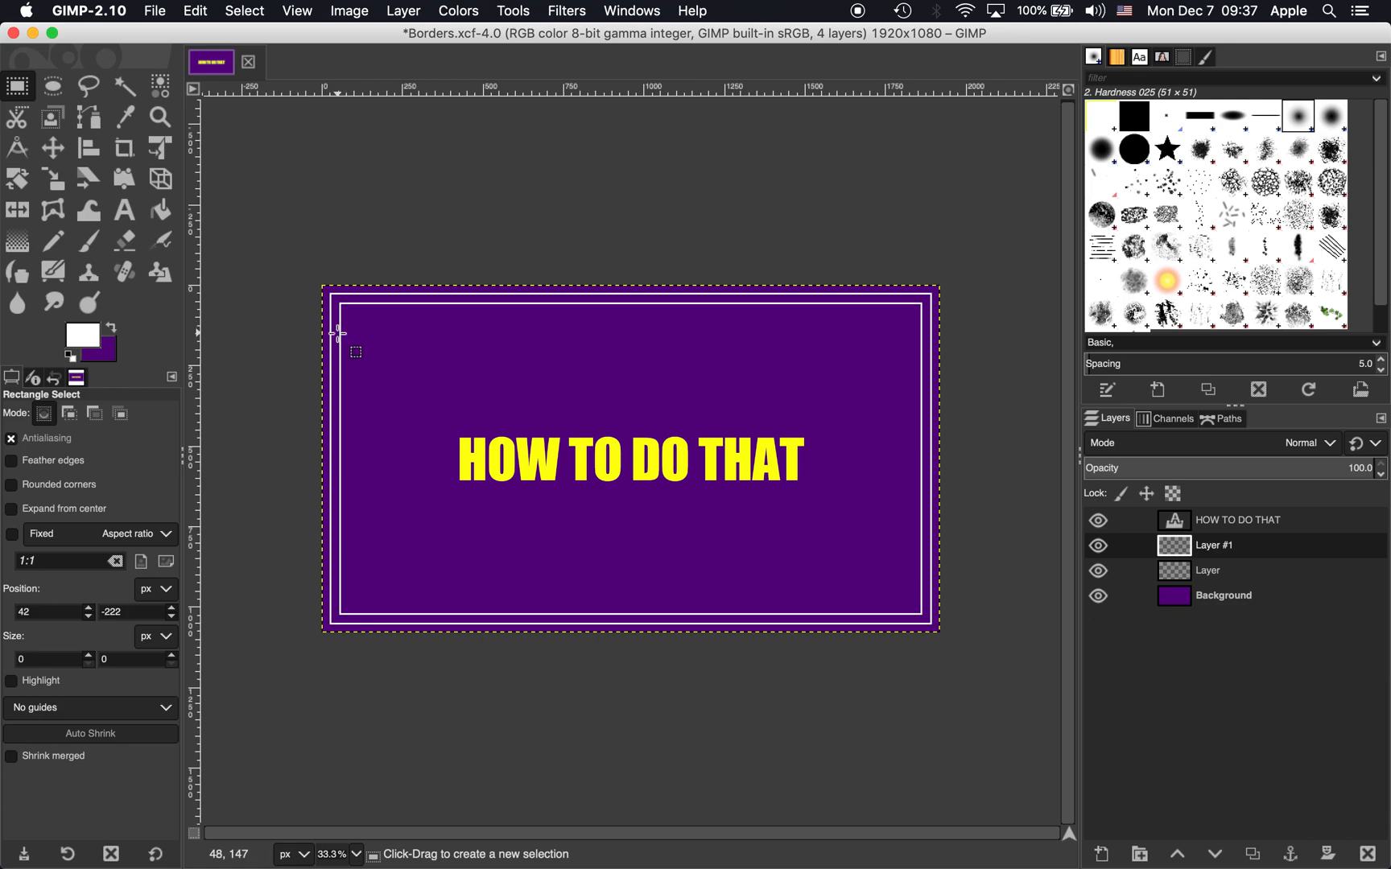
{"action": "mouse_move", "coordinate": [255, 270]}
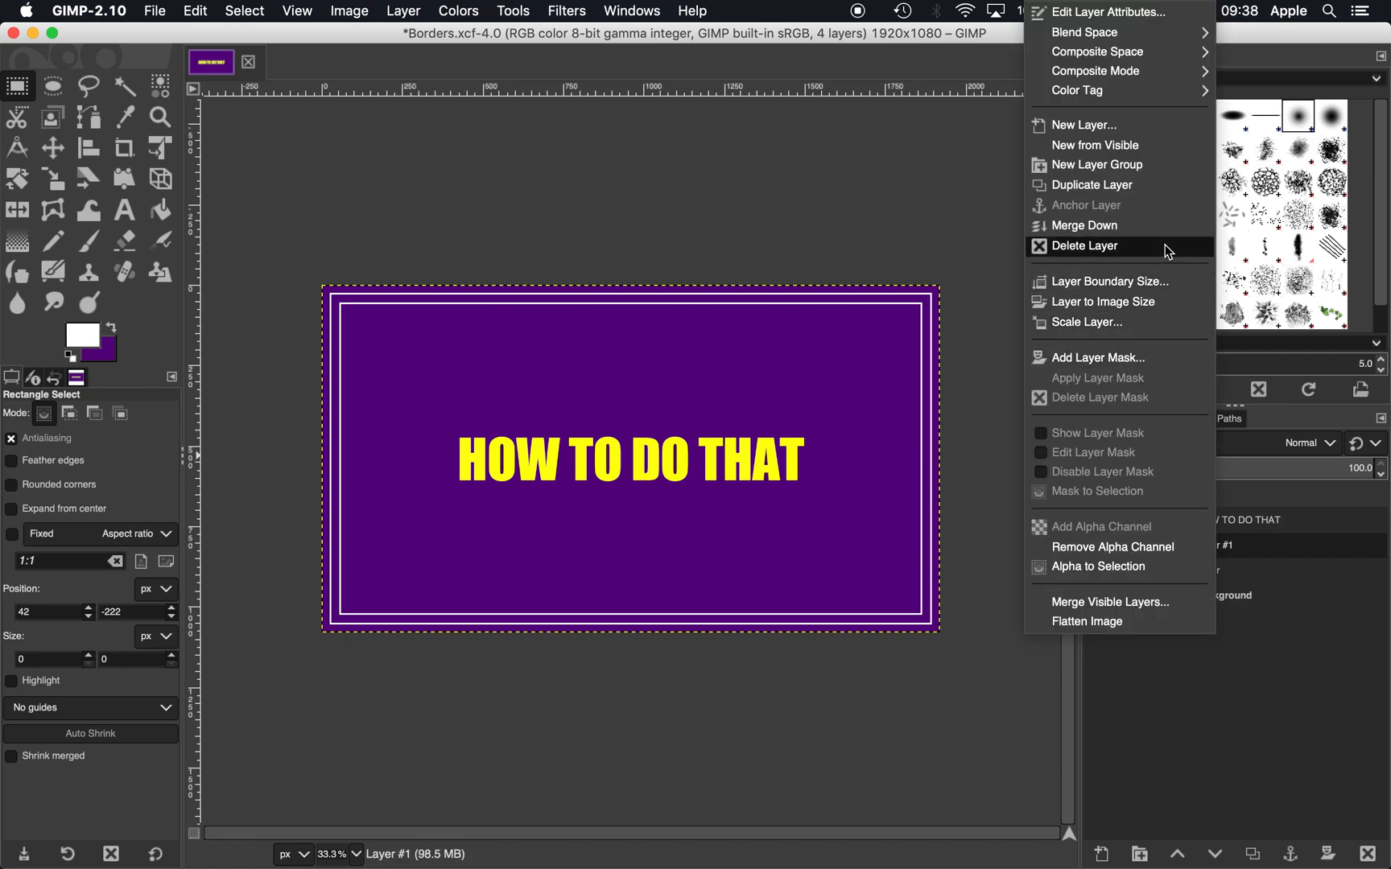
{"action": "mouse_move", "coordinate": [1081, 226]}
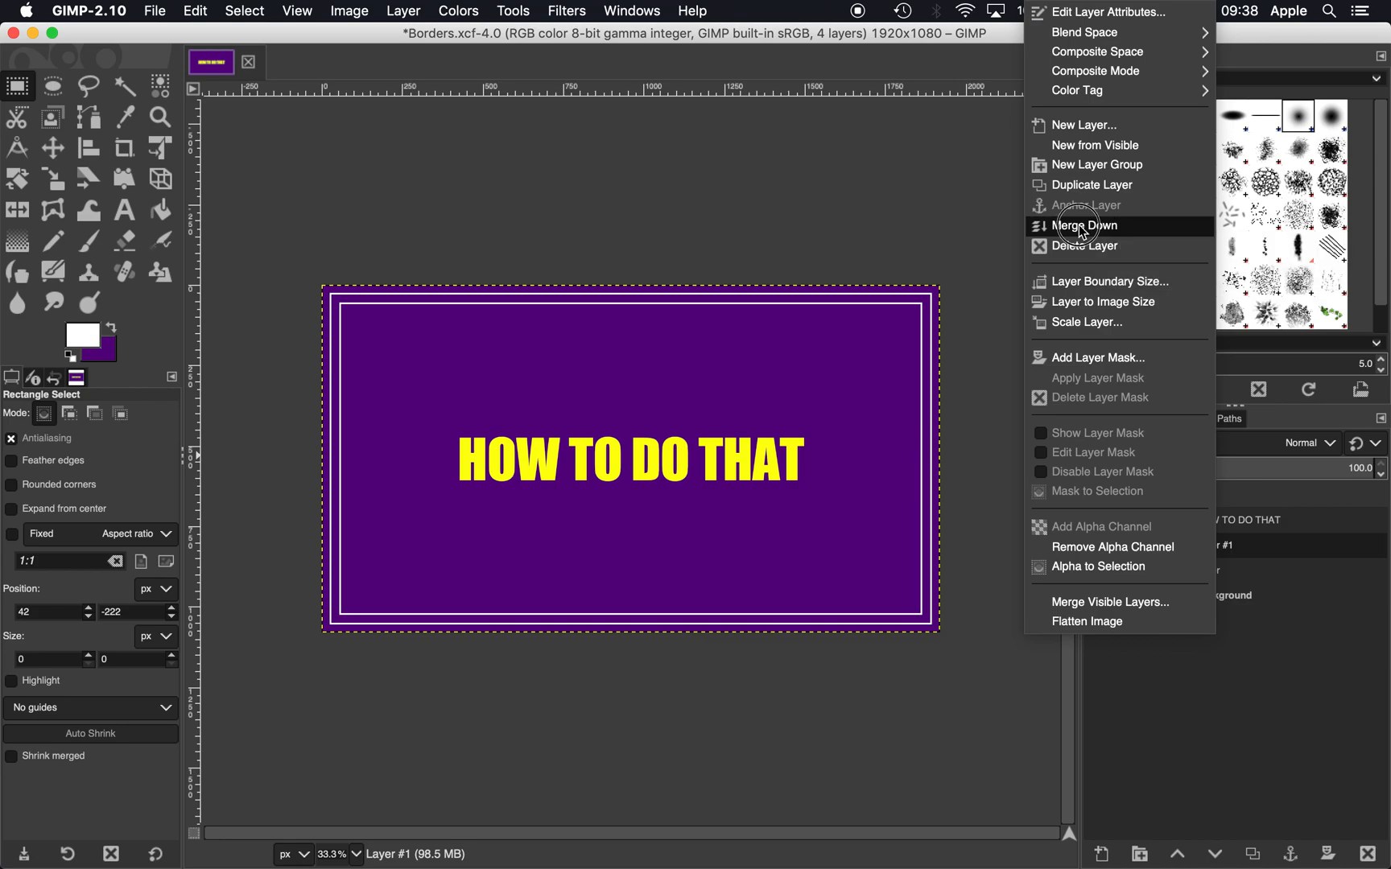
- Merge Layer #1 down into Layer and toggle the merged layer's visibility
{"action": "left_click", "coordinate": [1083, 225]}
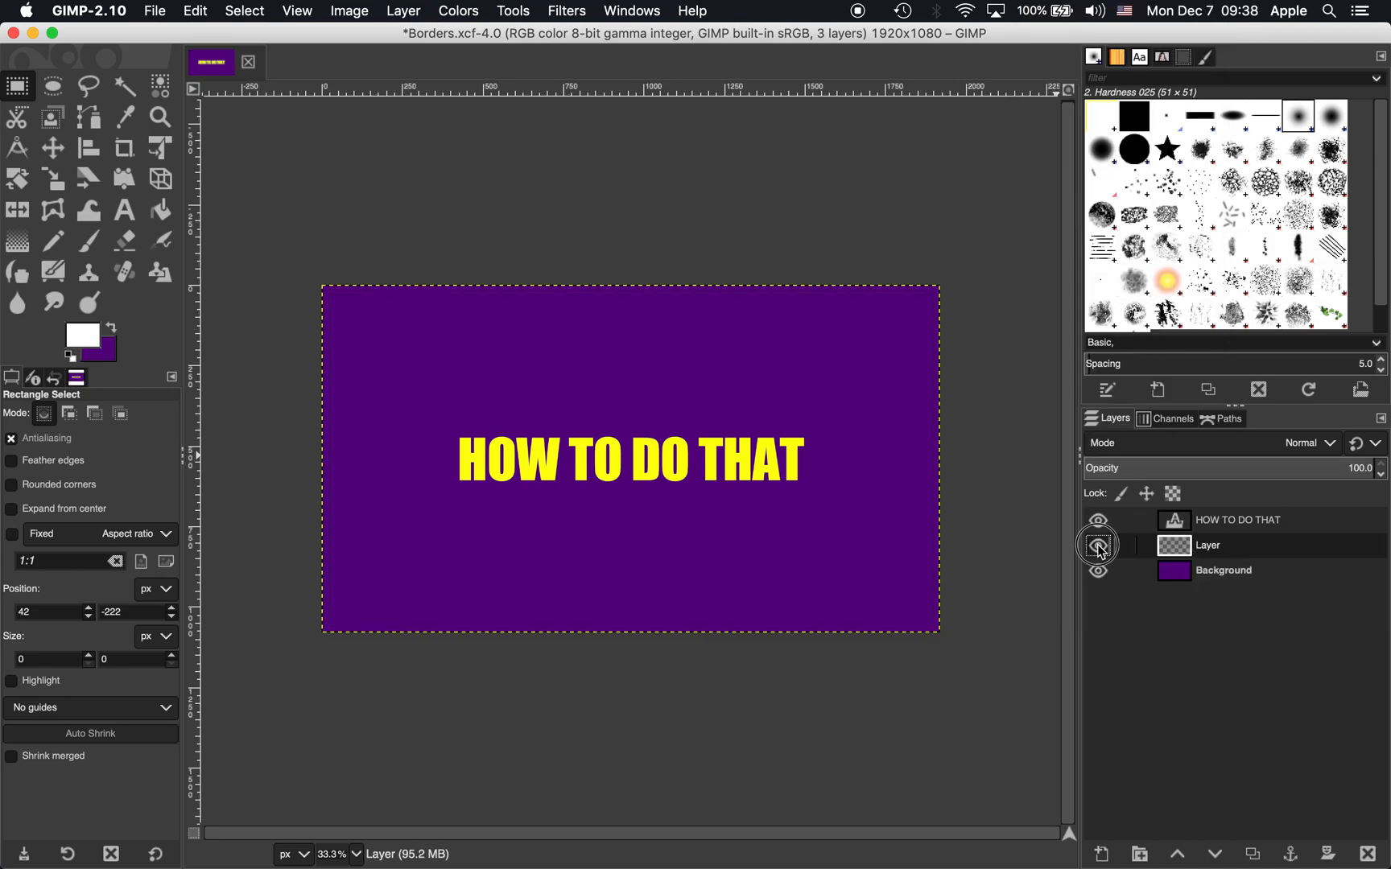
{"action": "left_click", "coordinate": [1098, 544]}
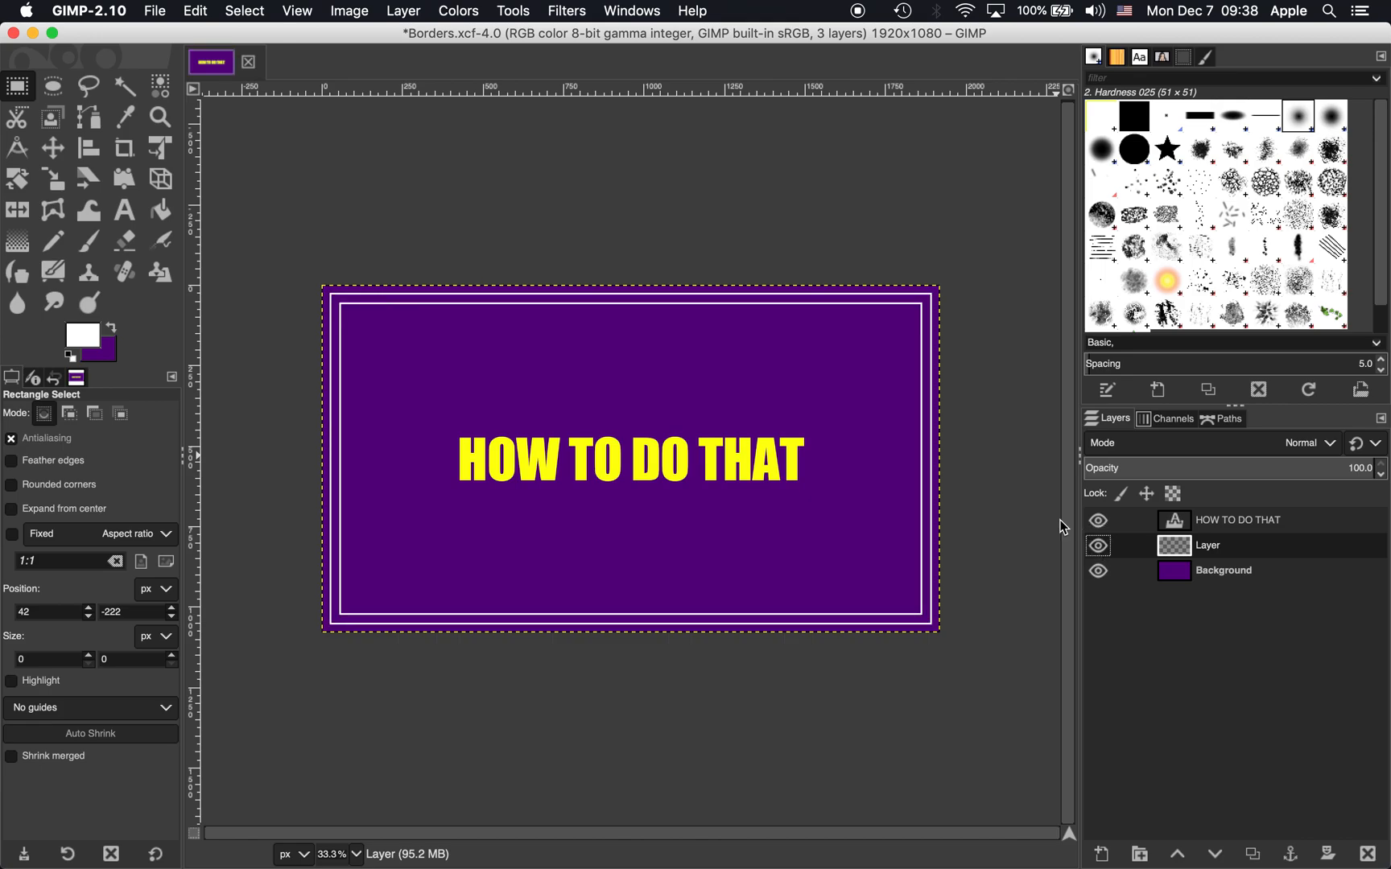
- Colorize the border with Lightness -0.5, Saturation 1.0 and Hue about 0.6 for blue
{"action": "left_click", "coordinate": [457, 12]}
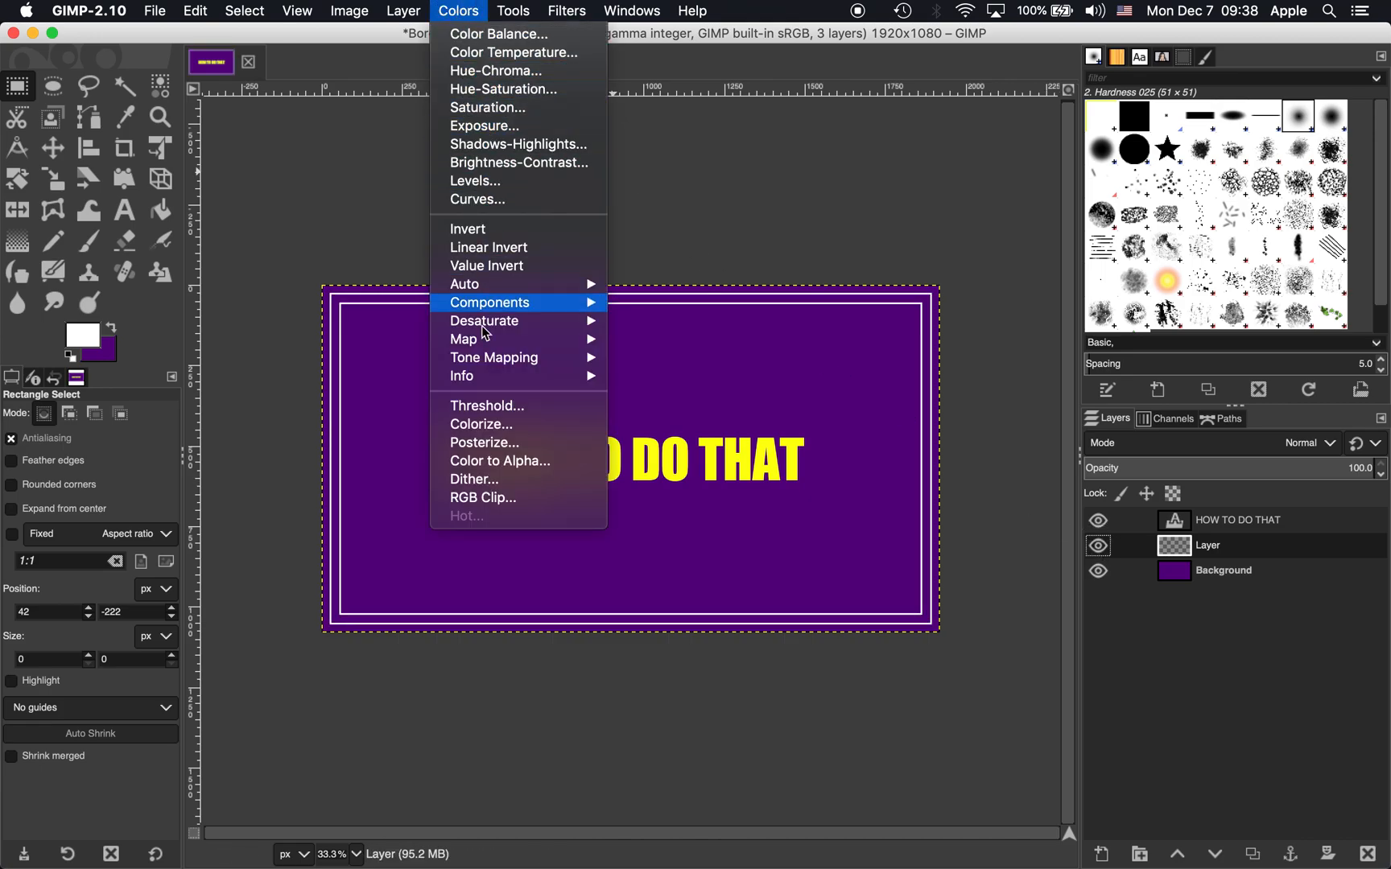
{"action": "left_click", "coordinate": [482, 423]}
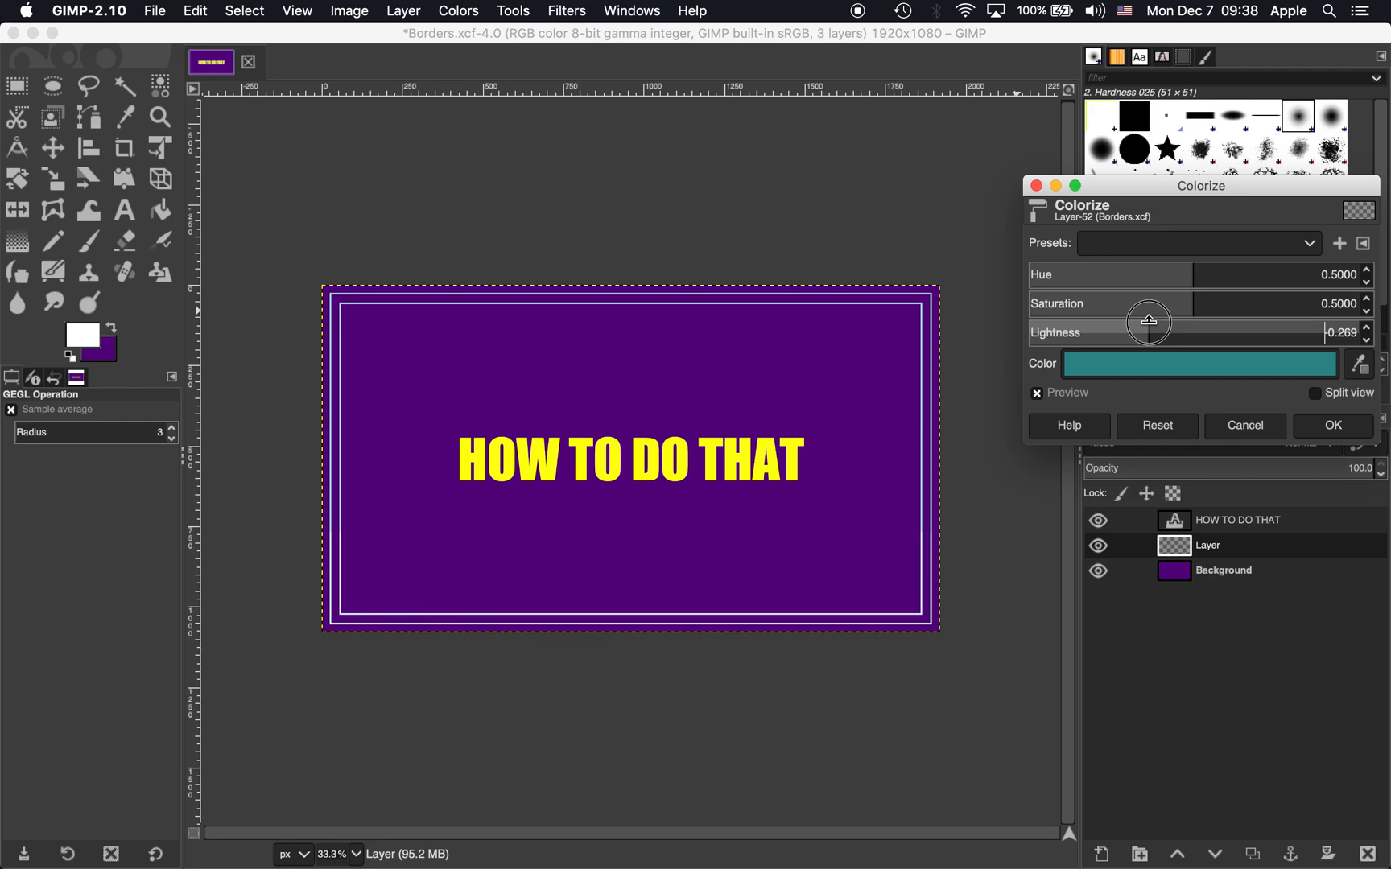
{"action": "left_click_drag", "start_coordinate": [1149, 322], "coordinate": [1128, 325]}
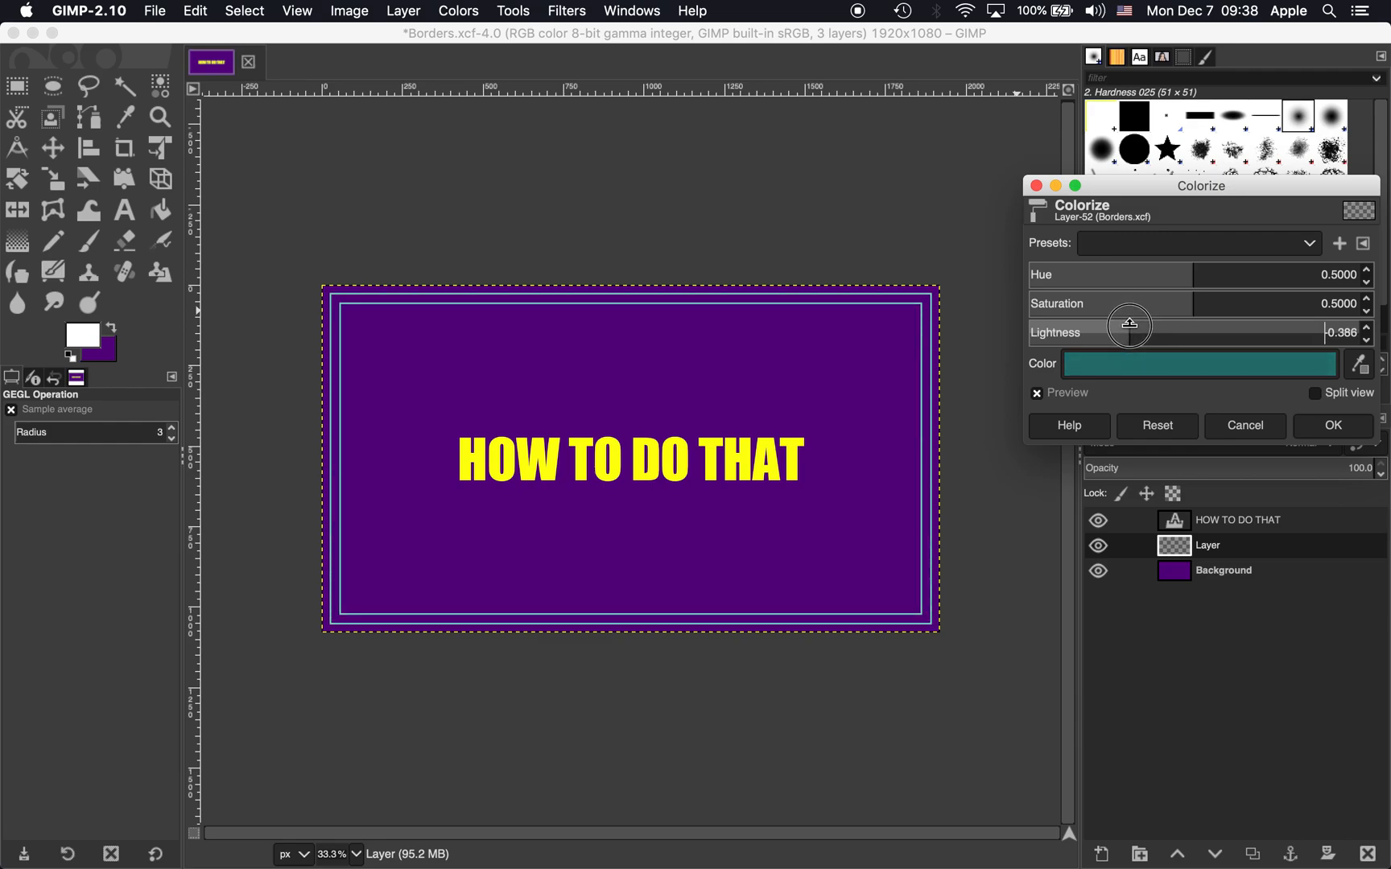
{"action": "left_click_drag", "start_coordinate": [1132, 325], "coordinate": [1114, 325]}
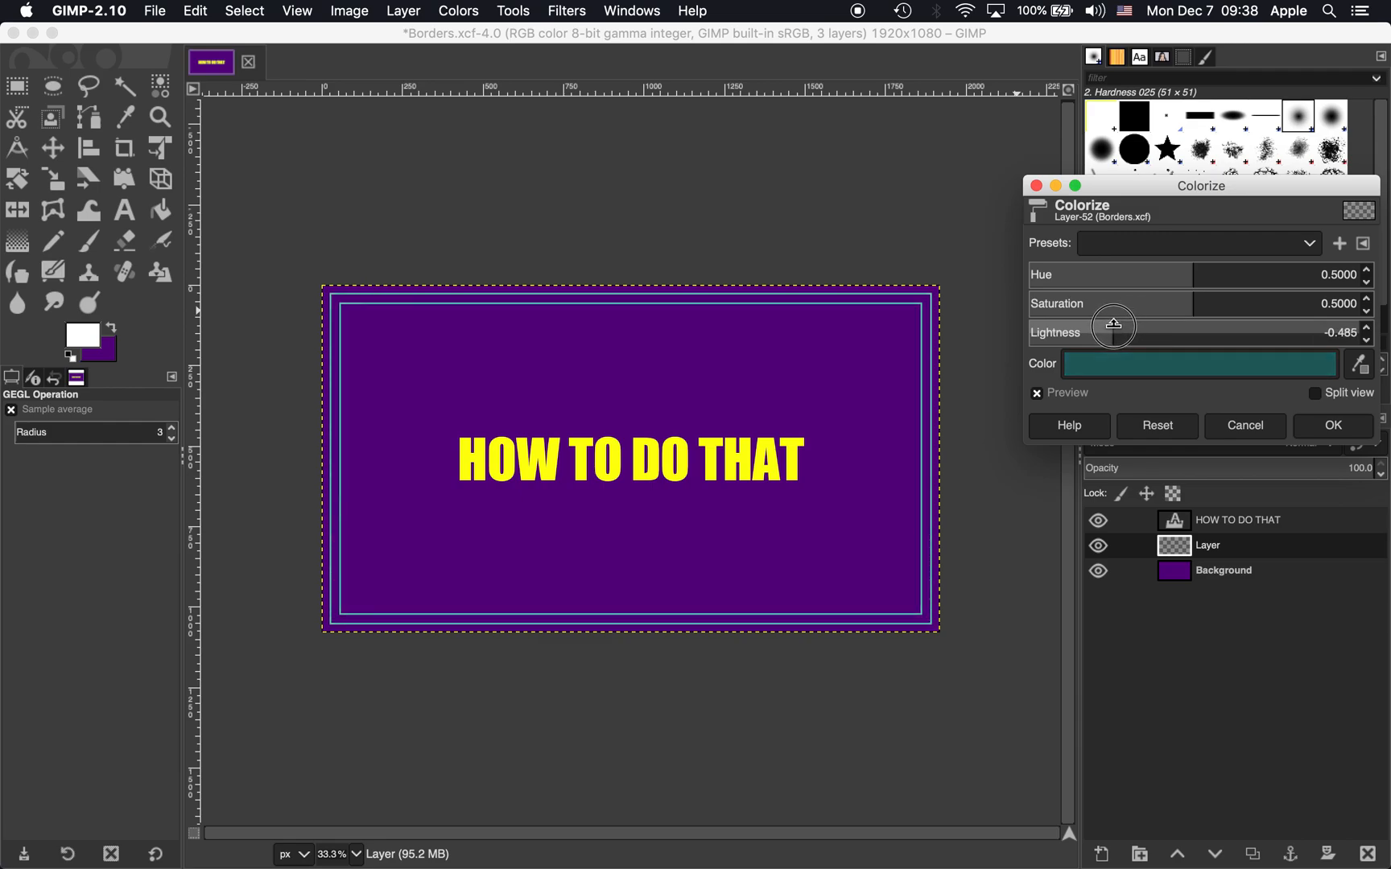
{"action": "left_click_drag", "start_coordinate": [1114, 324], "coordinate": [1110, 324]}
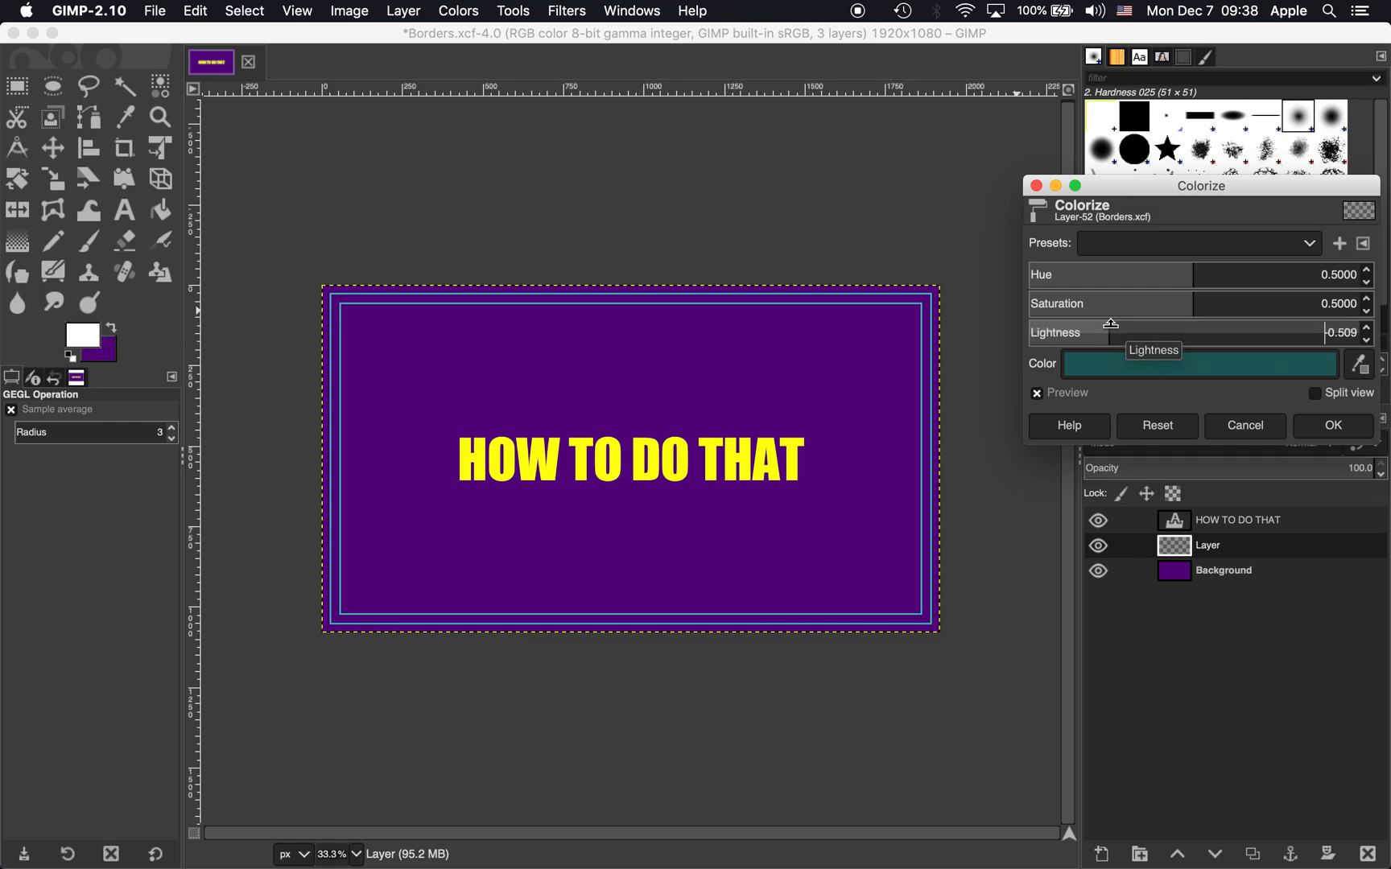
{"action": "mouse_move", "coordinate": [1217, 303]}
{"action": "type", "text": "-0.500"}
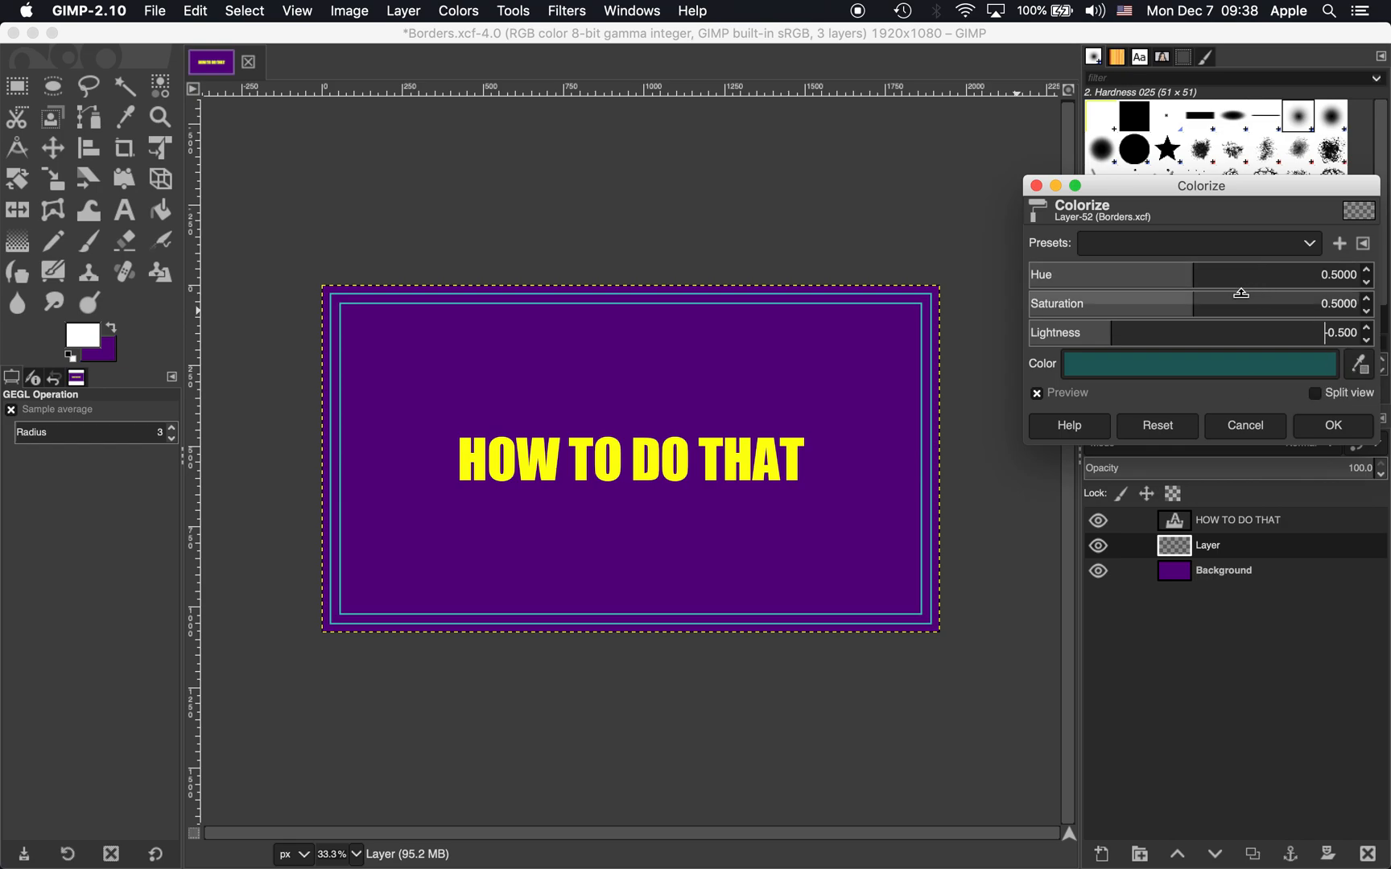
{"action": "left_click_drag", "start_coordinate": [1240, 303], "coordinate": [1357, 303]}
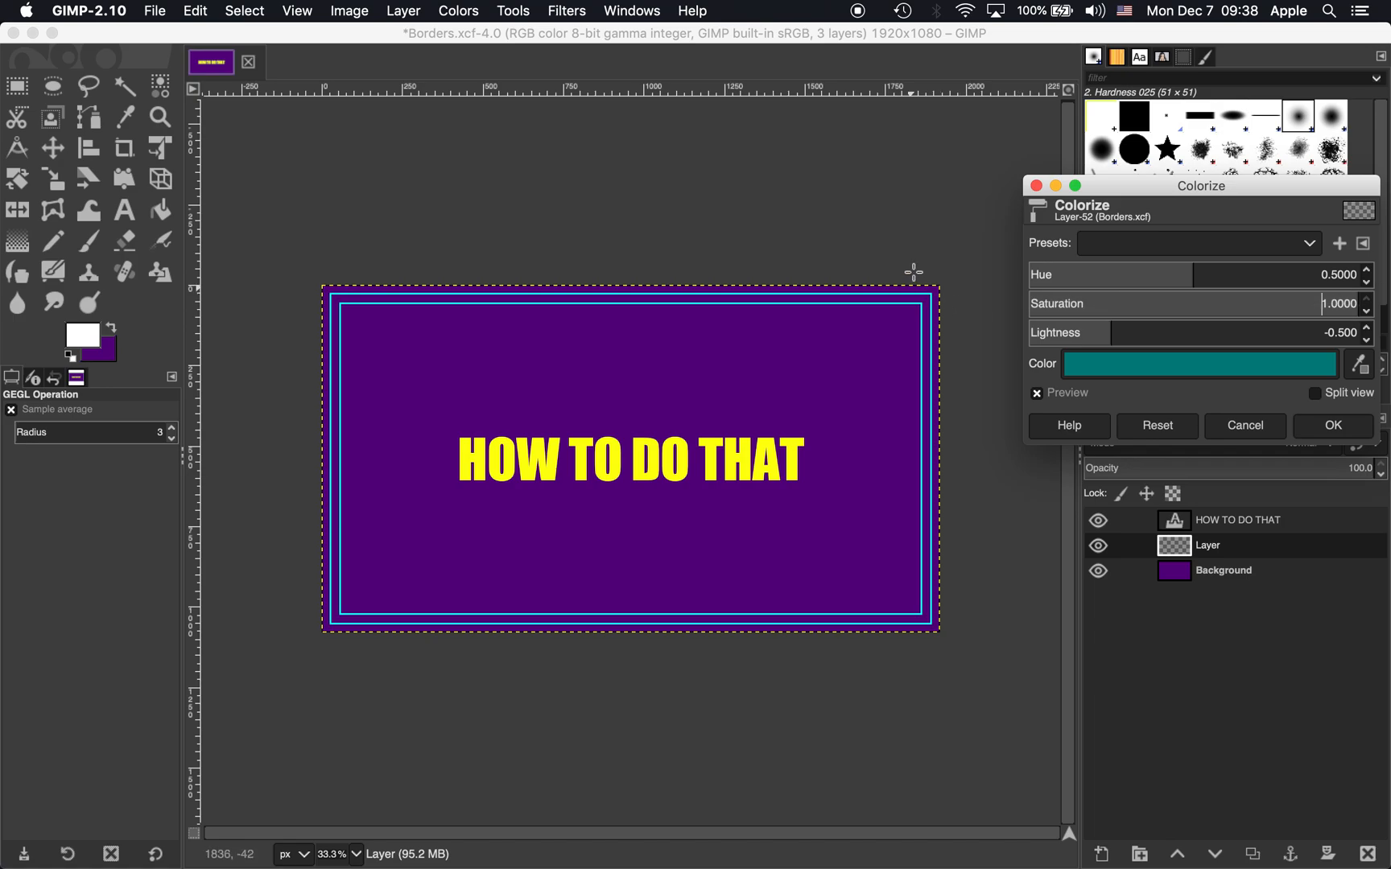
{"action": "left_click_drag", "start_coordinate": [1197, 275], "coordinate": [1233, 276]}
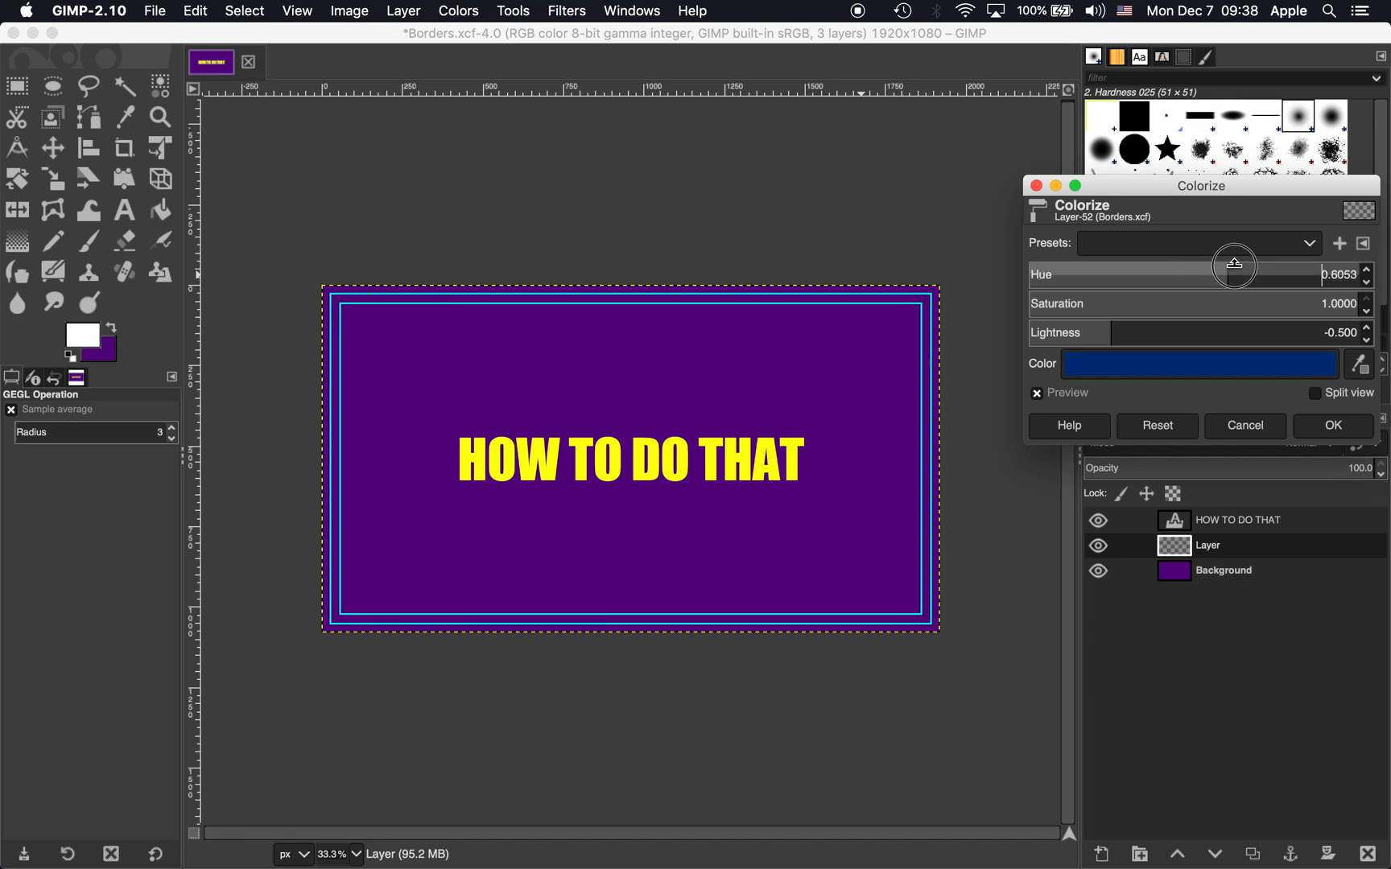